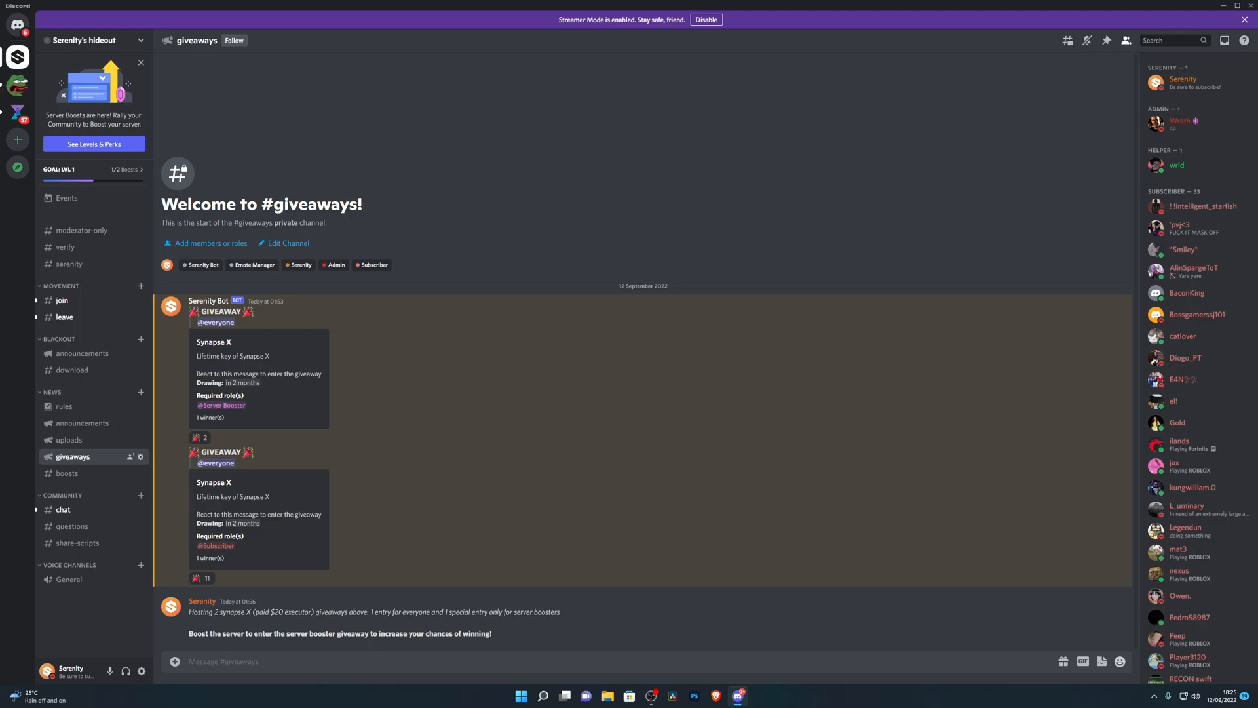
mouse_move(65, 247)
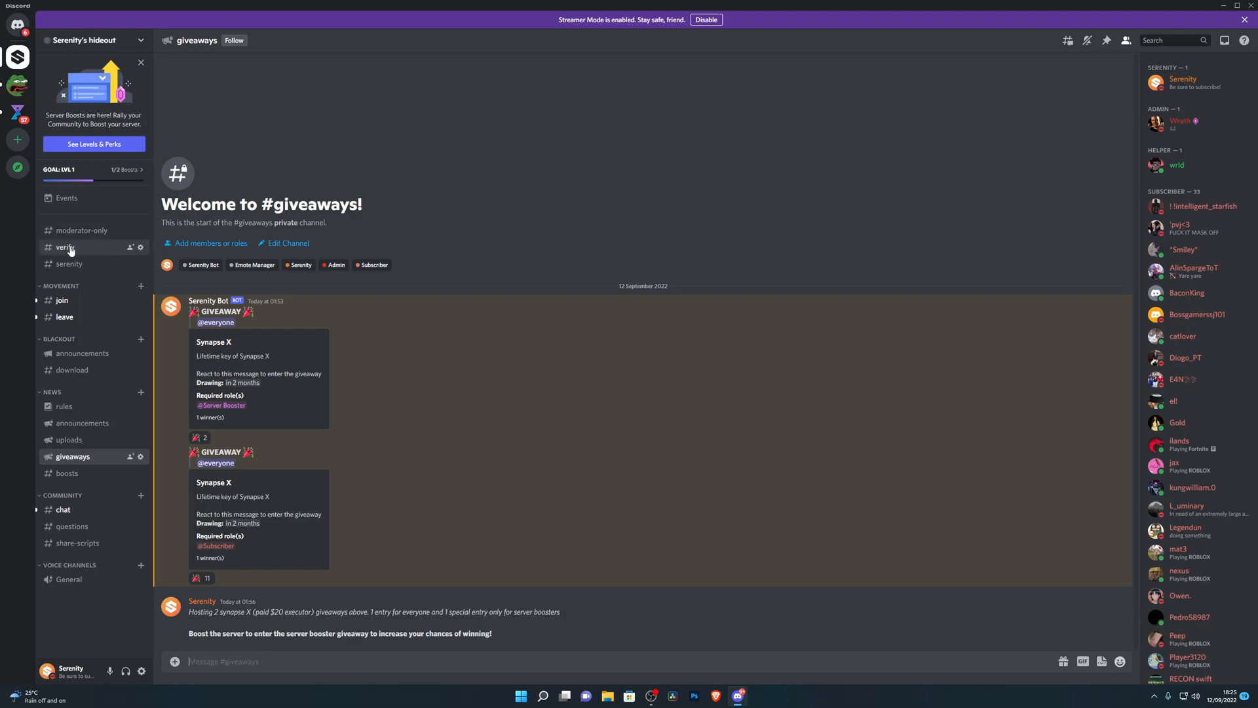
Verify the account in #verify, then react 🎉 to the second Synapse X giveaway.
click(65, 247)
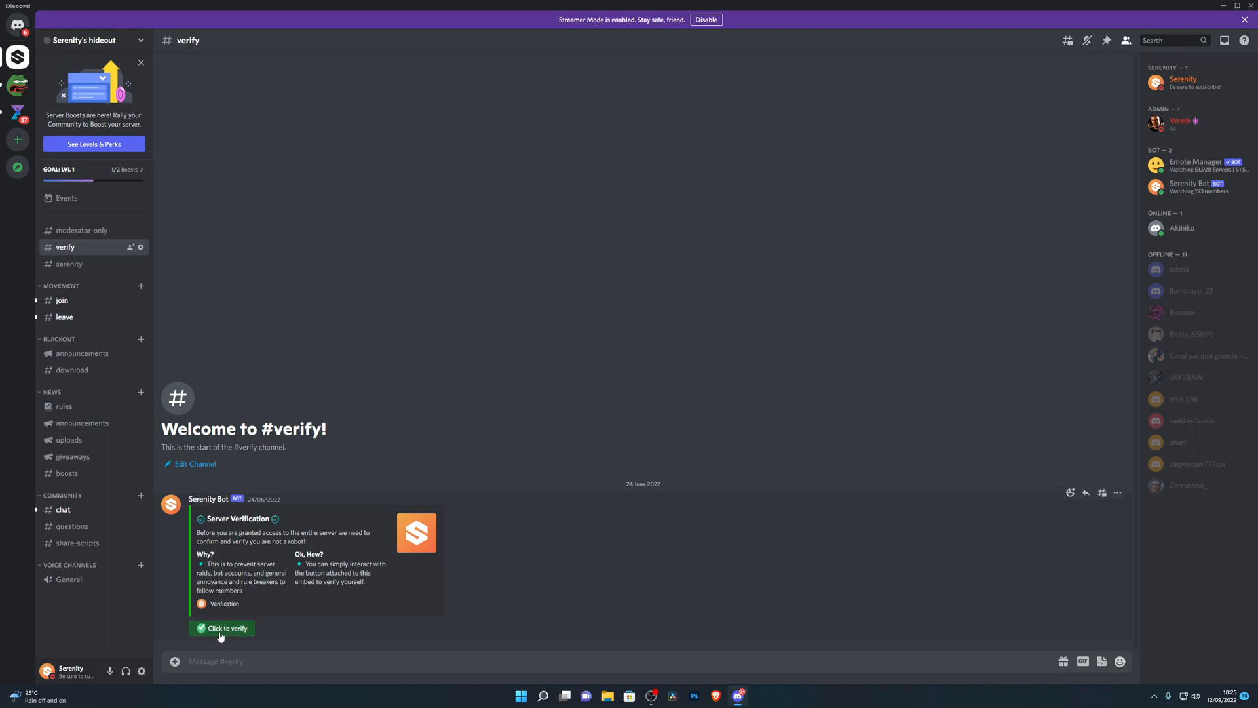
click(221, 628)
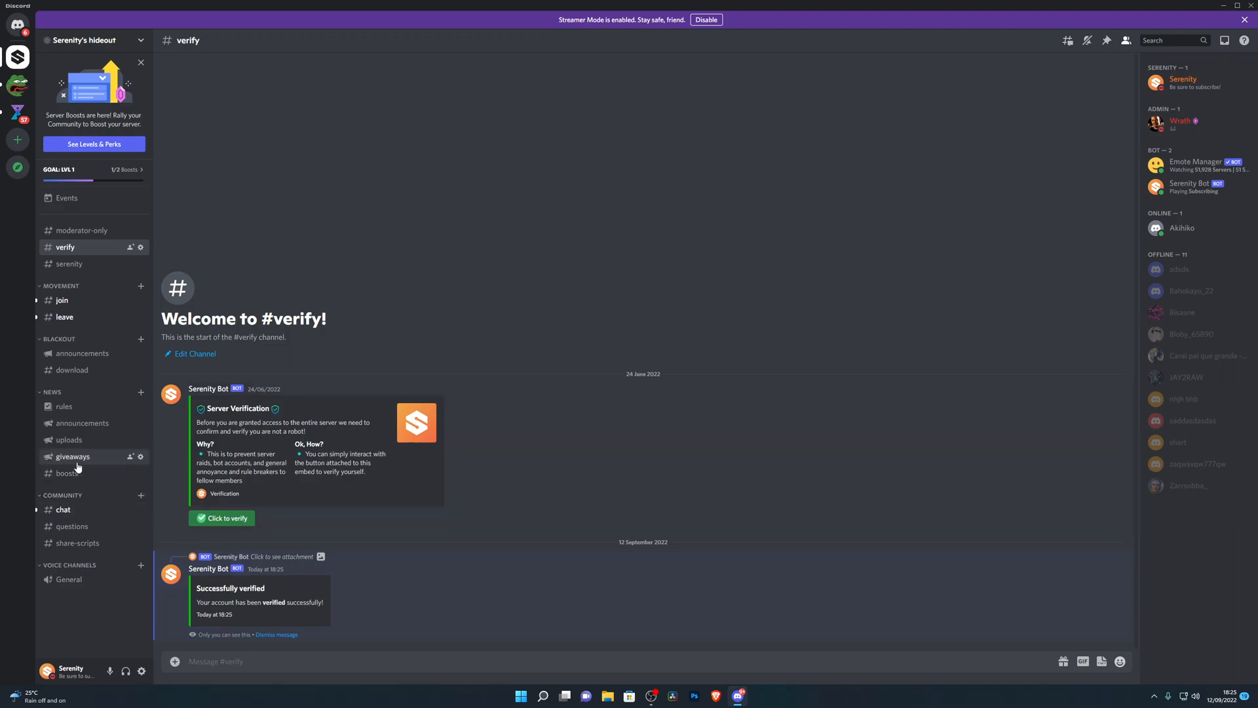
click(73, 456)
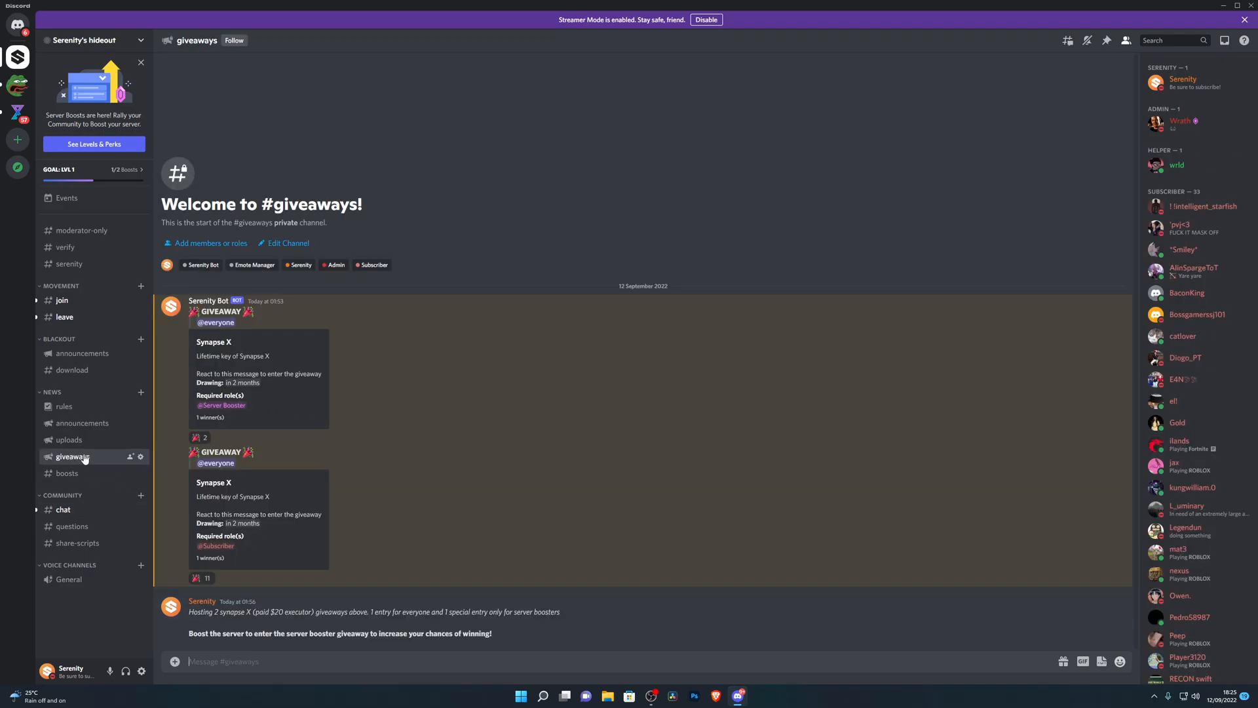
mouse_move(279, 547)
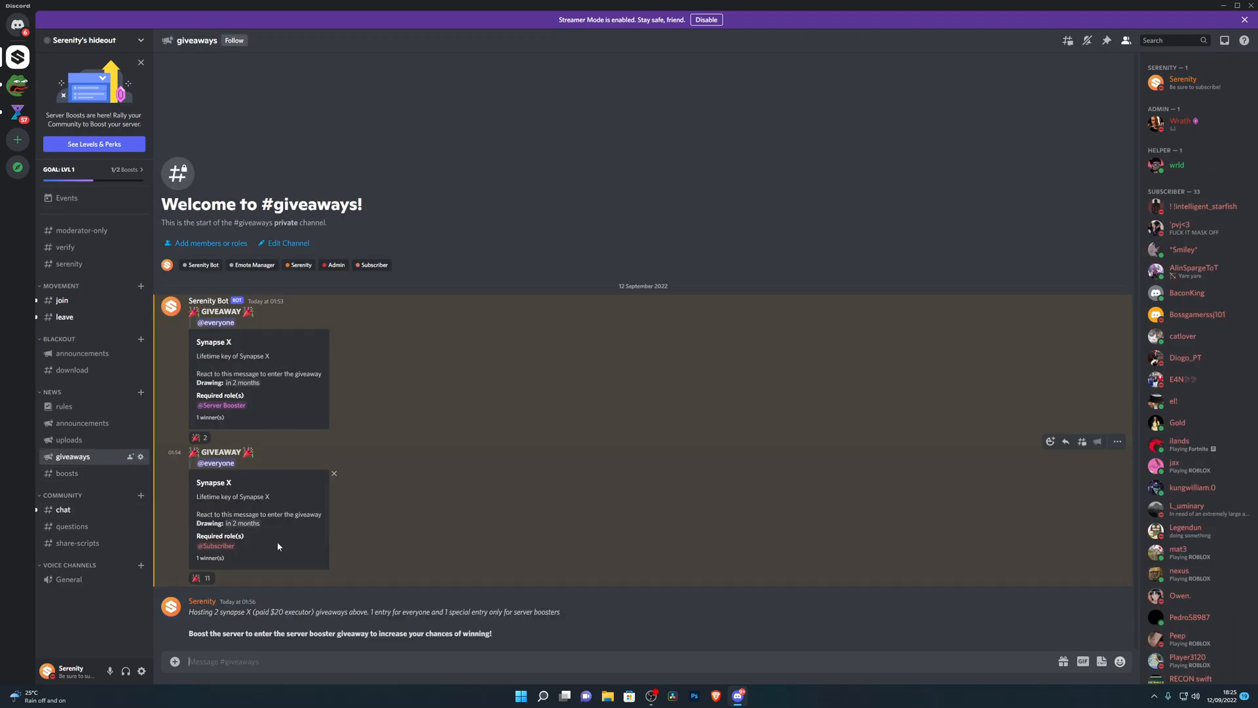
mouse_move(200, 578)
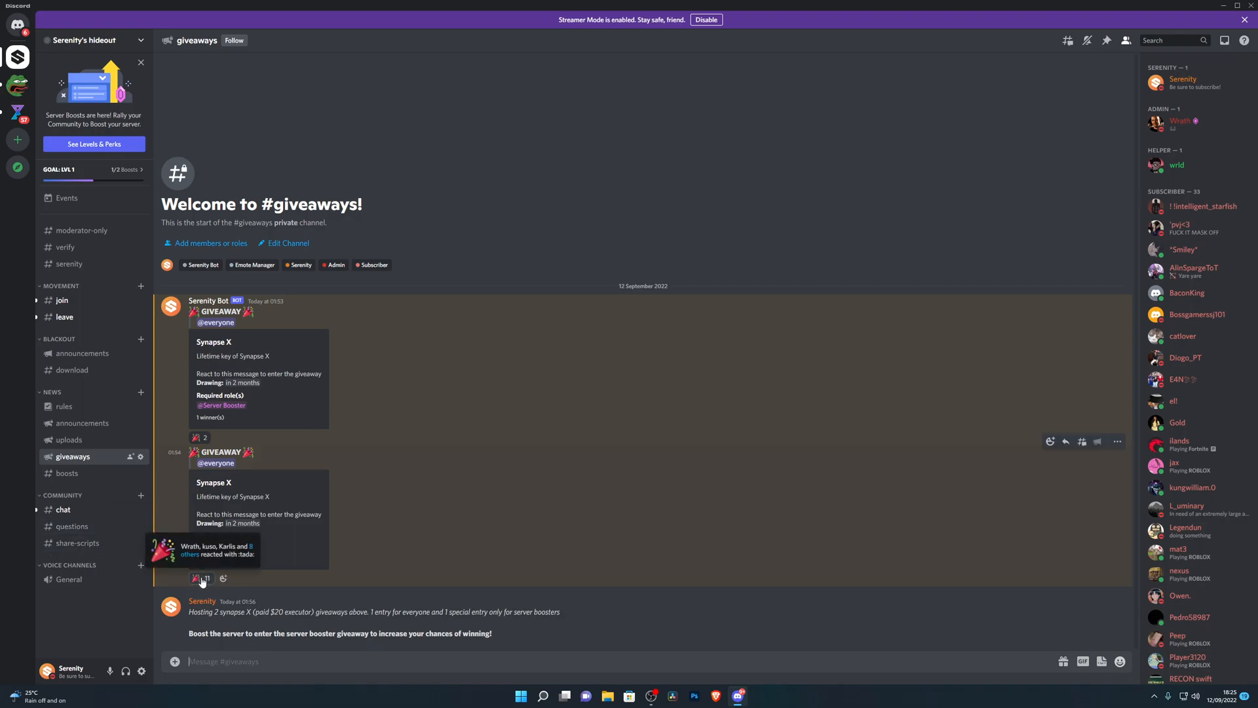
click(200, 578)
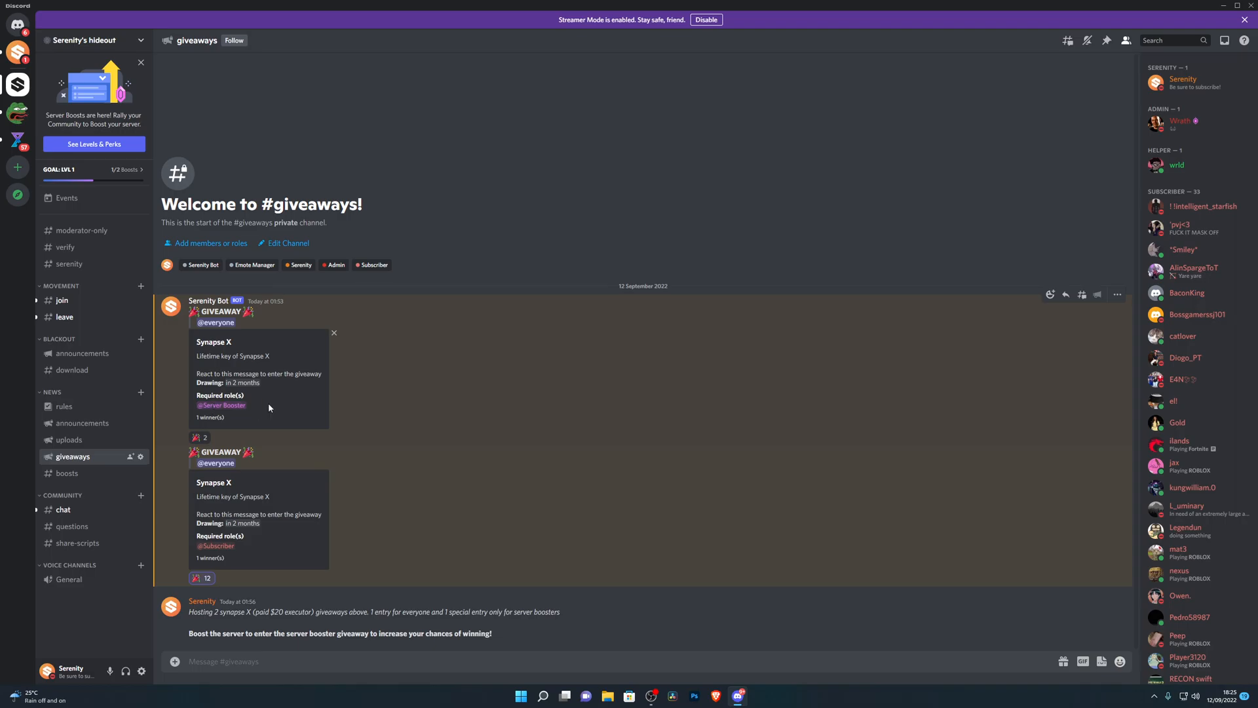
mouse_move(260, 412)
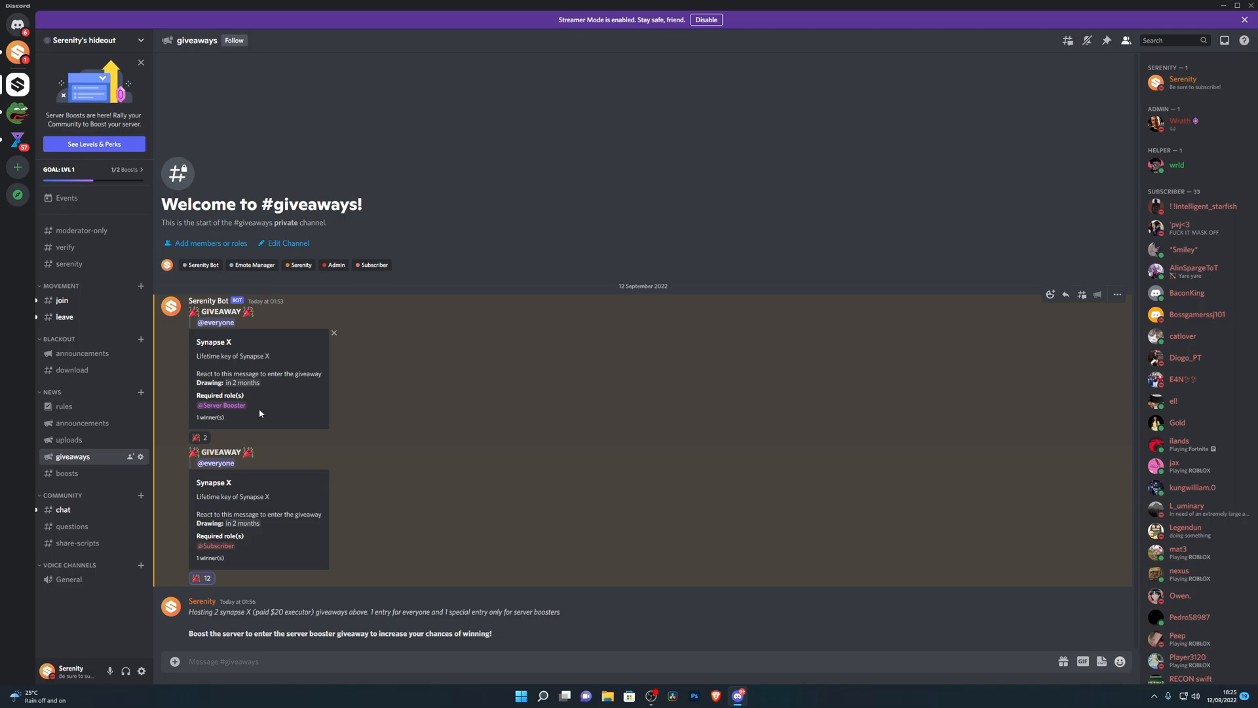
mouse_move(250, 407)
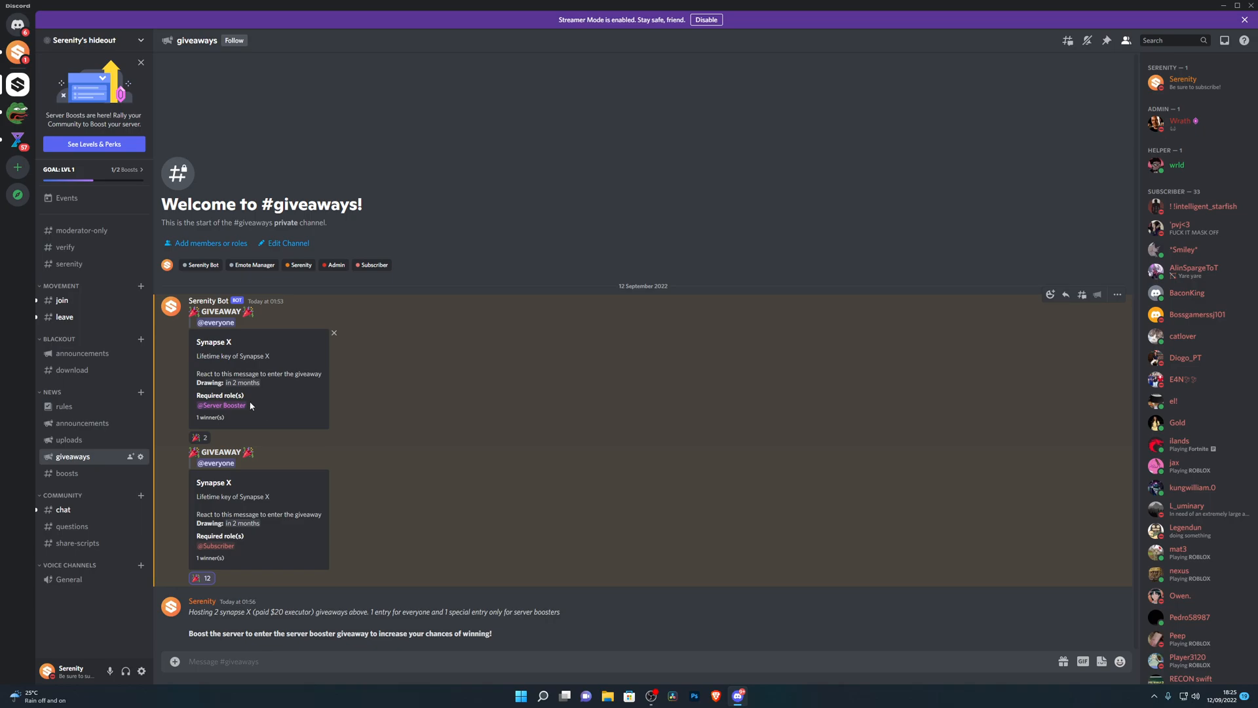
mouse_move(228, 416)
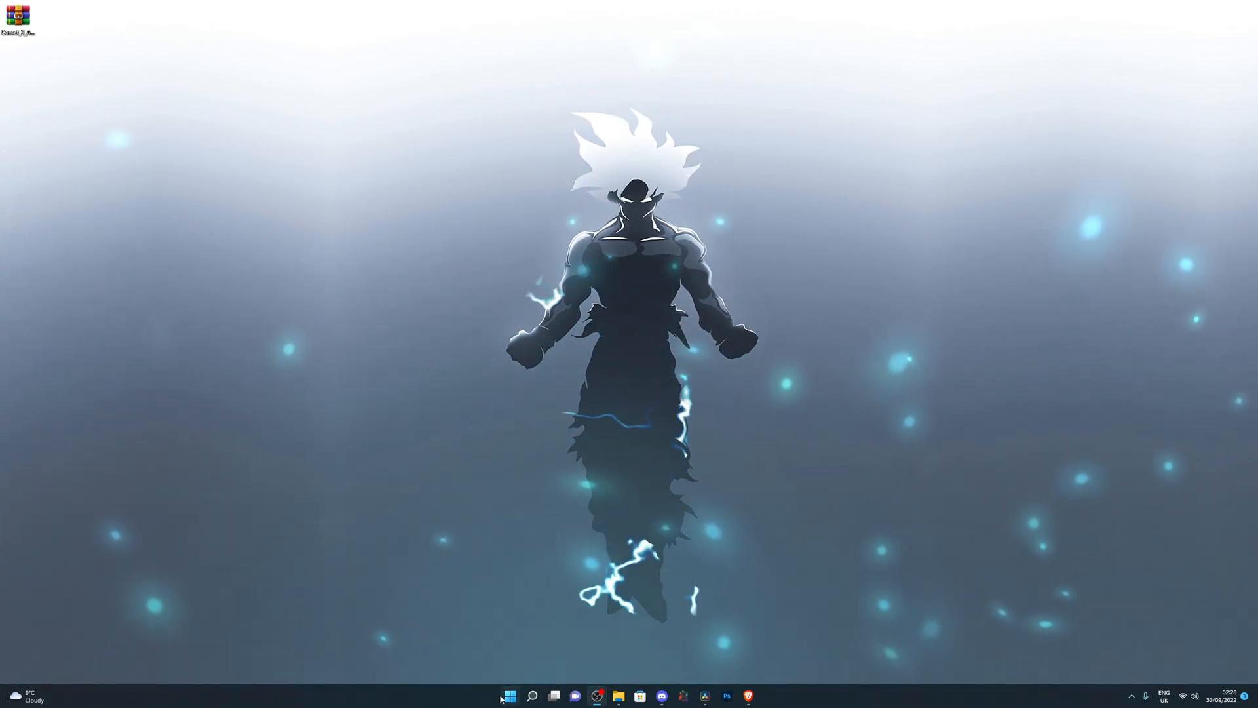
mouse_move(2, 676)
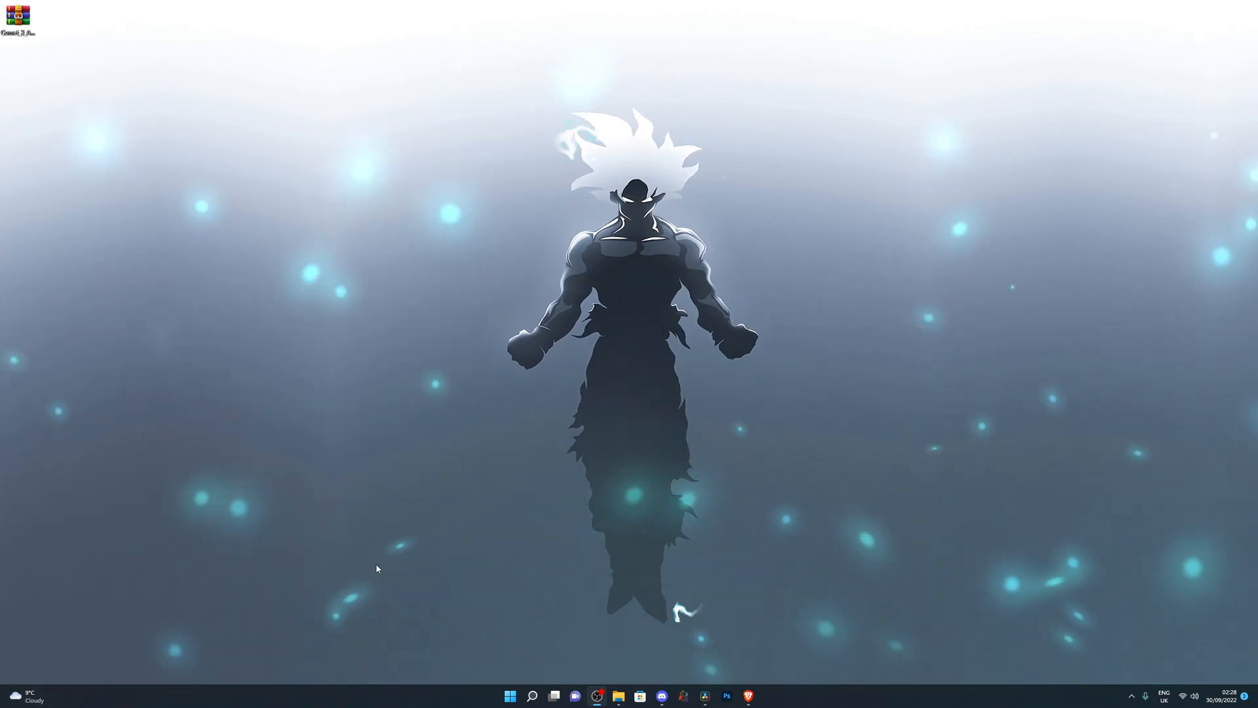
click(510, 695)
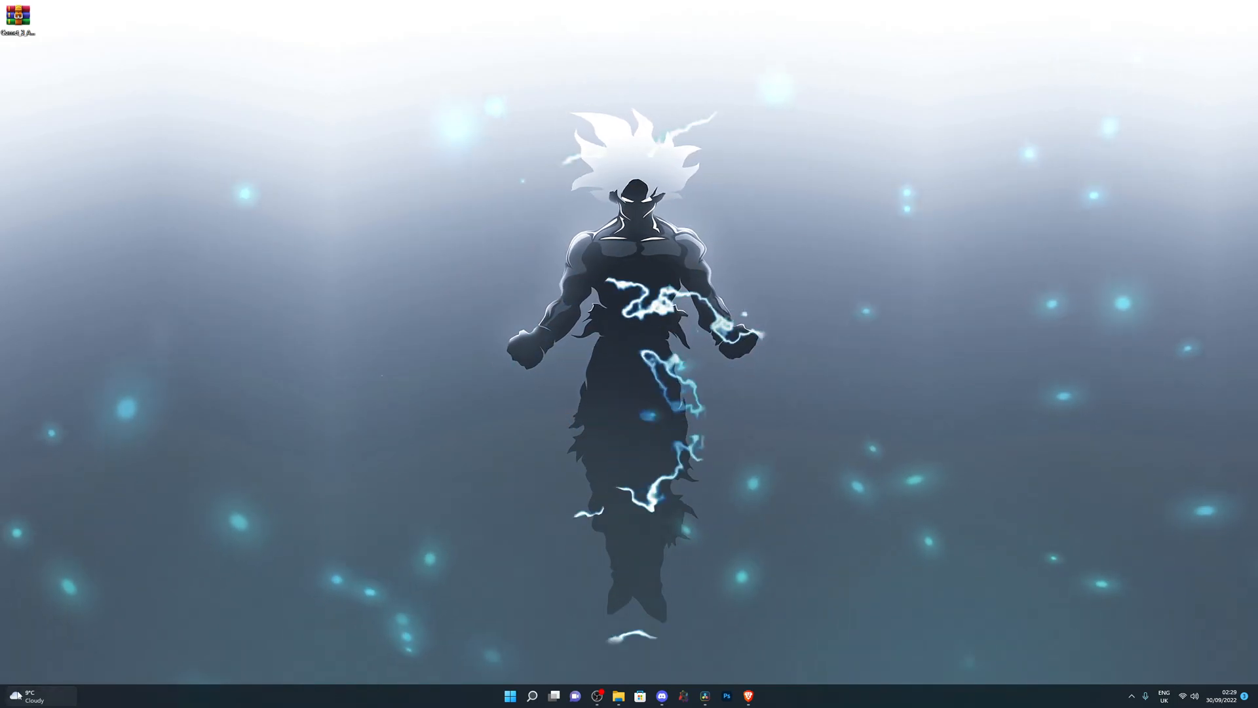
Search Start for 'virus & threat protection' and open that Windows Security page.
click(510, 696)
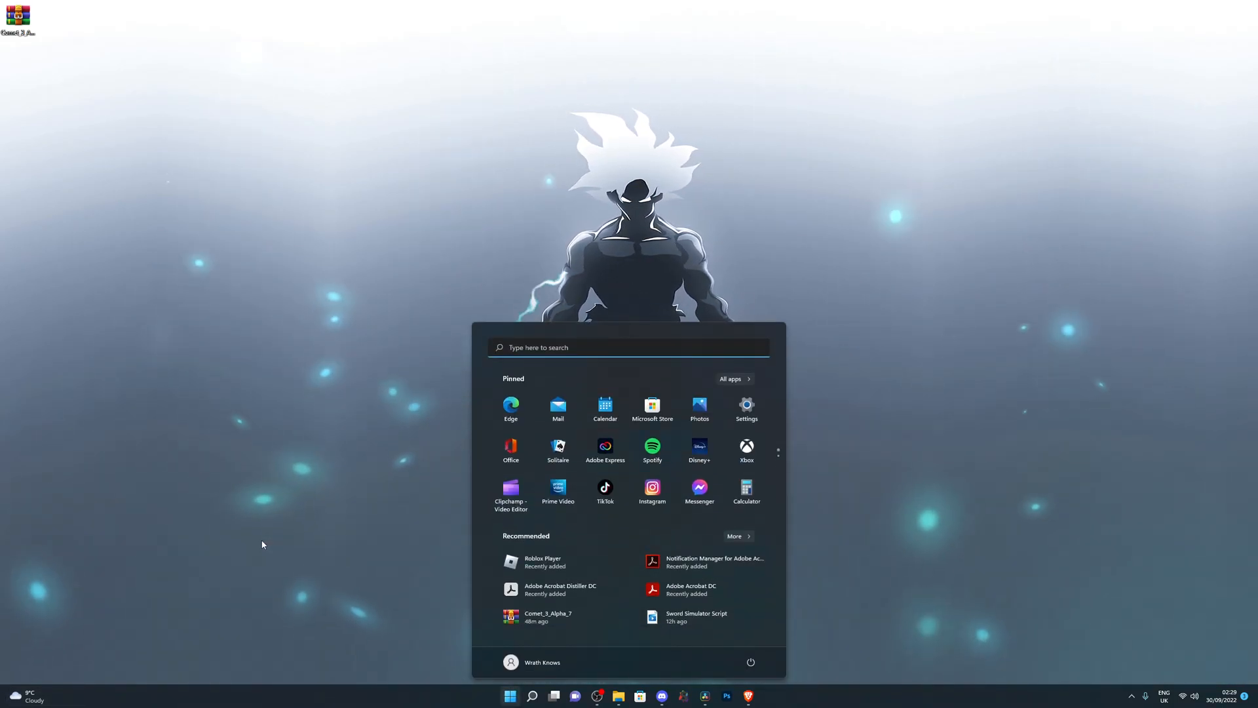
text(virus & threat protection)
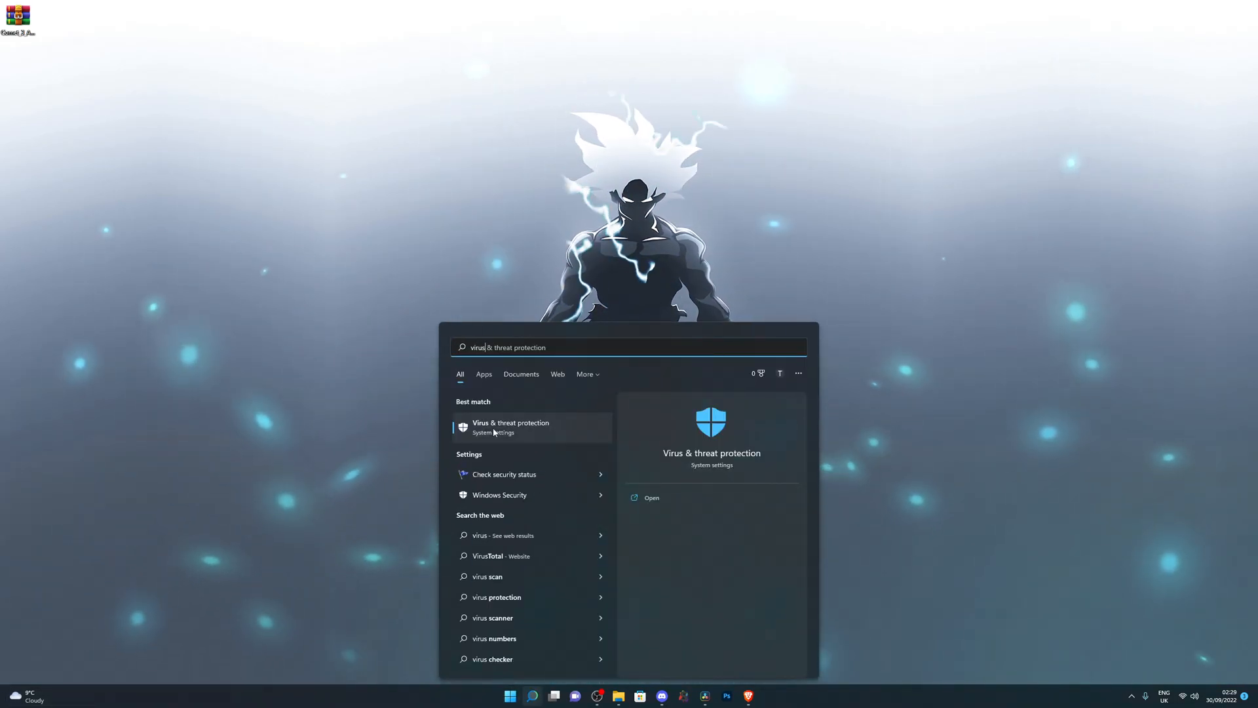
click(651, 498)
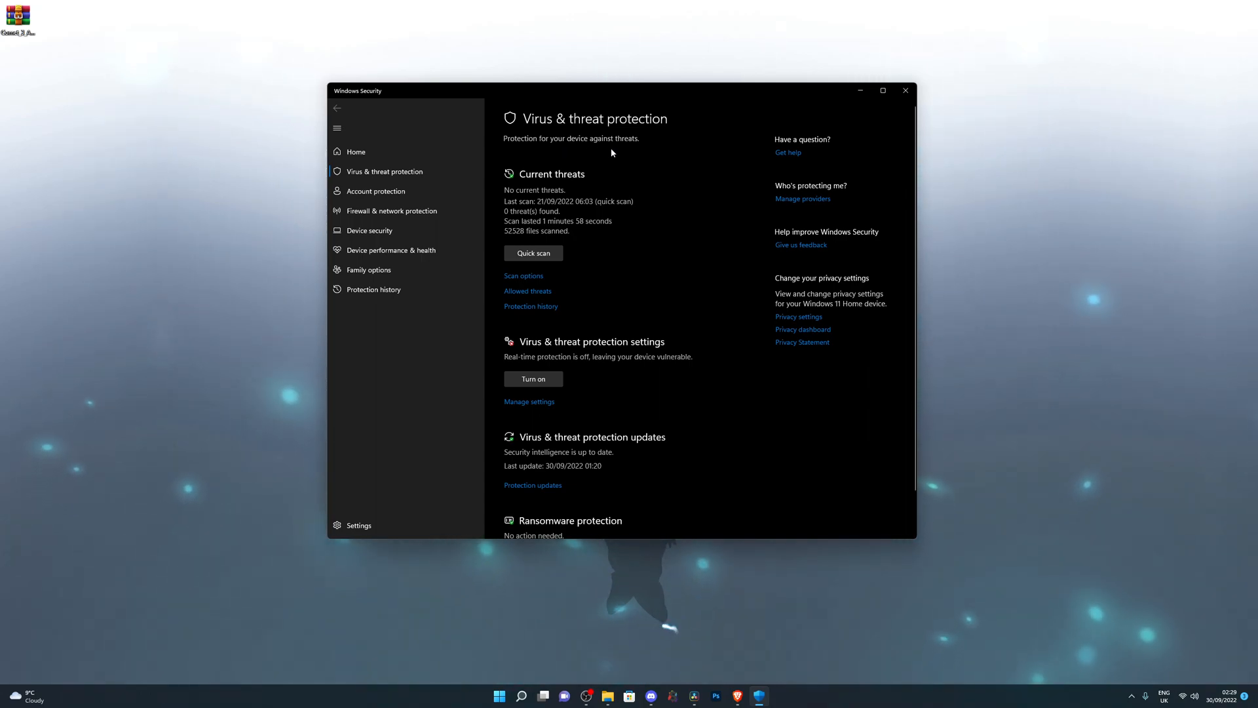
mouse_move(537, 151)
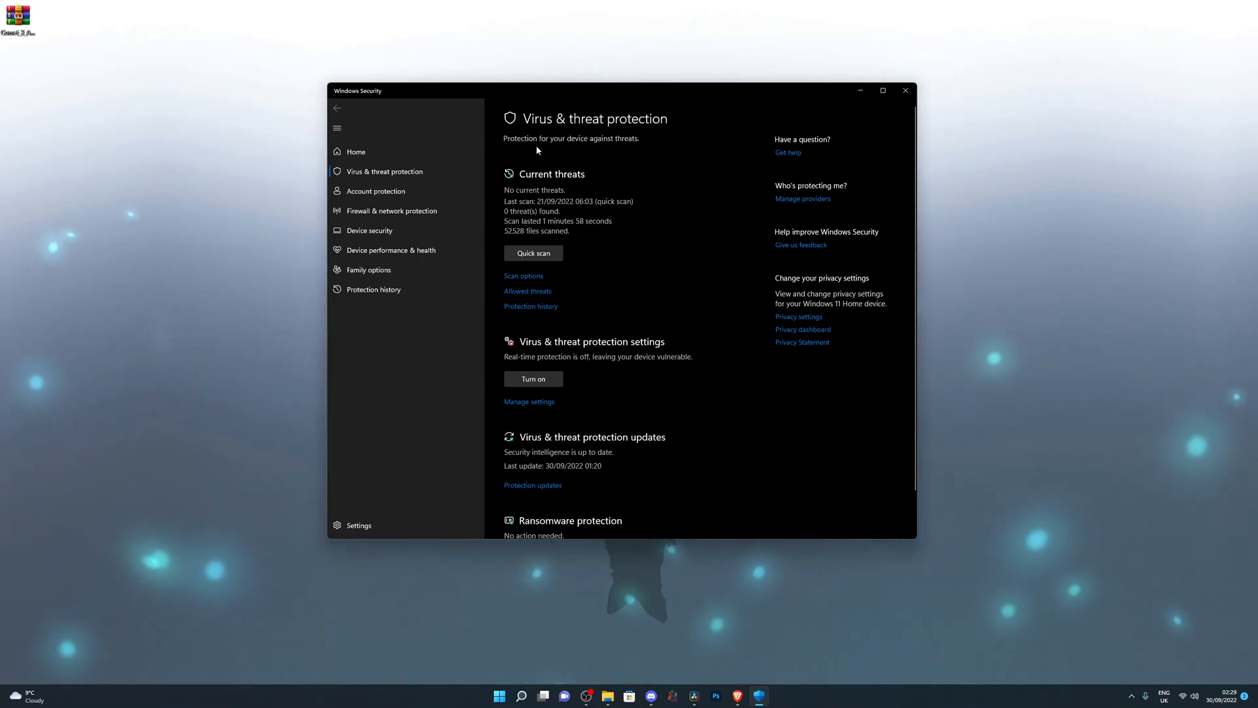
Search for 'control Panel', open it and browse the 'Uninstall a program' list.
click(498, 696)
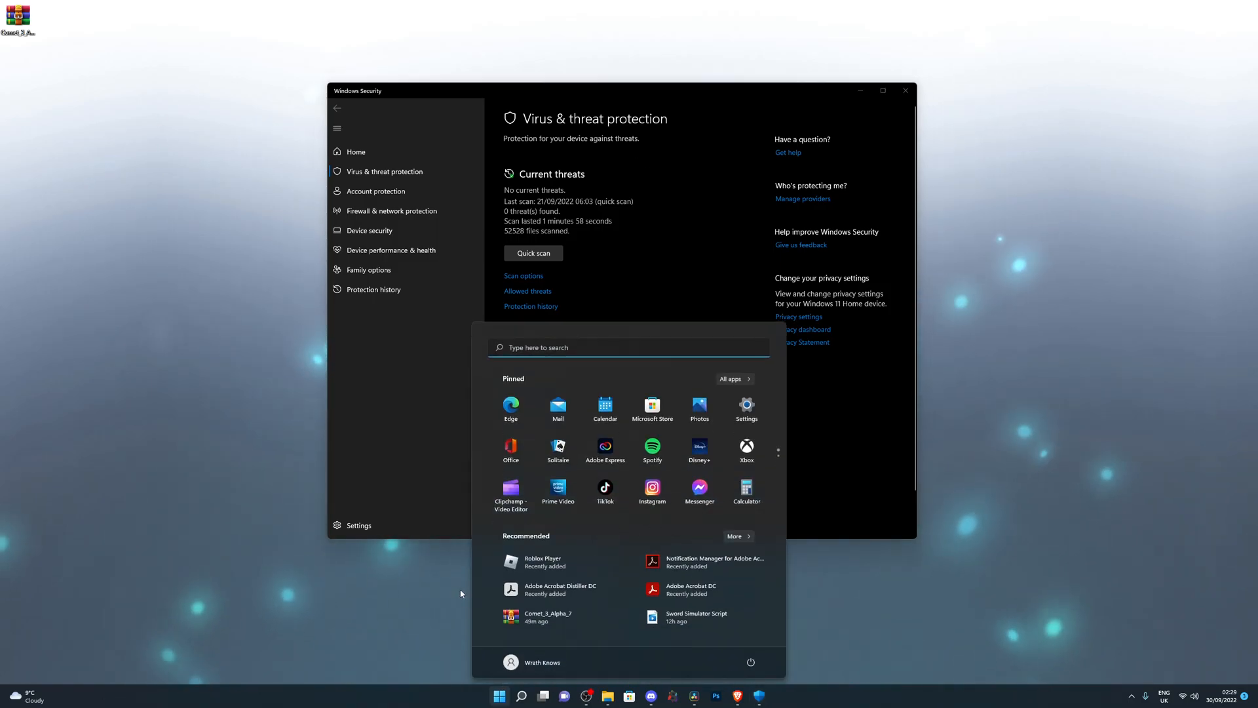
text(control Panel)
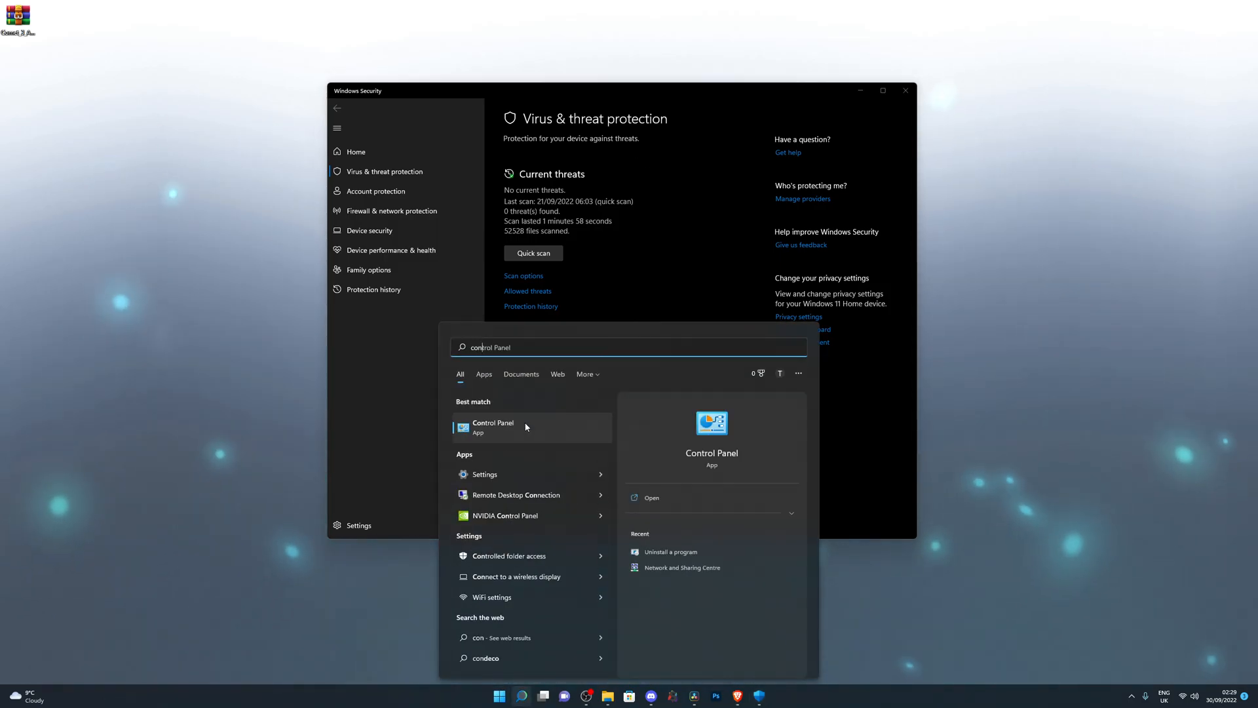
click(492, 426)
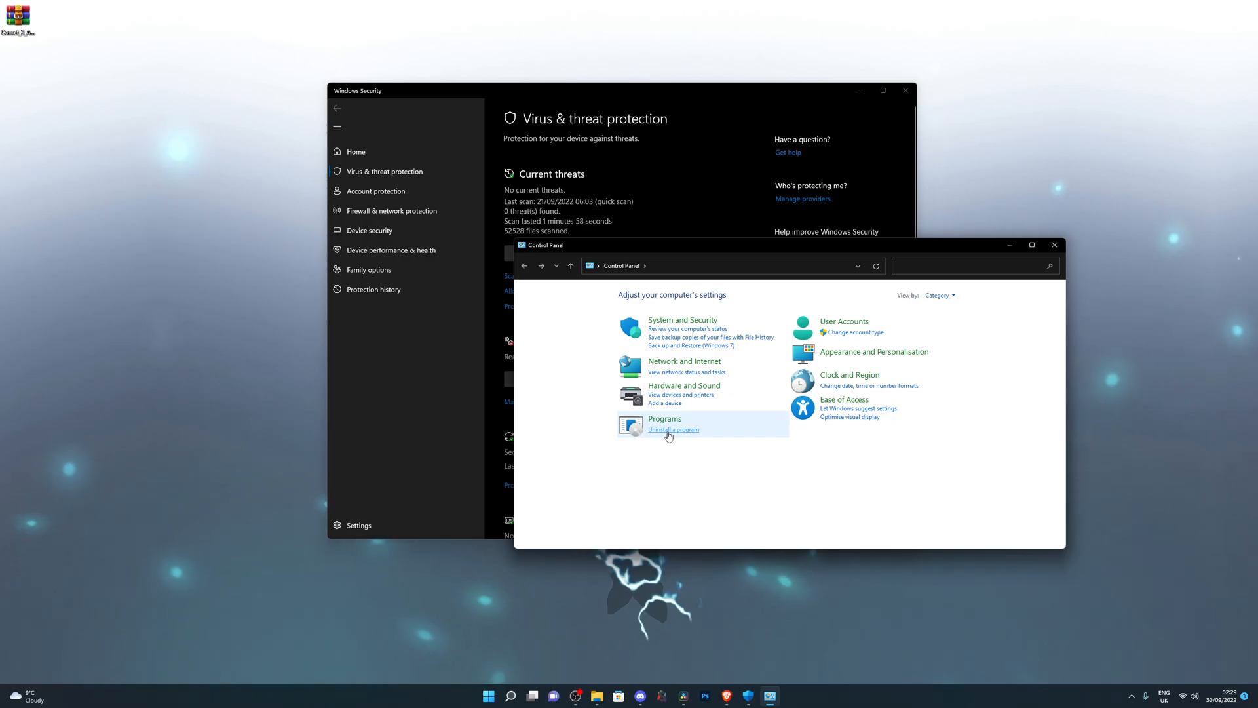
click(673, 429)
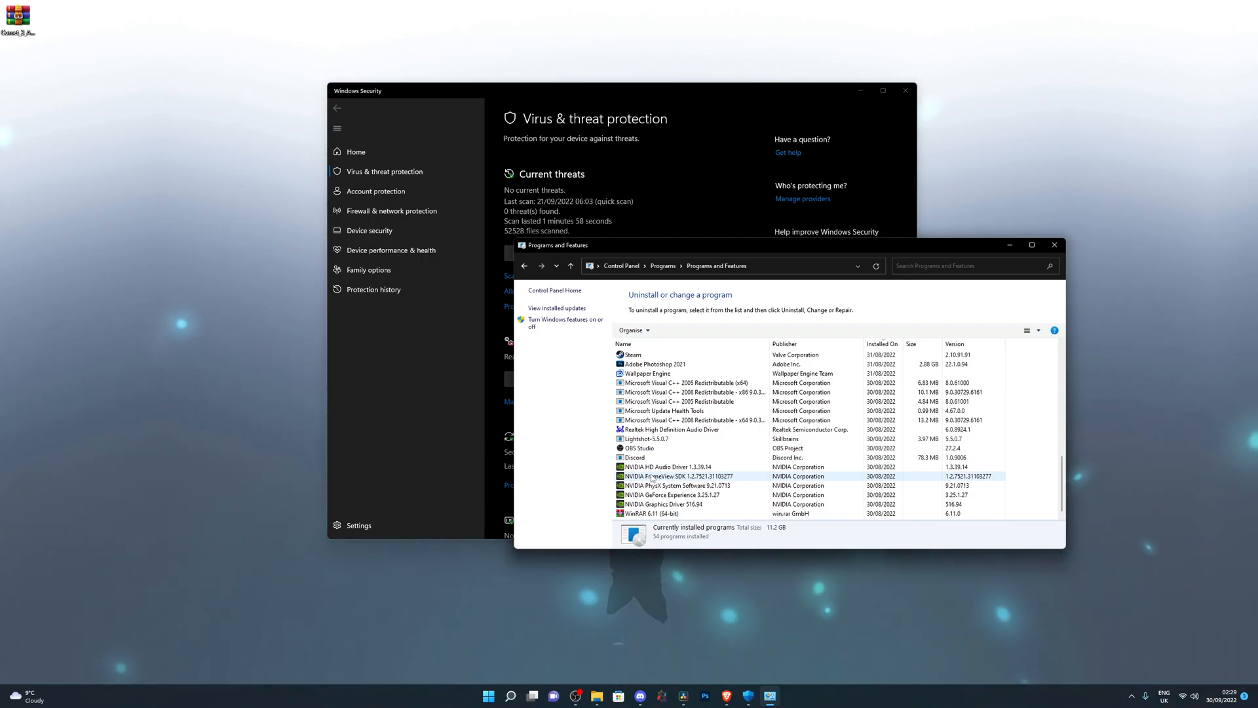
click(666, 466)
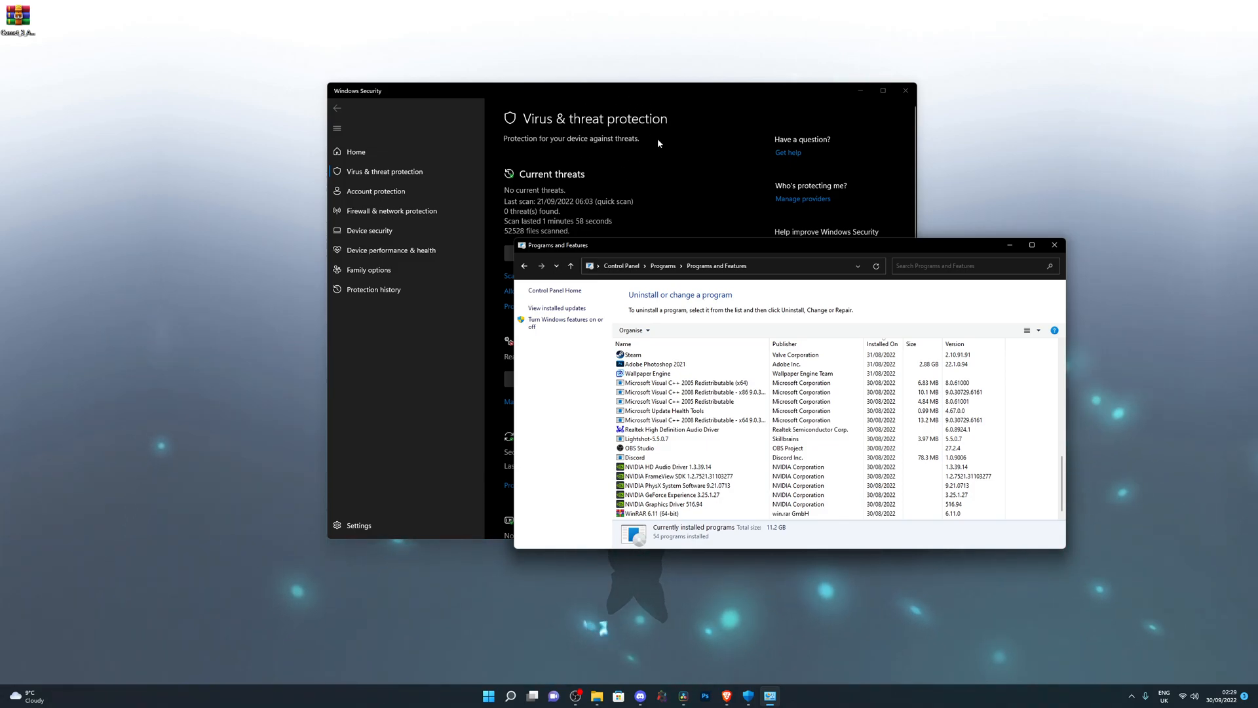
mouse_move(566, 149)
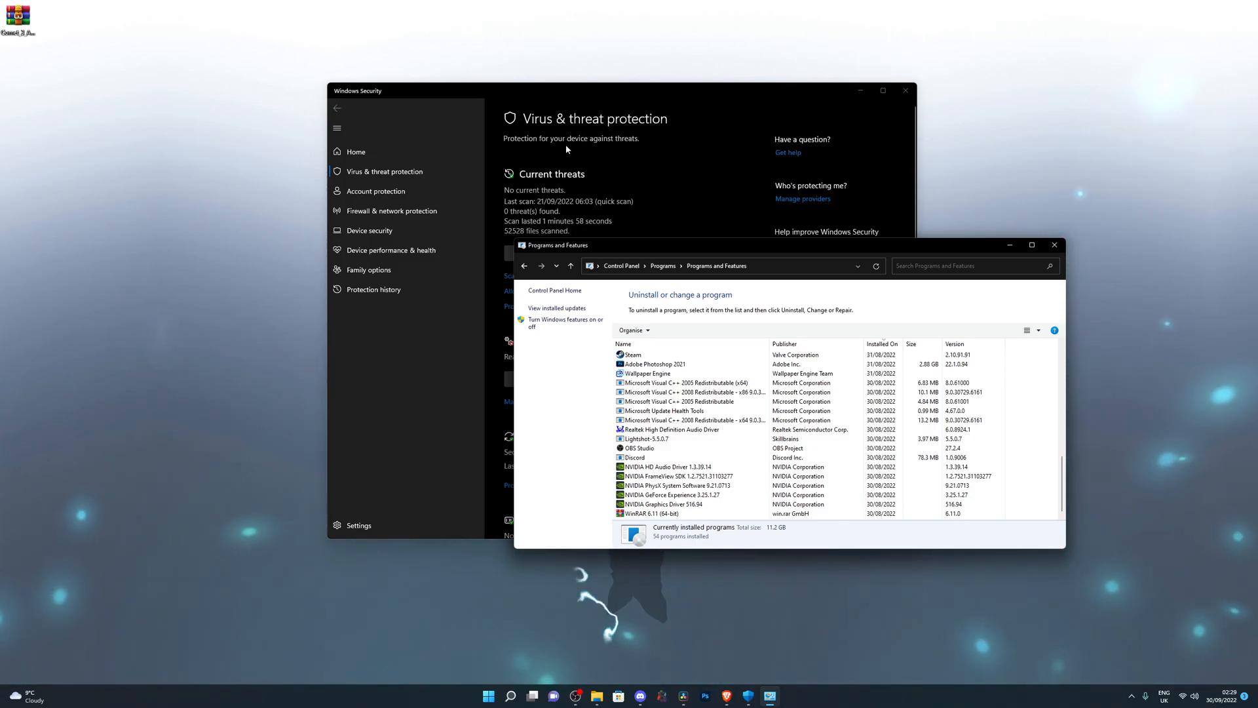
scroll(up, 3)
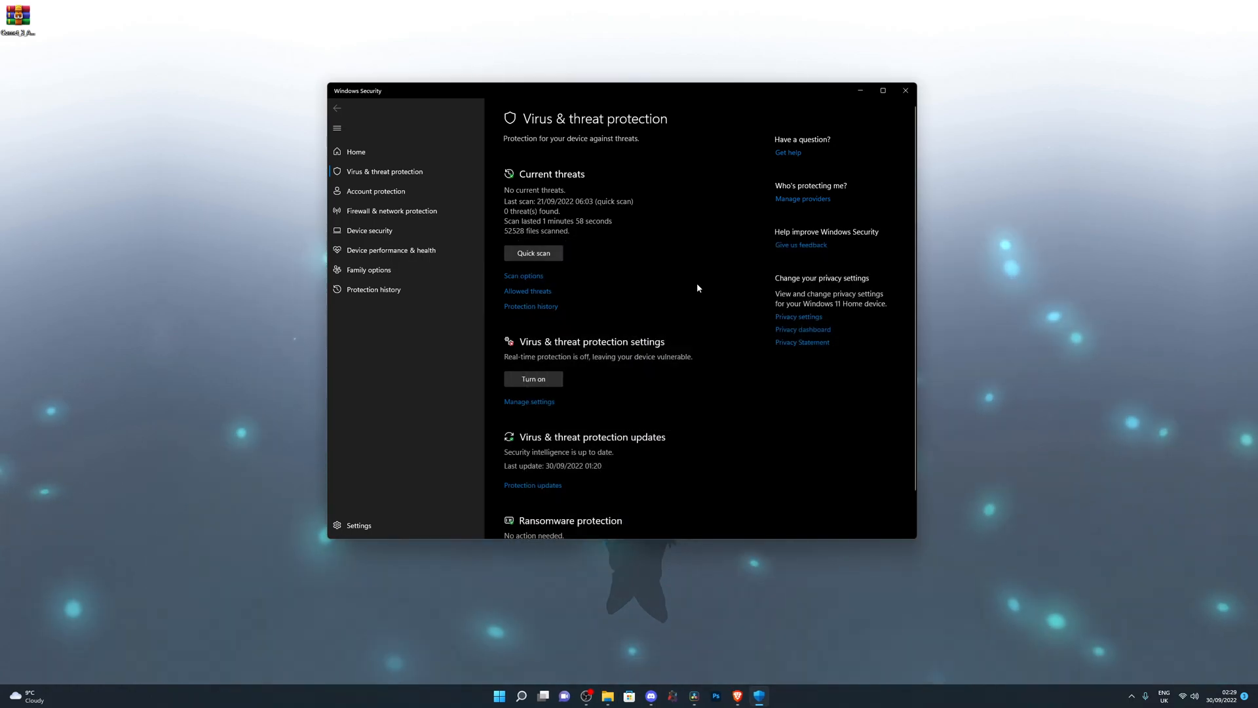
mouse_move(1156, 588)
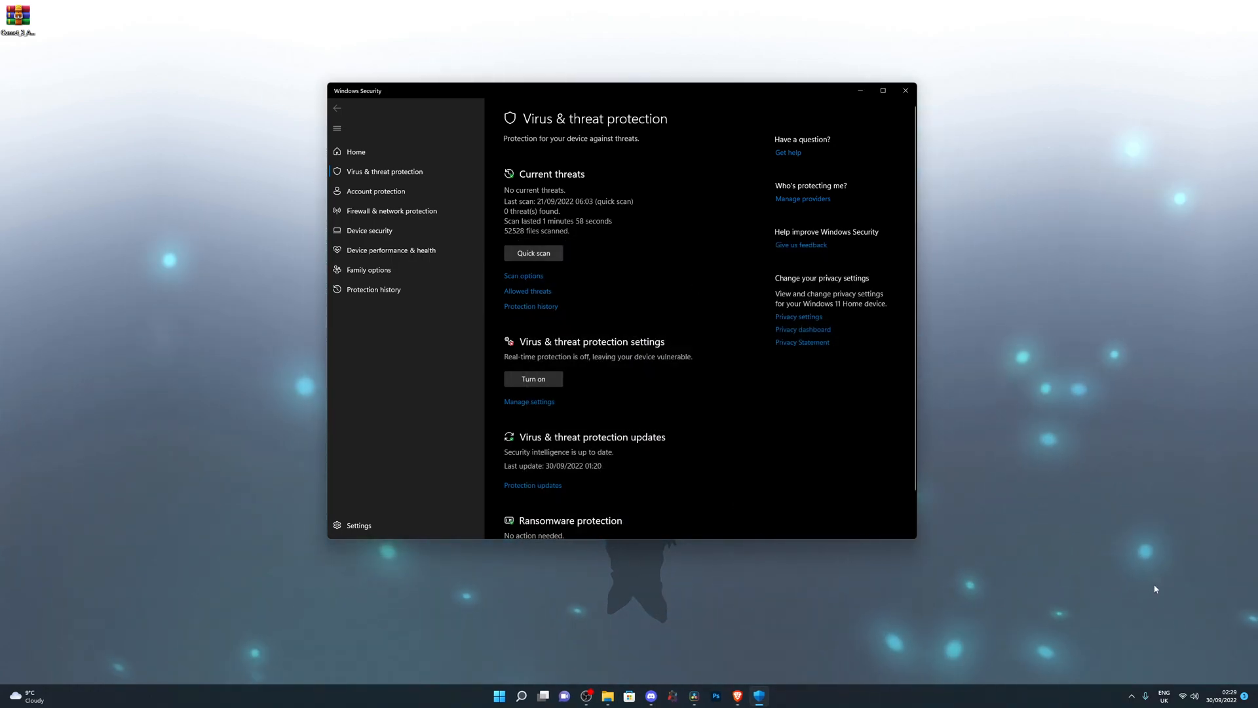
mouse_move(887, 557)
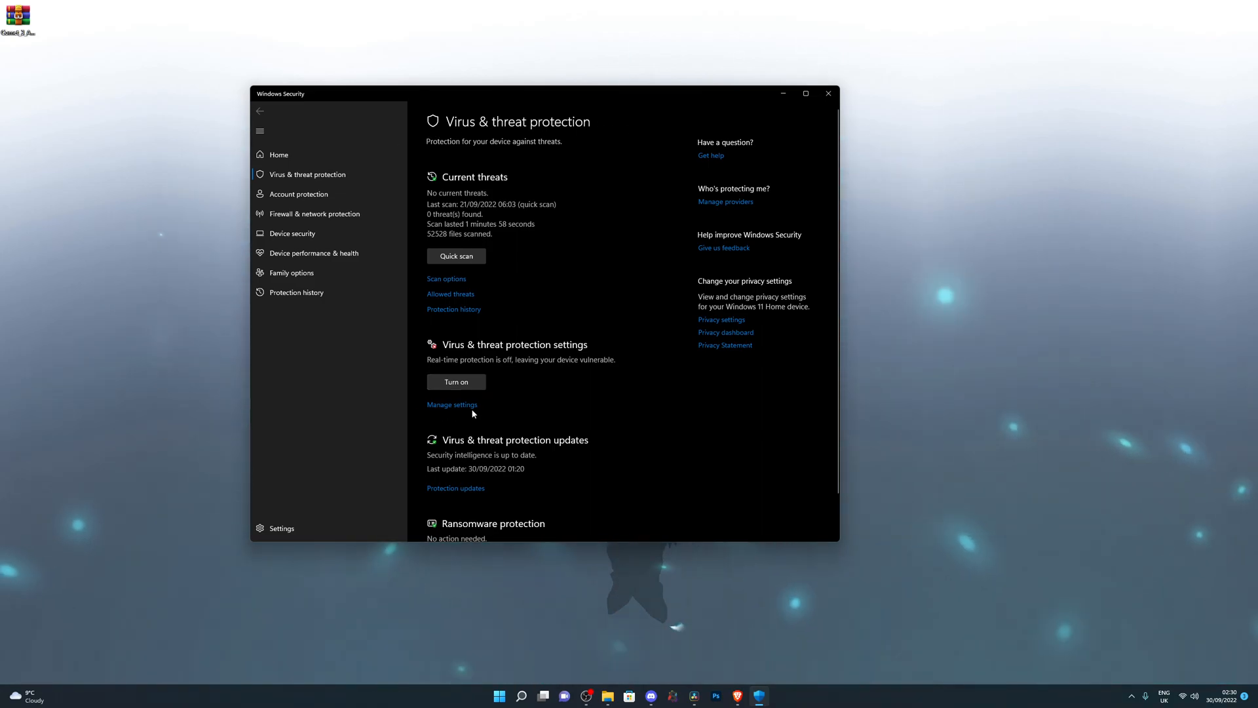
Toggle Defender's Real-time protection on and off repeatedly, ending with it Off.
click(450, 404)
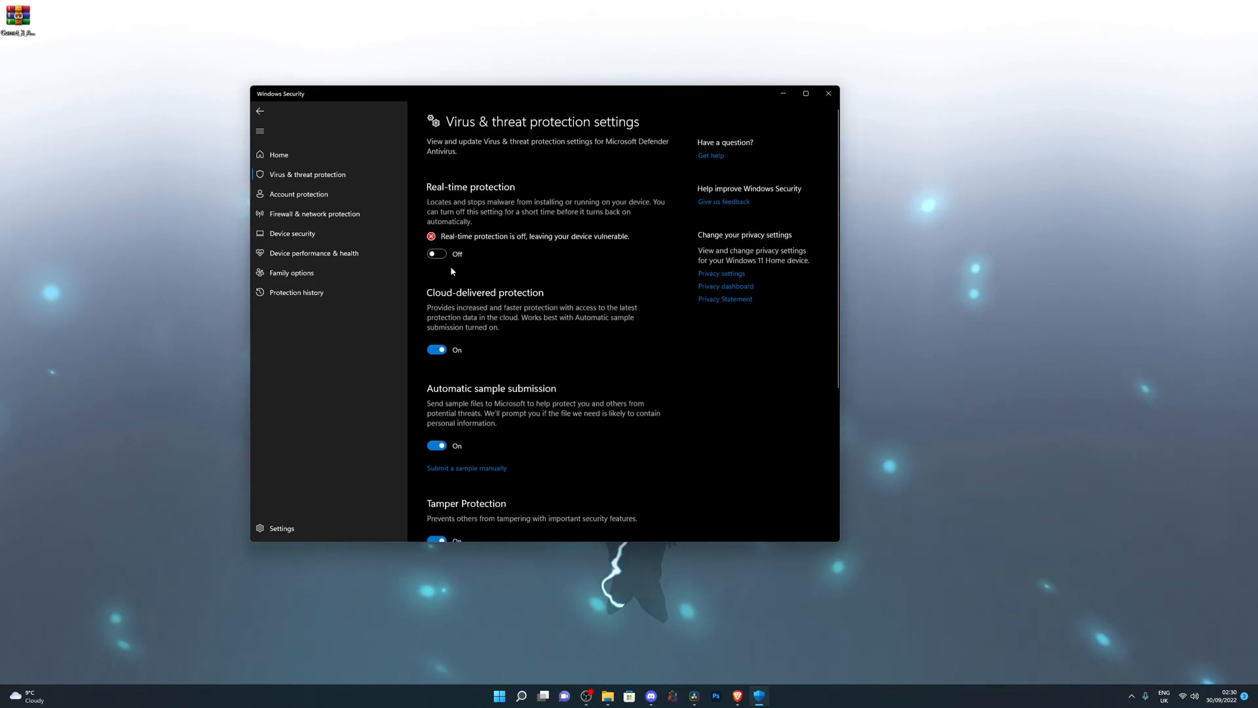
mouse_move(562, 194)
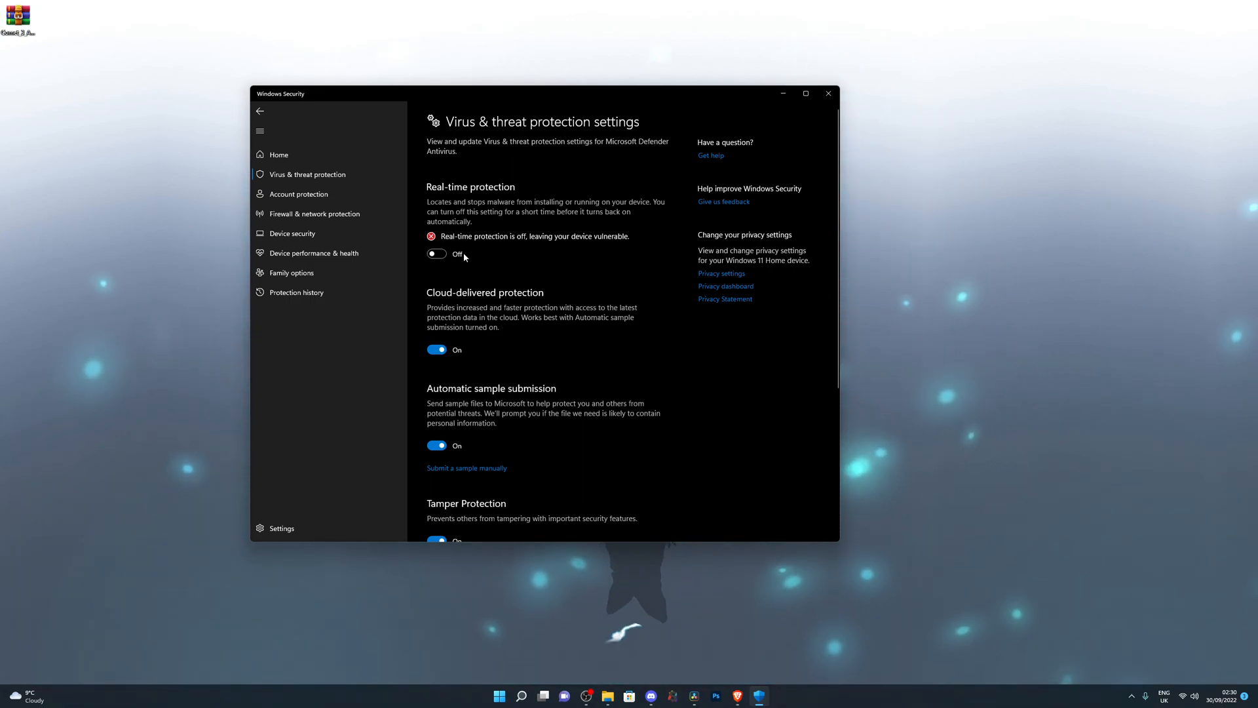
scroll(down, 3)
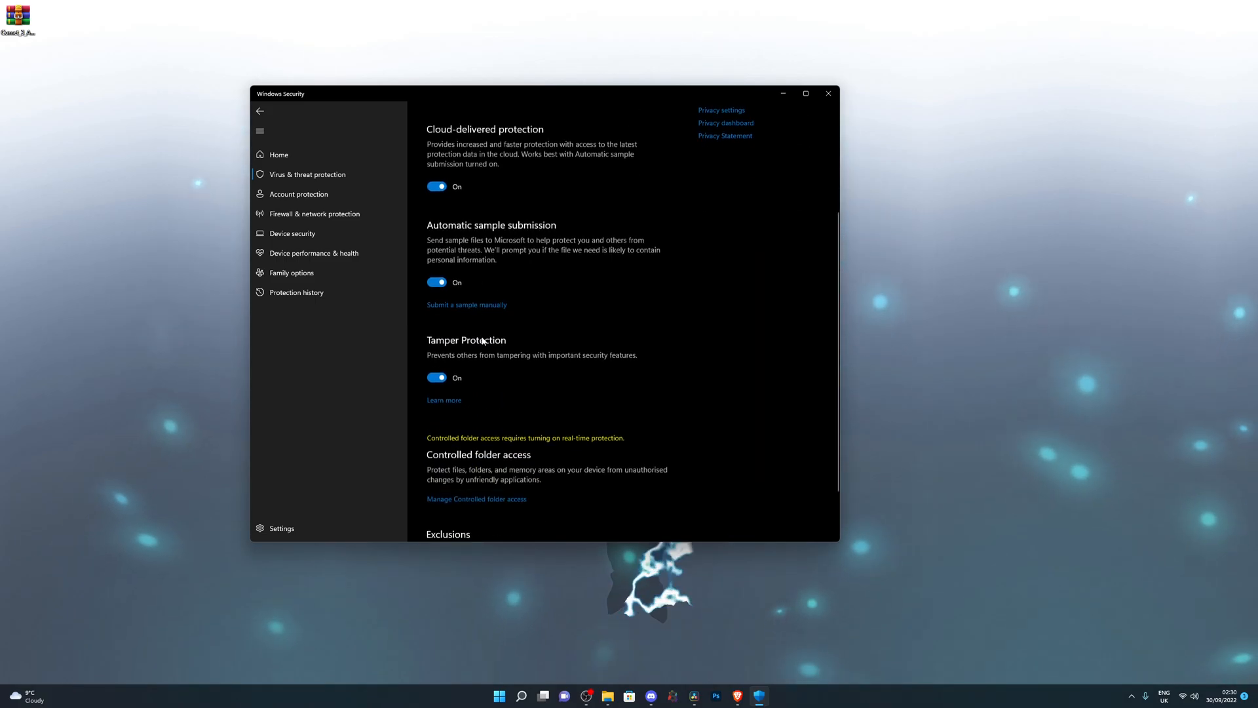
scroll(up, 3)
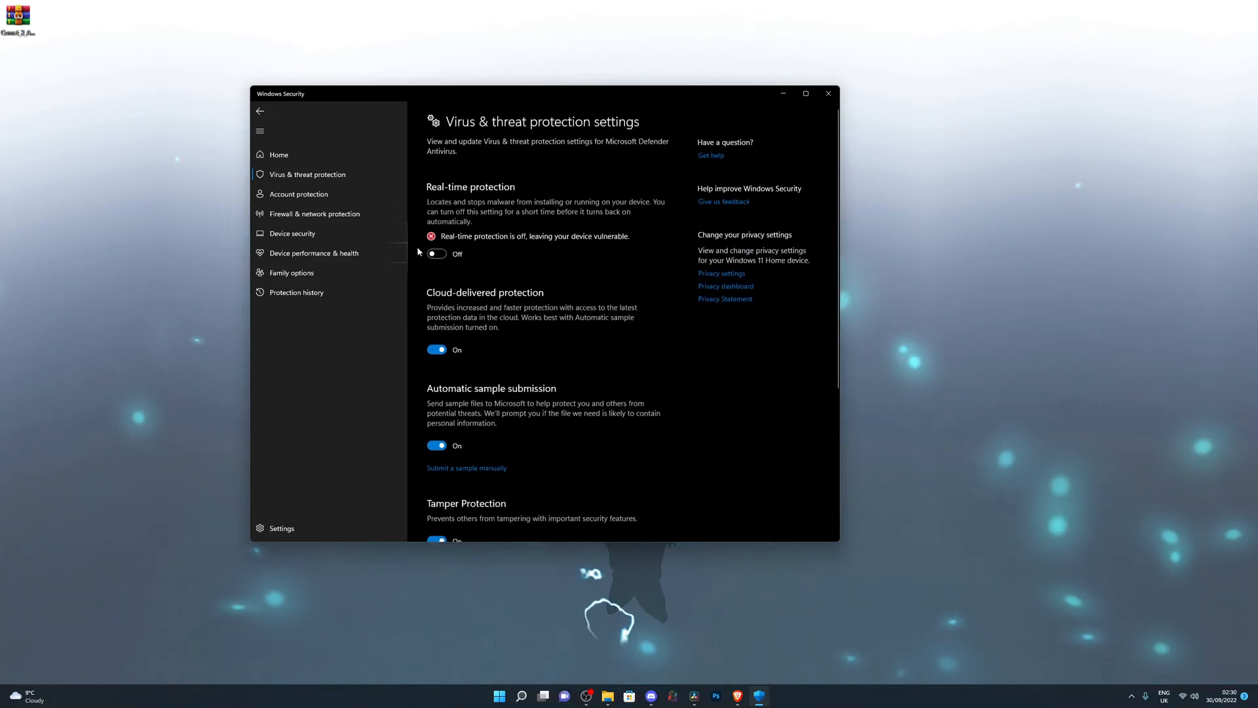
click(436, 253)
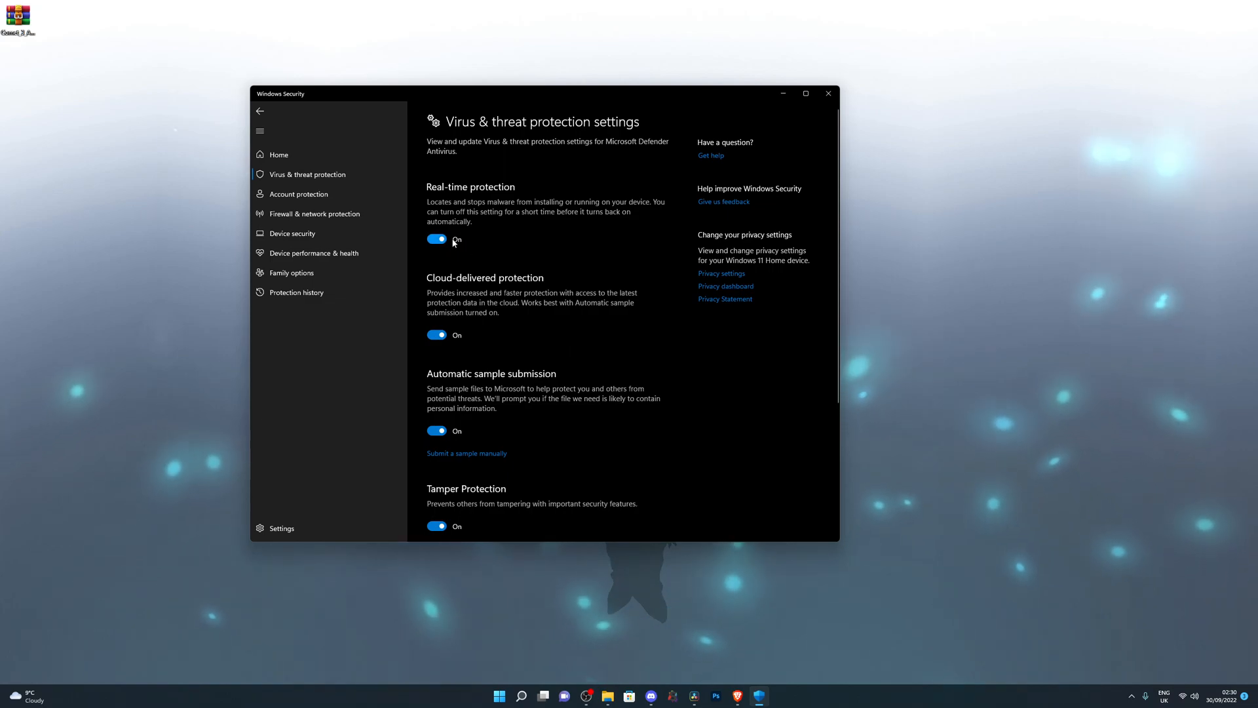
click(437, 239)
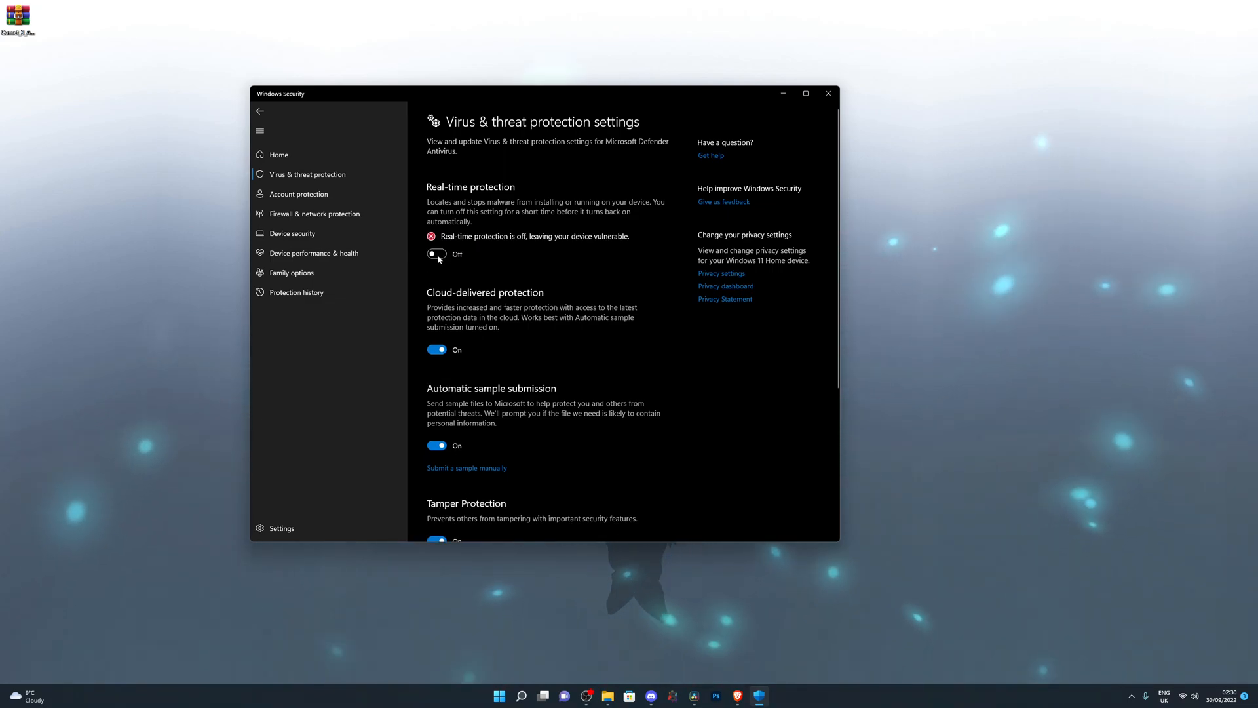
click(437, 254)
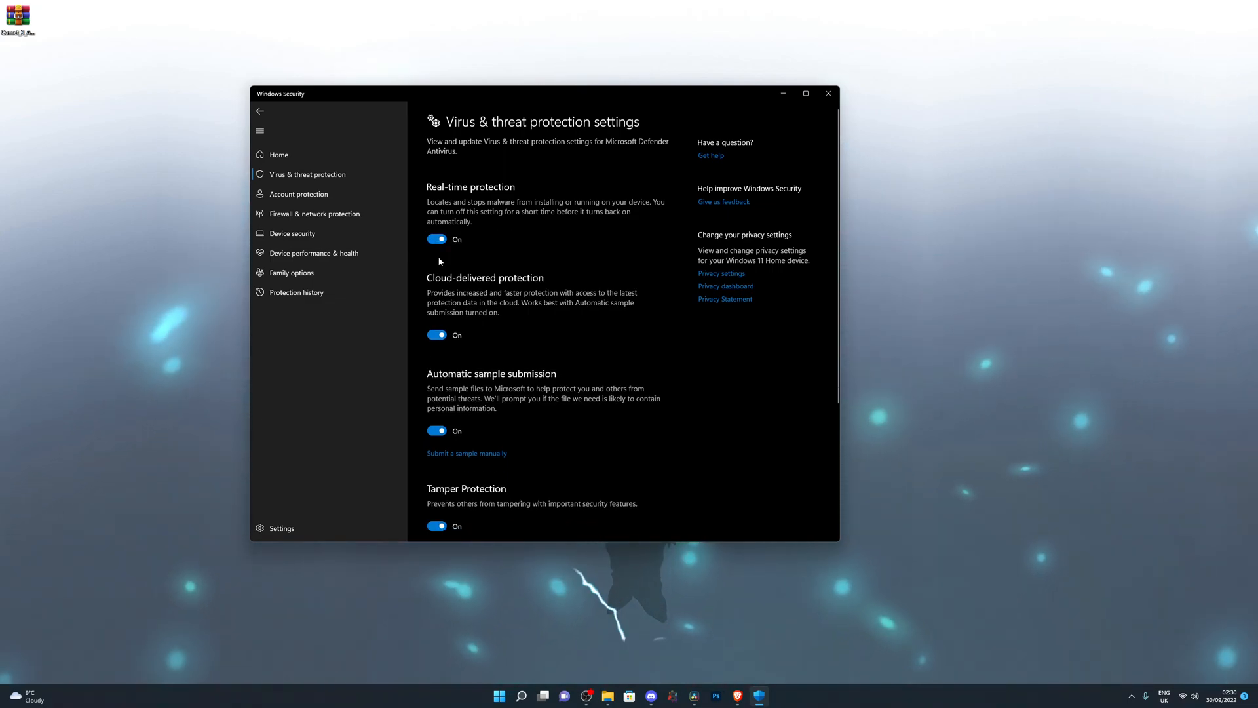
click(437, 238)
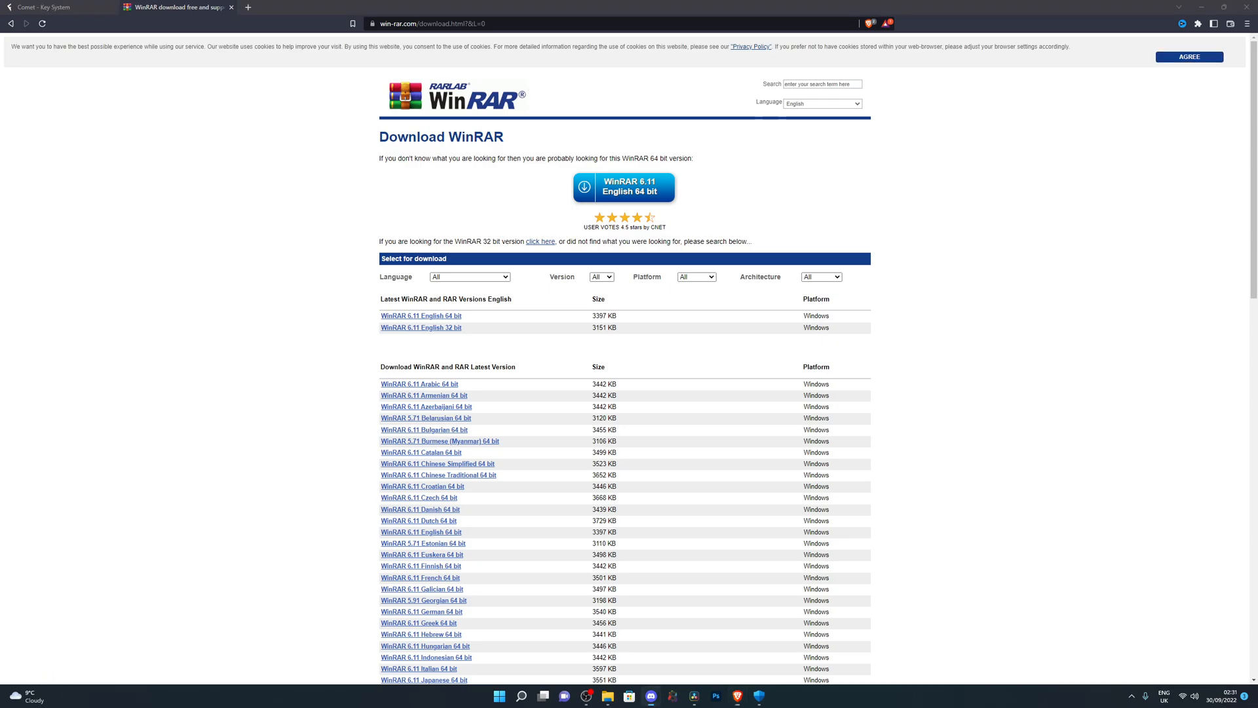
mouse_move(243, 397)
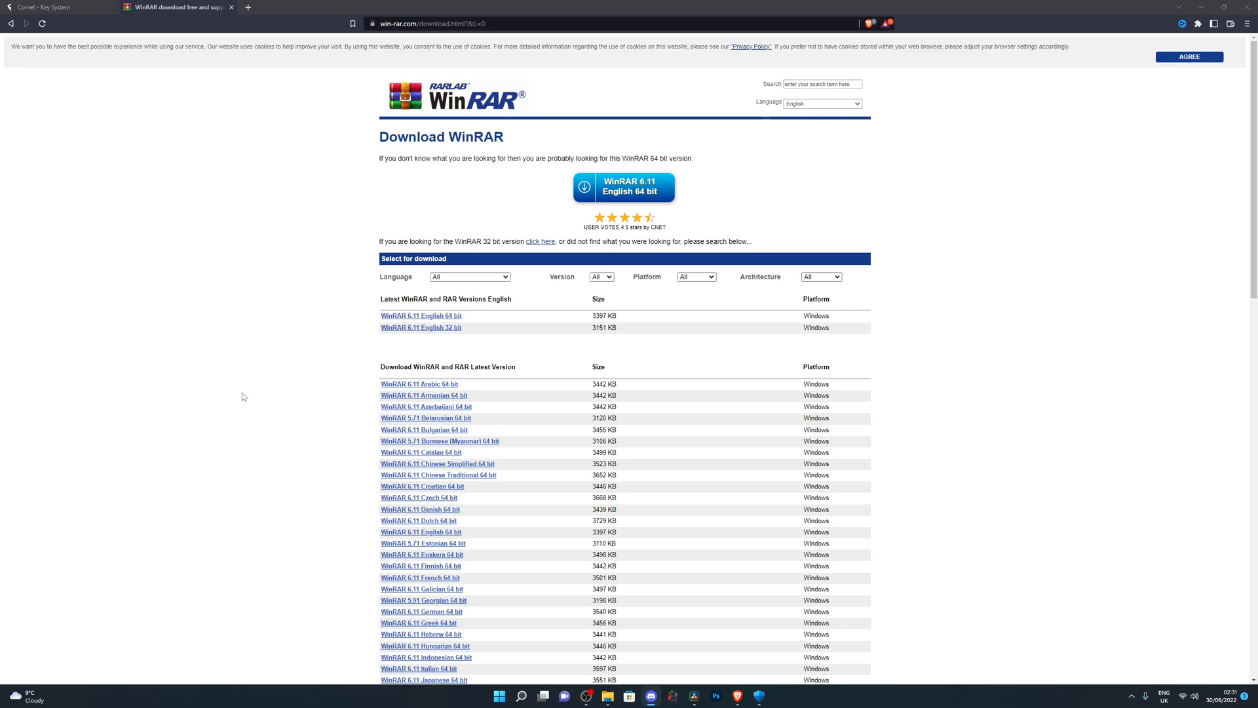
mouse_move(631, 190)
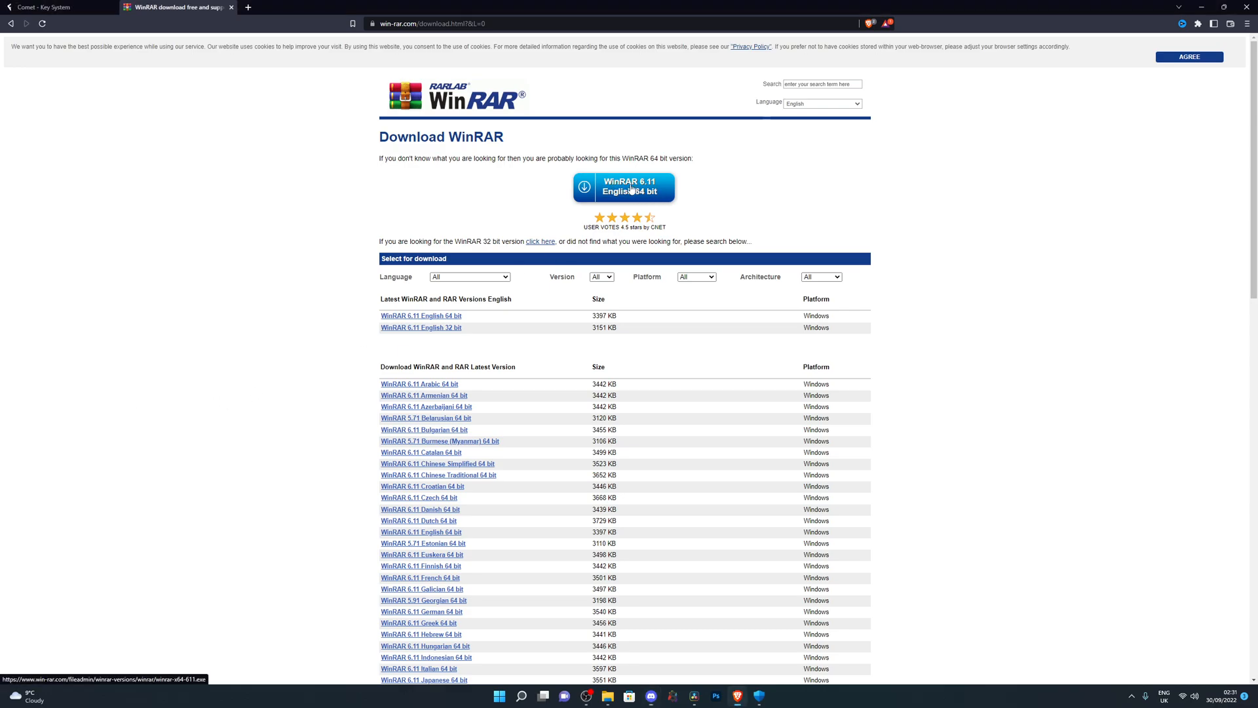
Save the 'WinRAR 6.11 English 64 bit' installer to the Desktop.
click(623, 186)
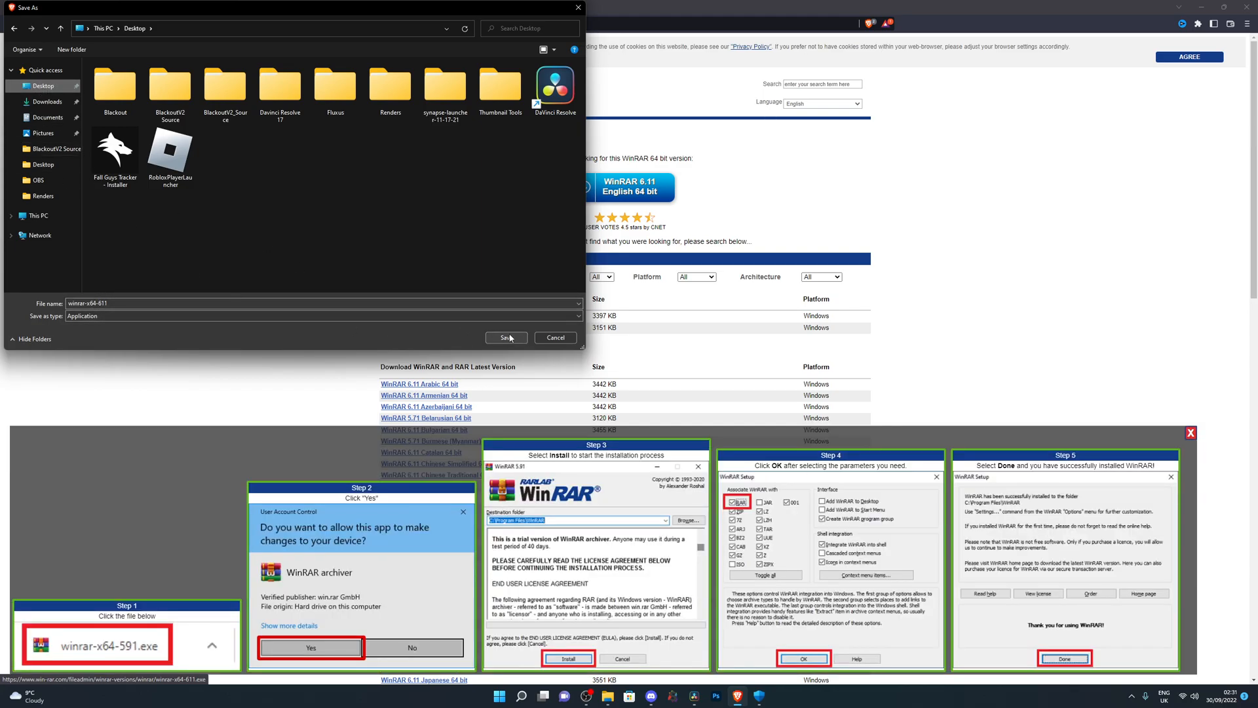
click(507, 337)
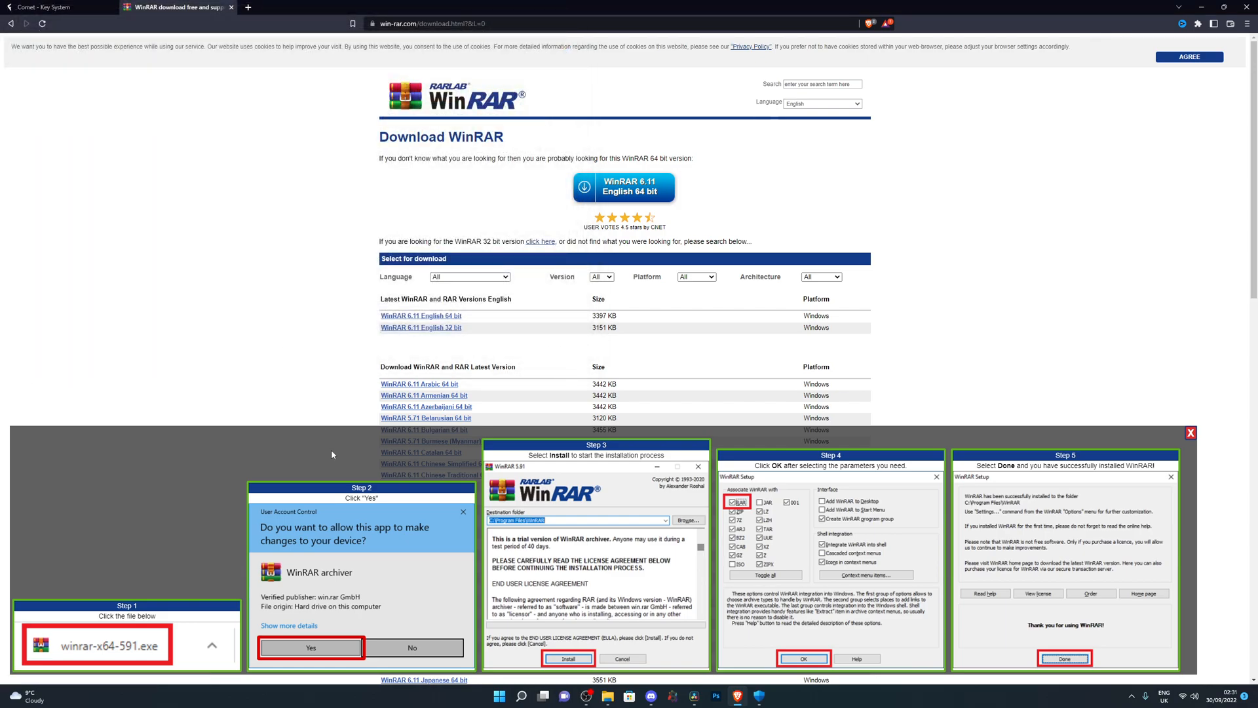
mouse_move(547, 550)
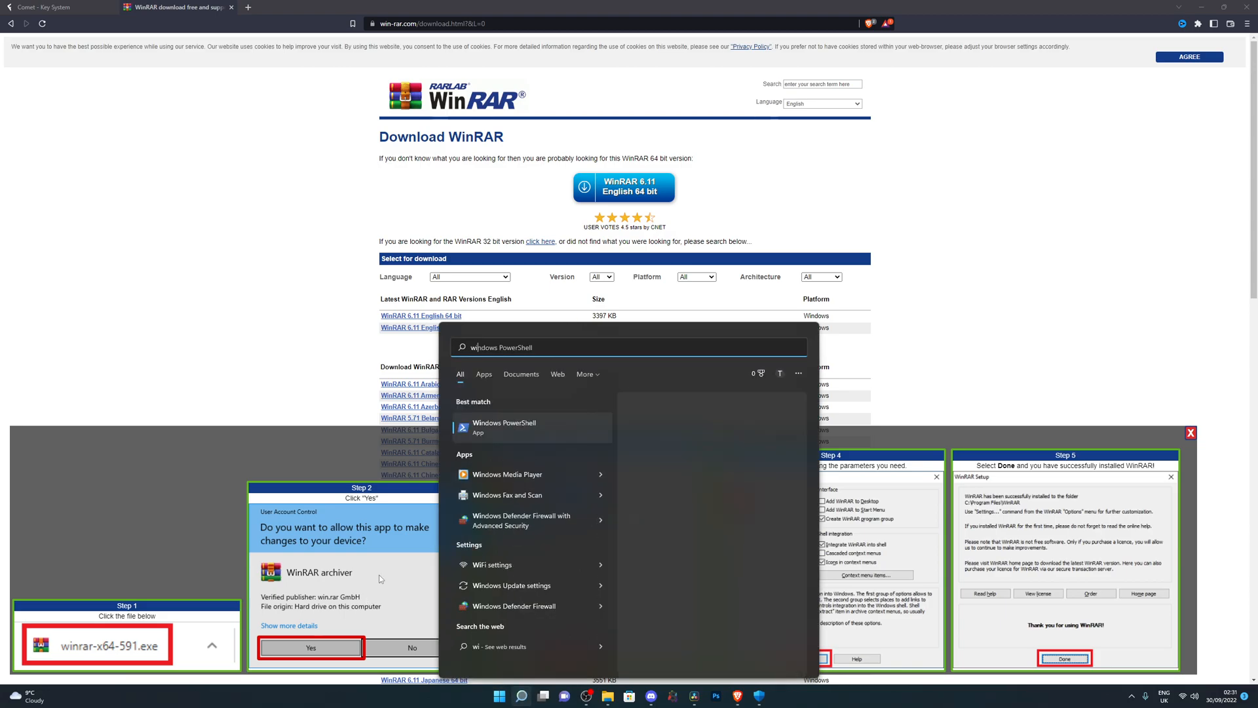
Search 'winrar' in Start, then drag the ZIP archive from the top-left corner.
text(winrar)
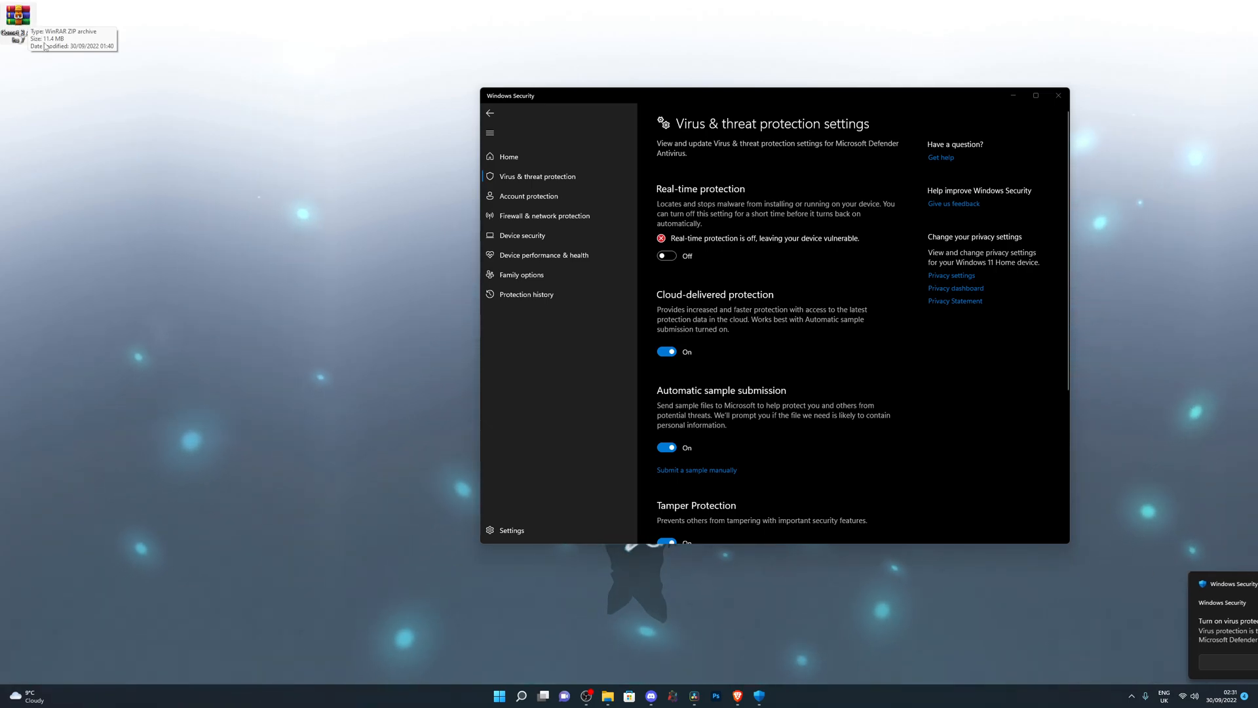
drag(15, 16, 164, 264)
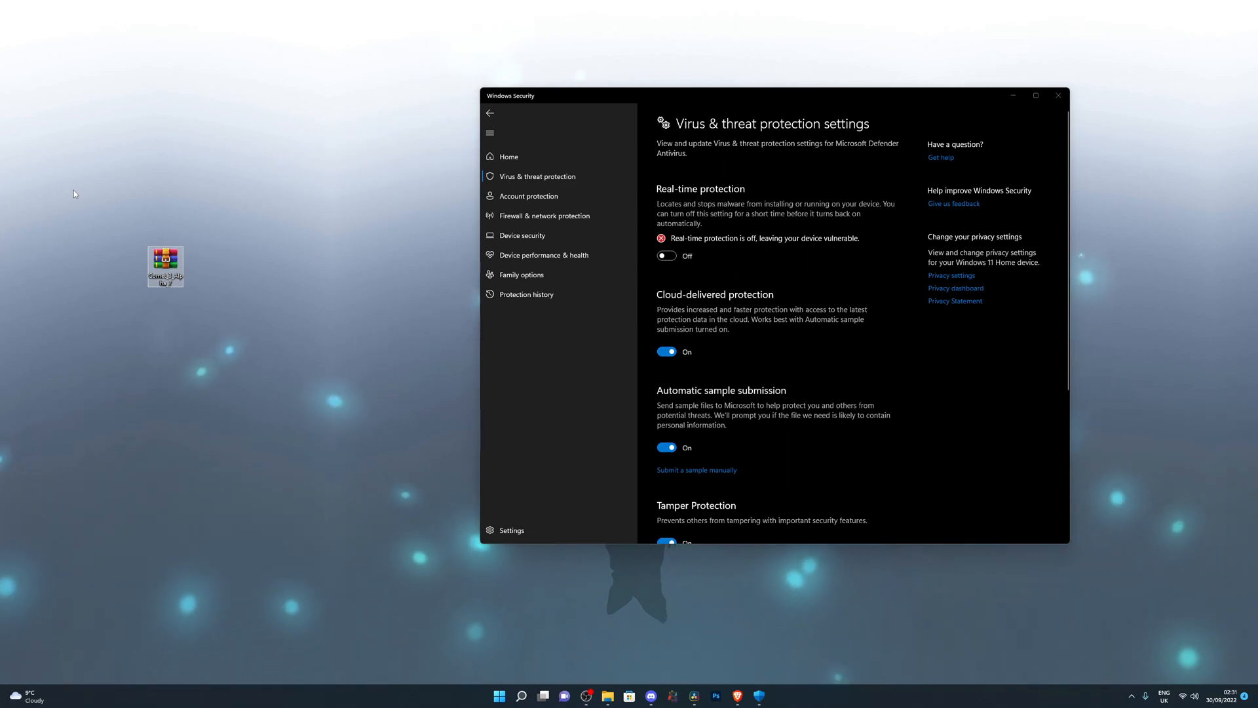
Use WinRAR's Extract Here on the archive to create the Comet 3 Alpha 7 folder.
right_click(165, 267)
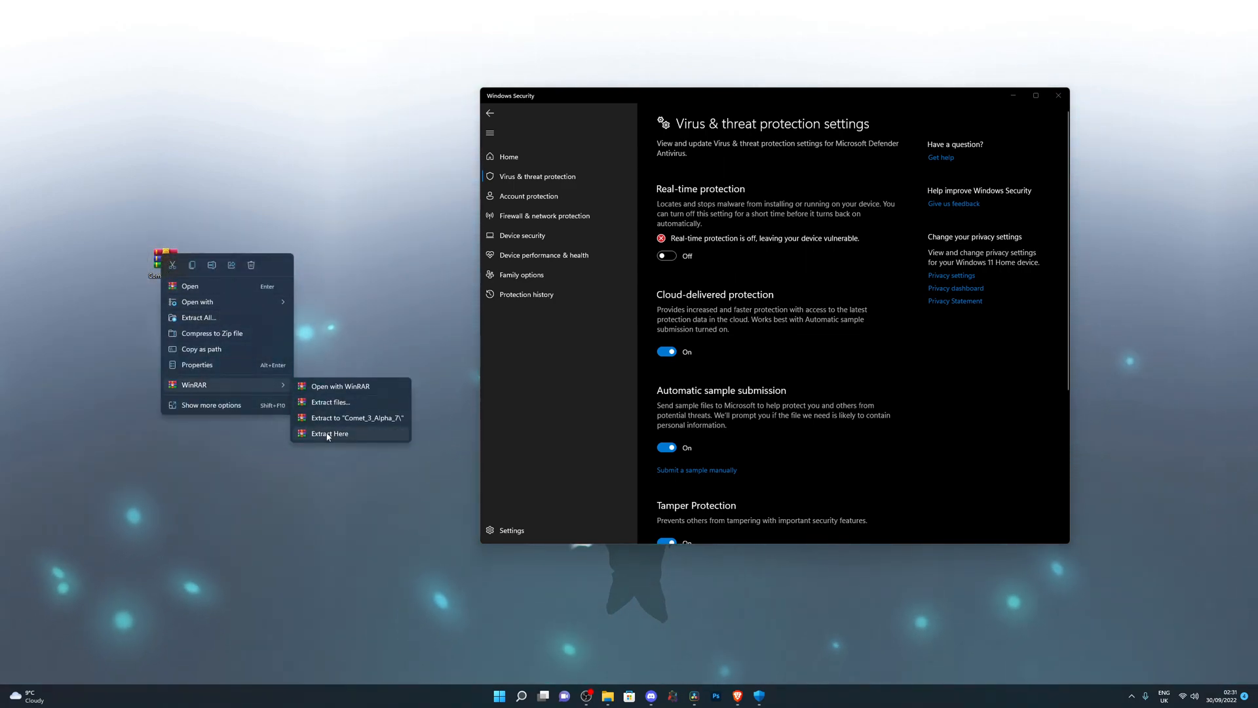
click(330, 434)
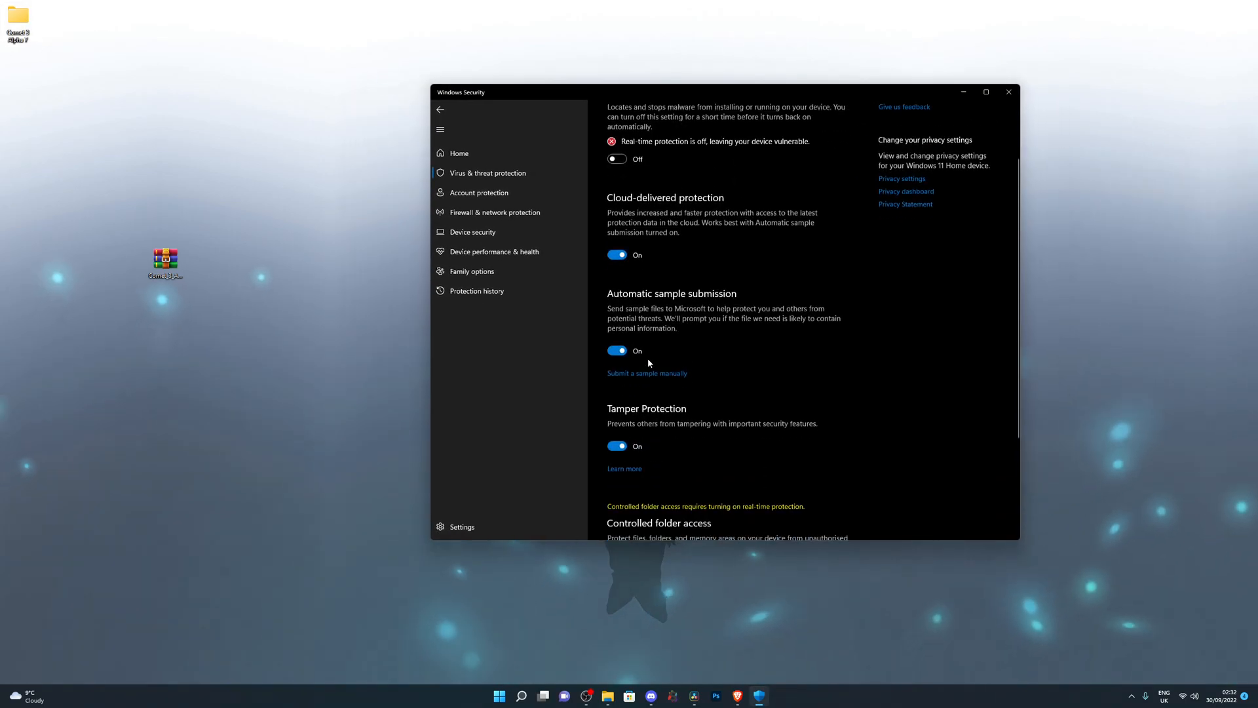
Open Defender's exclusions list and start adding a Folder exclusion.
scroll(down, 3)
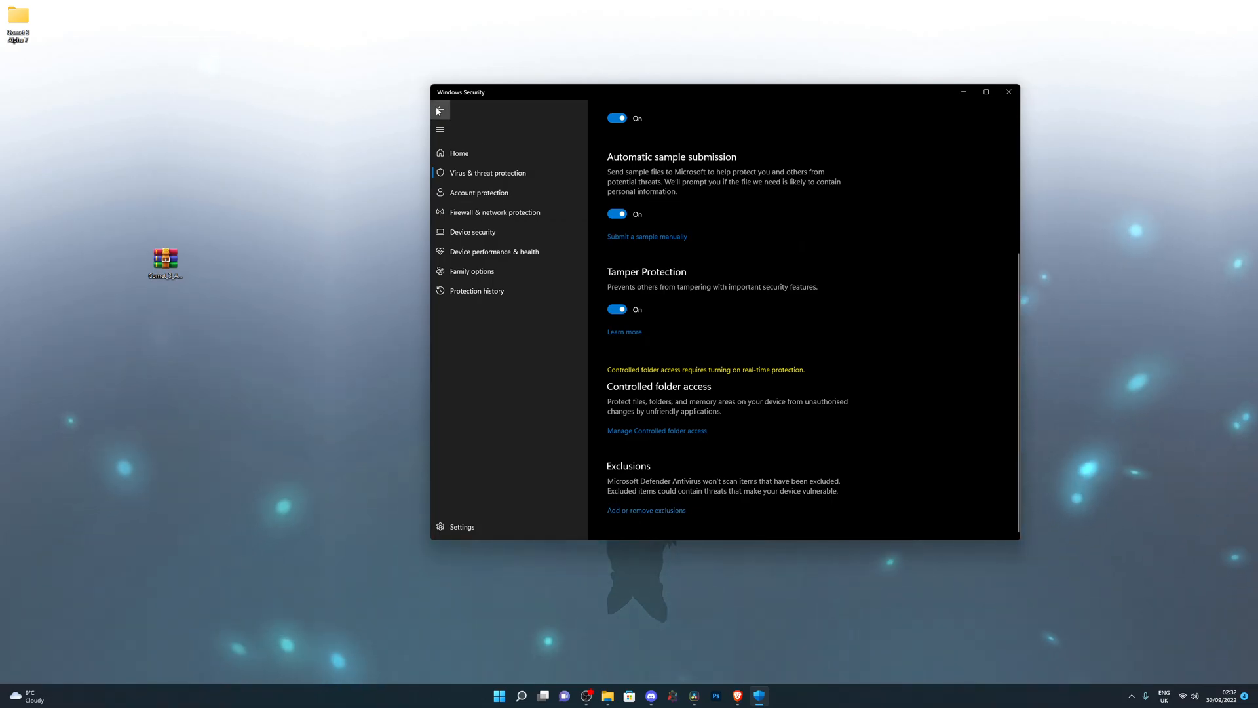
scroll(up, 3)
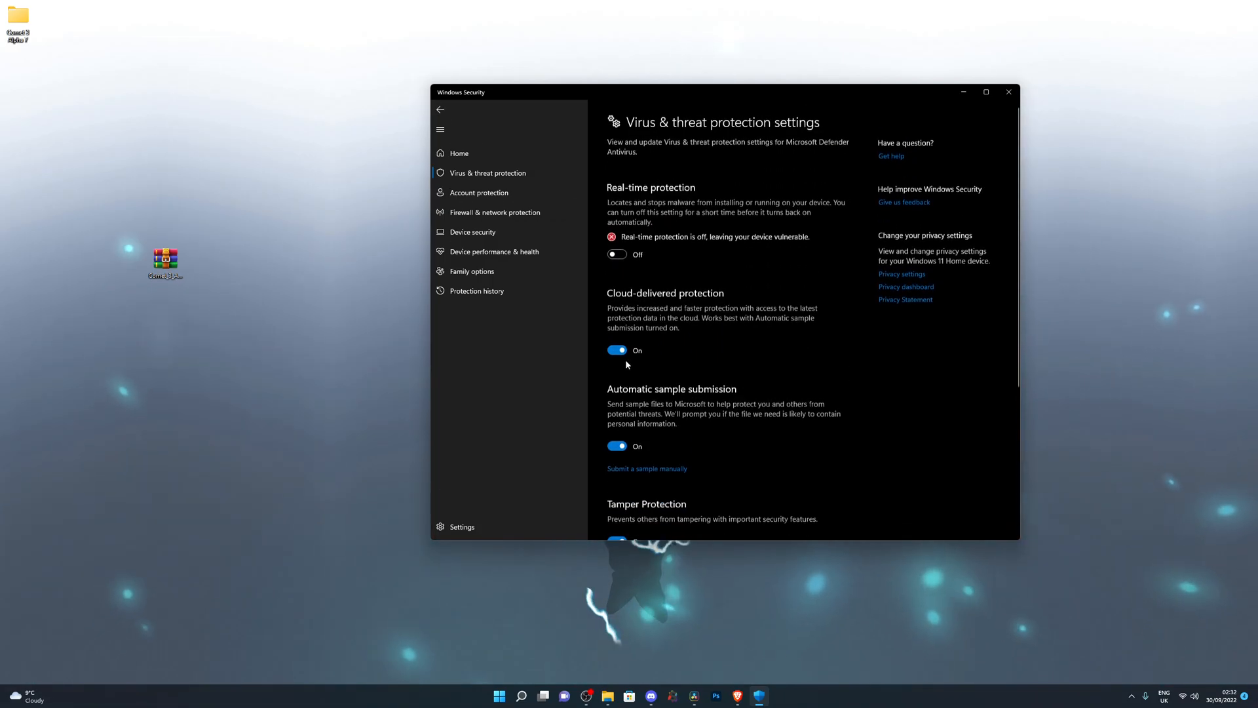
scroll(down, 3)
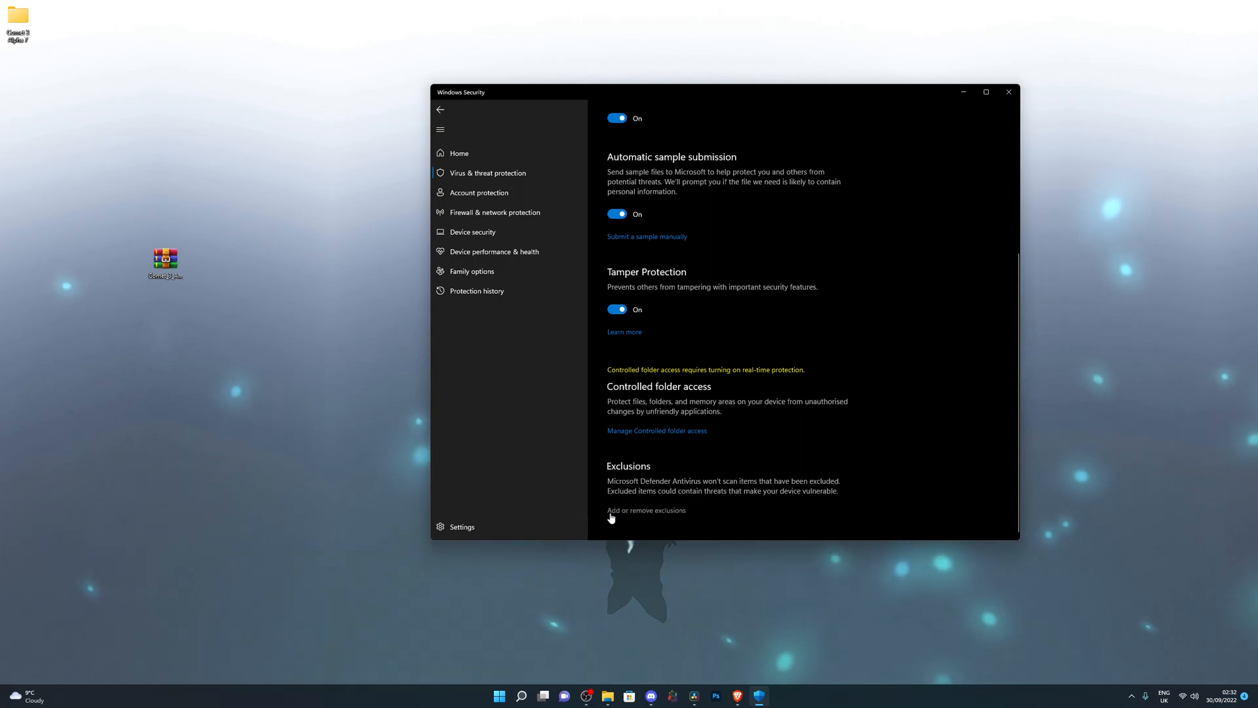
click(645, 510)
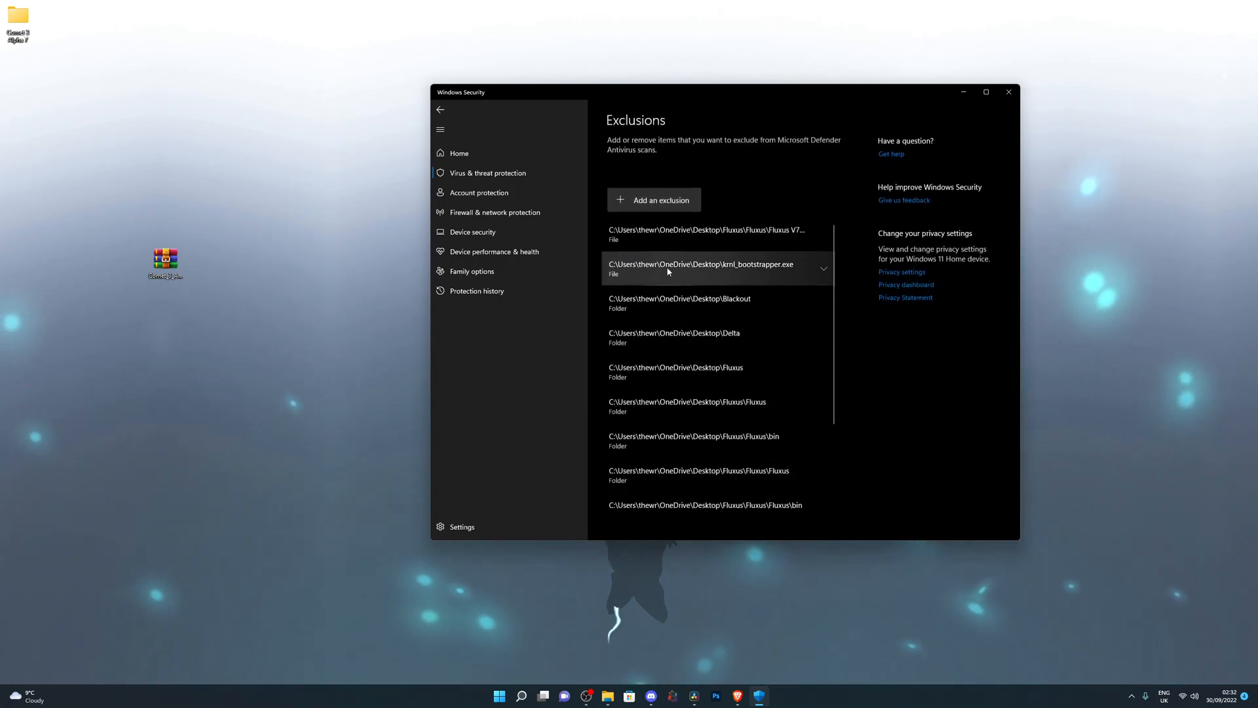
click(660, 199)
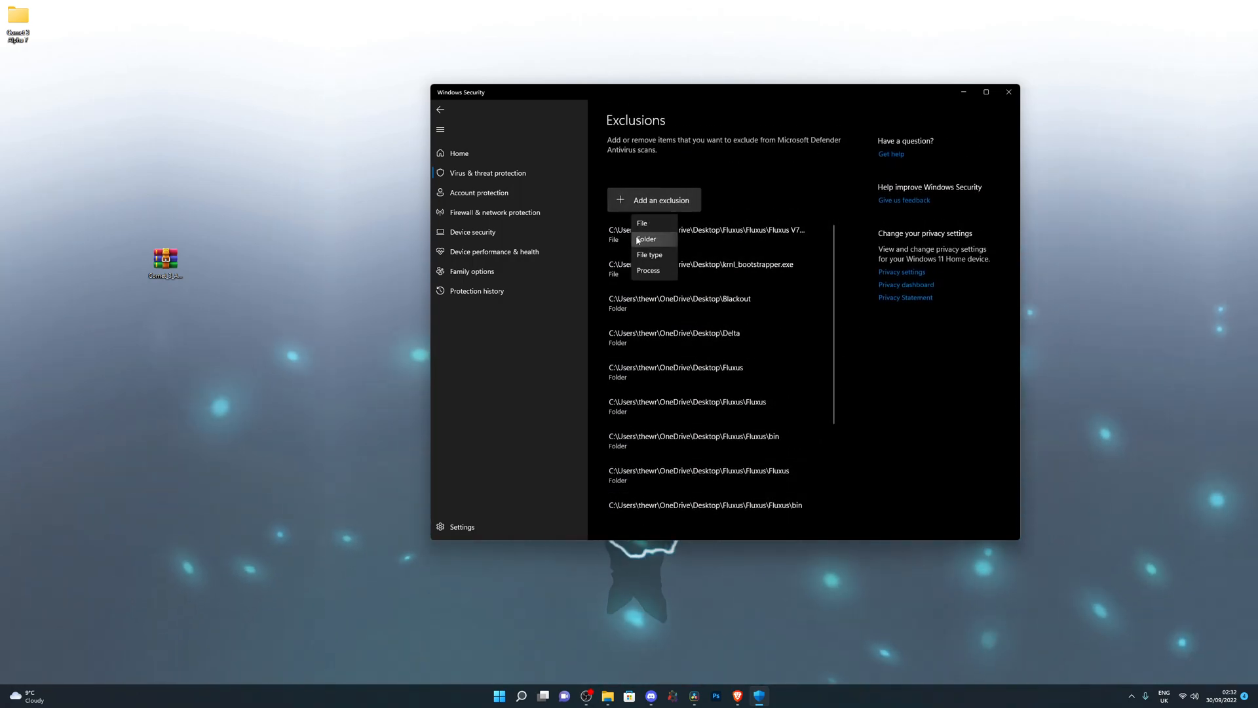
click(647, 239)
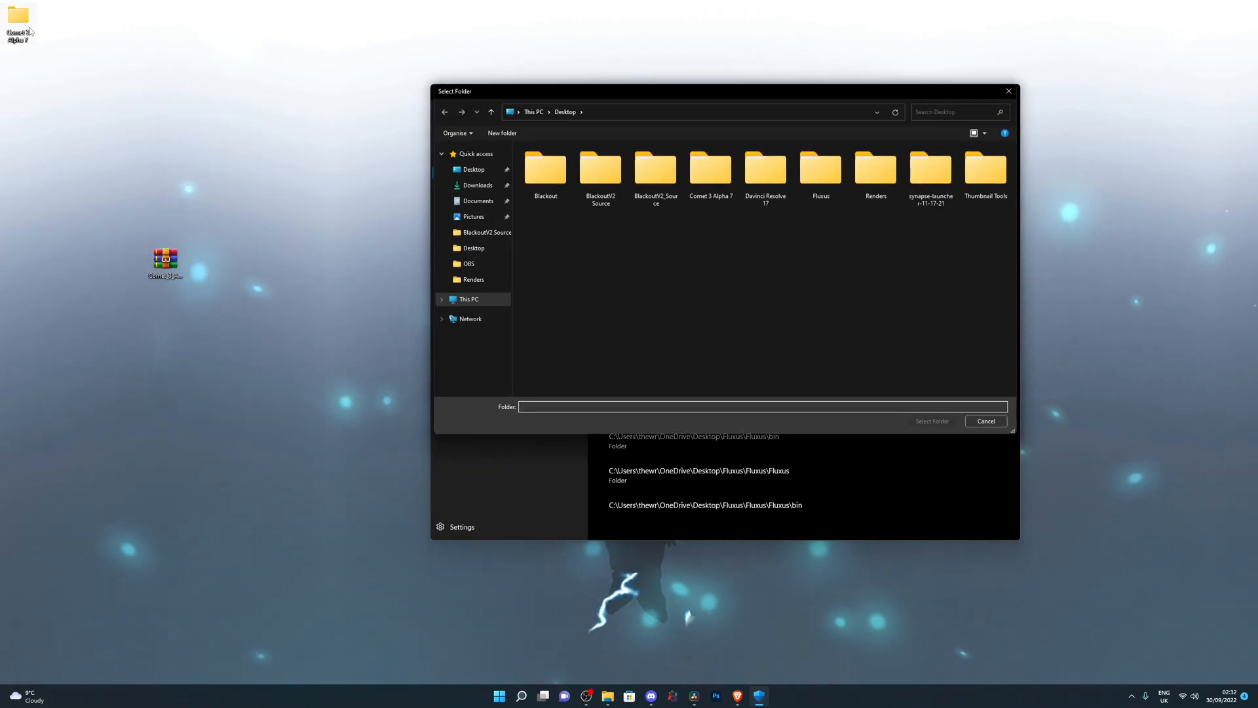
mouse_move(230, 118)
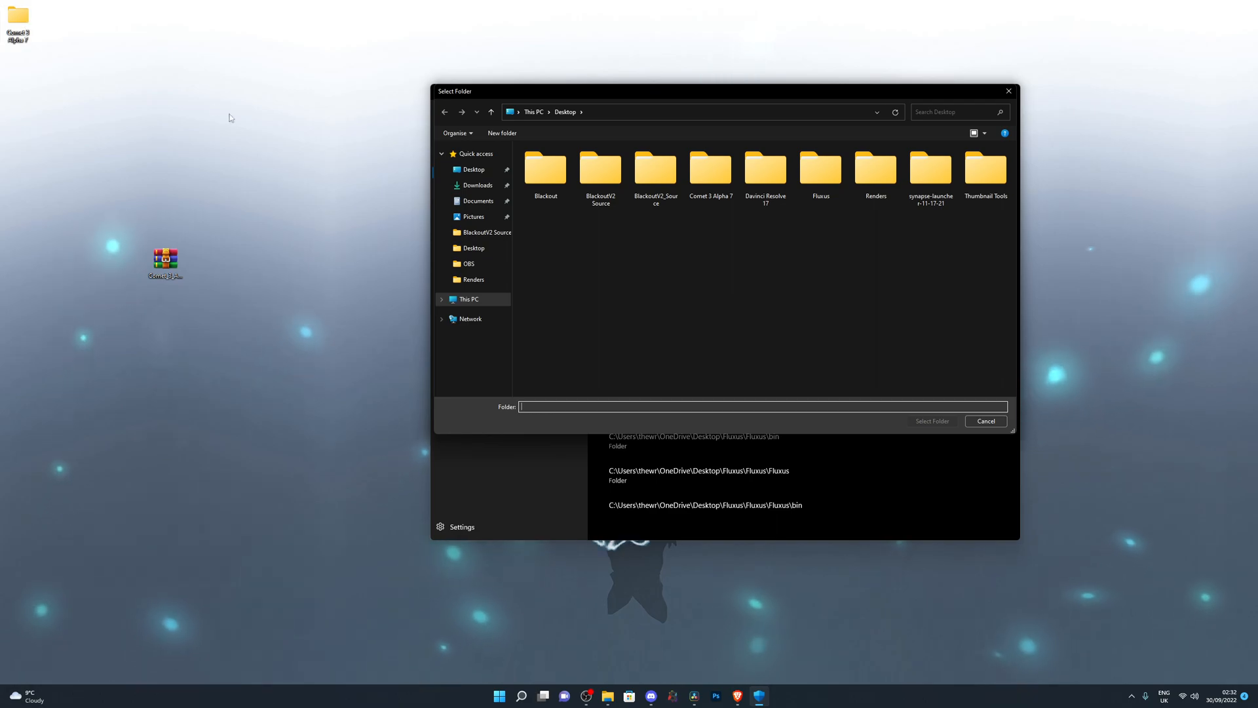
Pick the Desktop's Comet 3 Alpha 7 folder as the new exclusion.
click(709, 168)
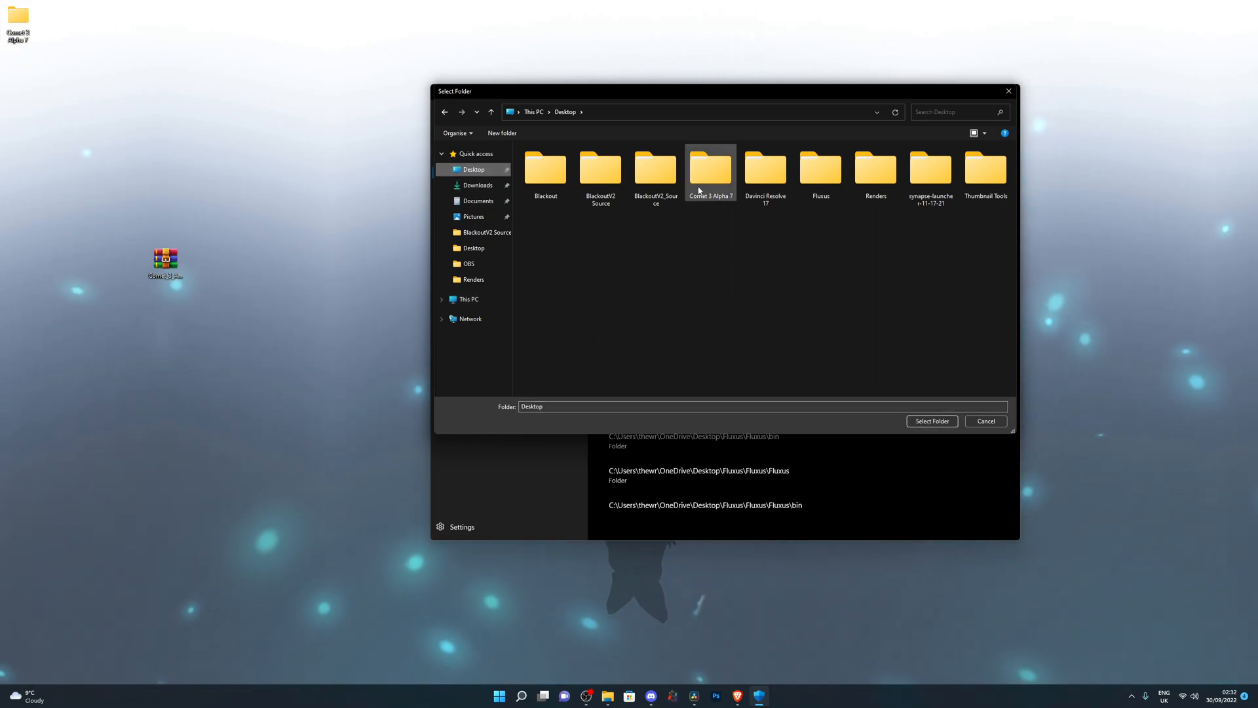
click(709, 171)
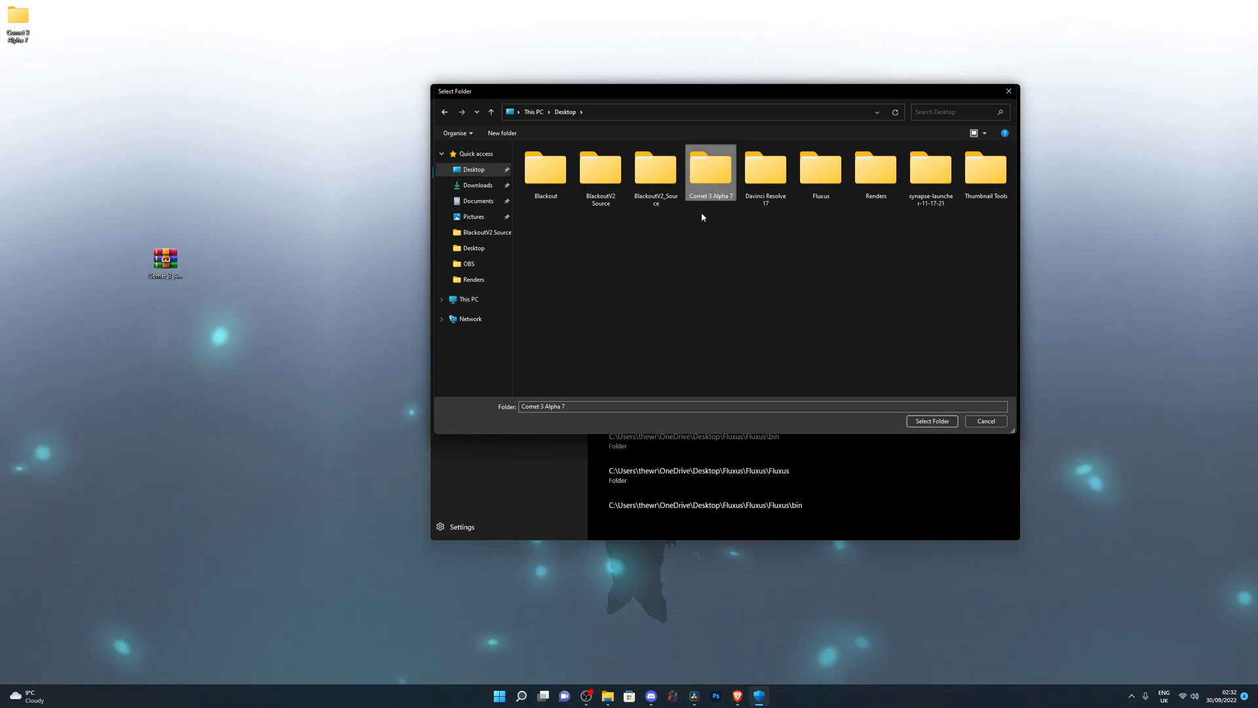
mouse_move(765, 171)
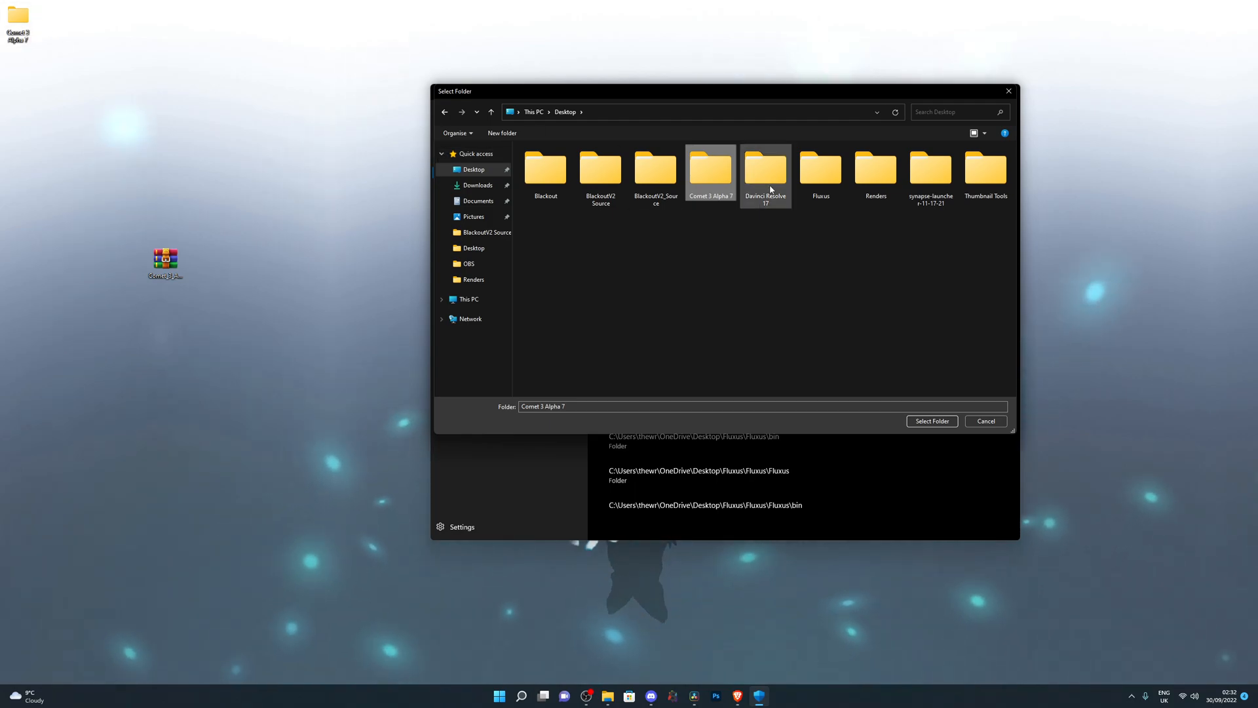
double_click(709, 169)
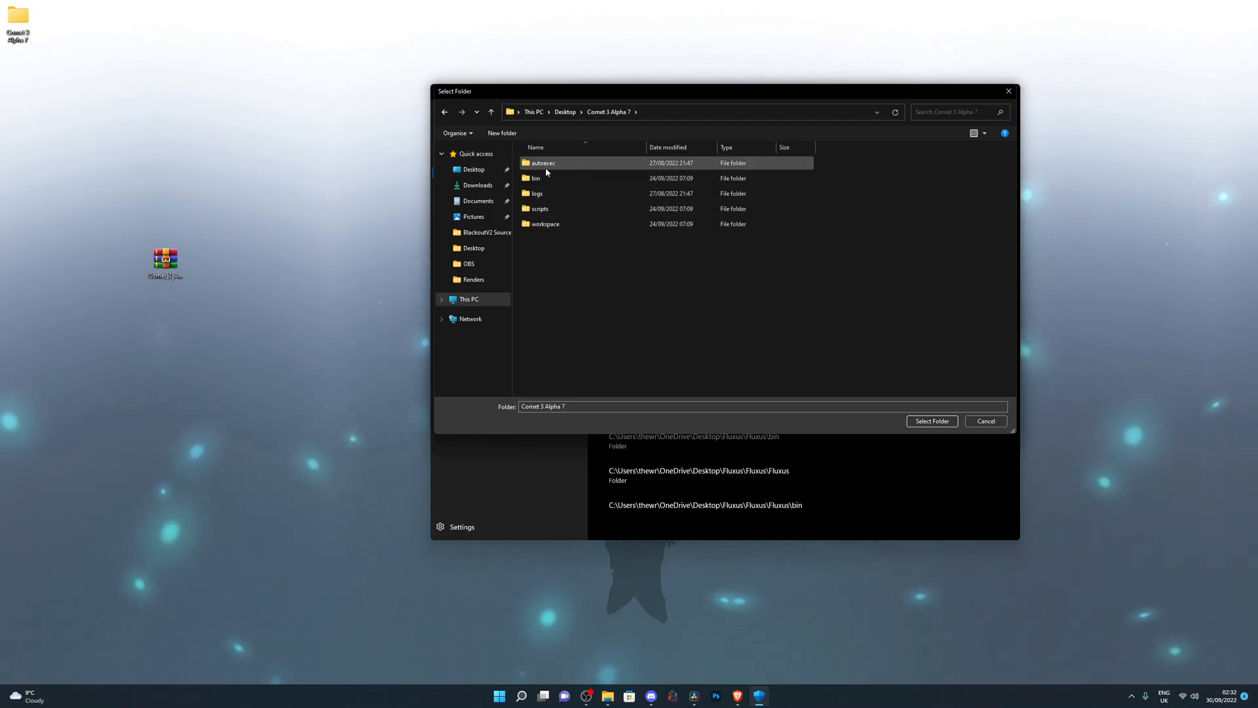
click(490, 111)
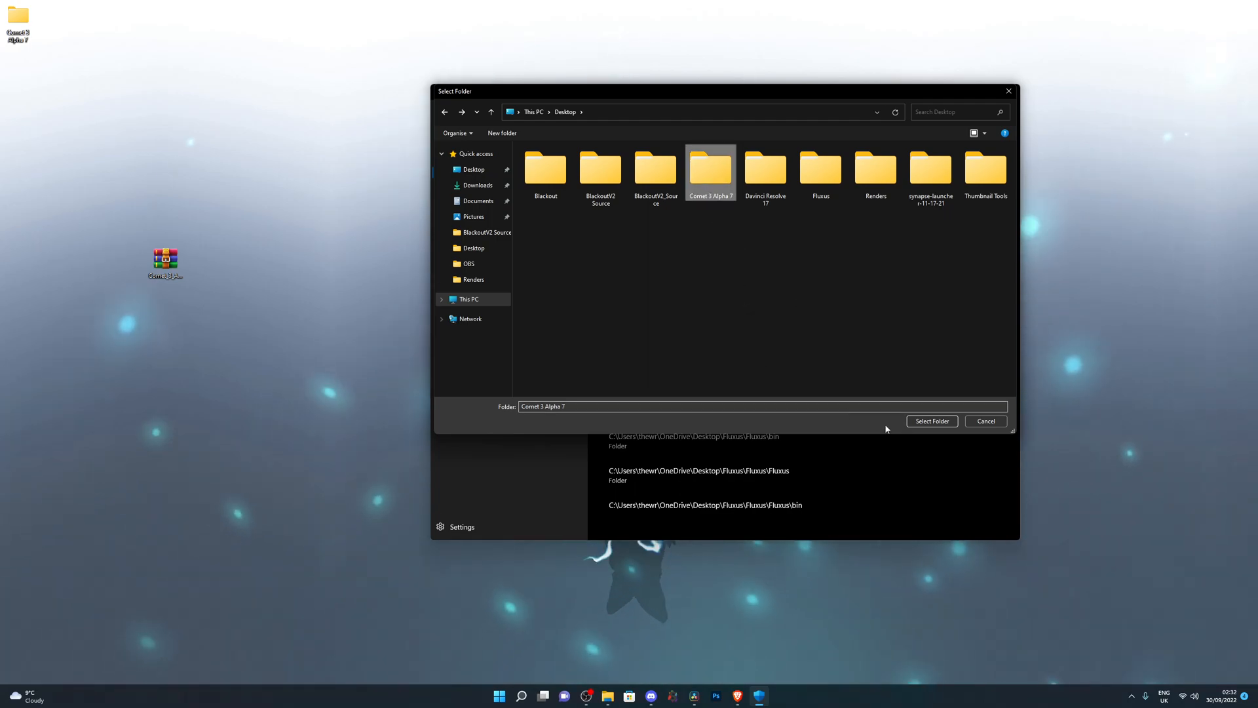
click(930, 420)
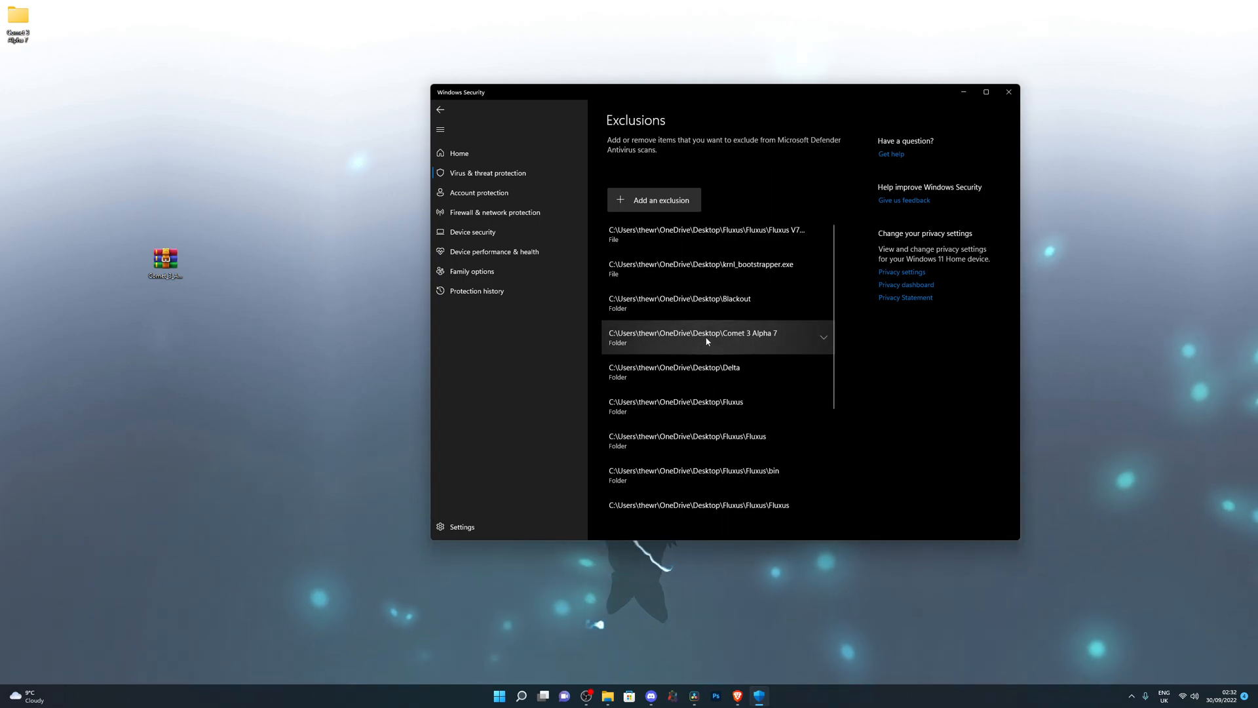
Return to Virus & threat protection settings and close Windows Security.
click(439, 110)
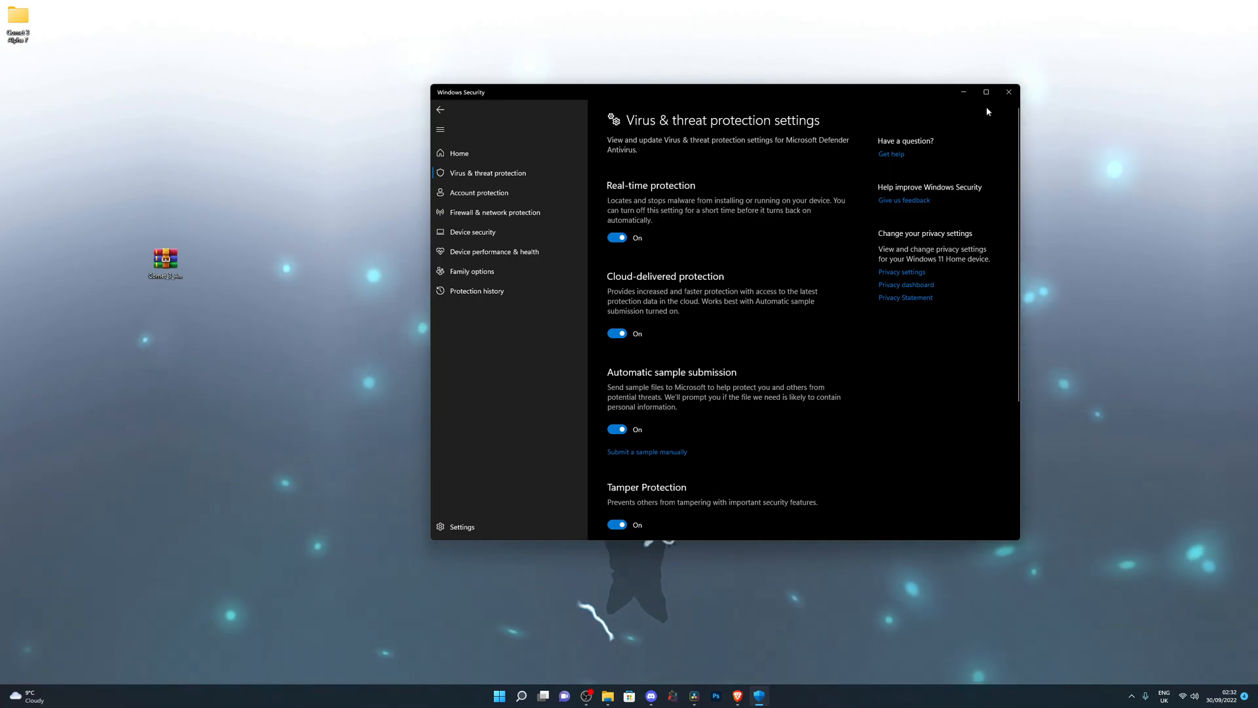
click(1009, 92)
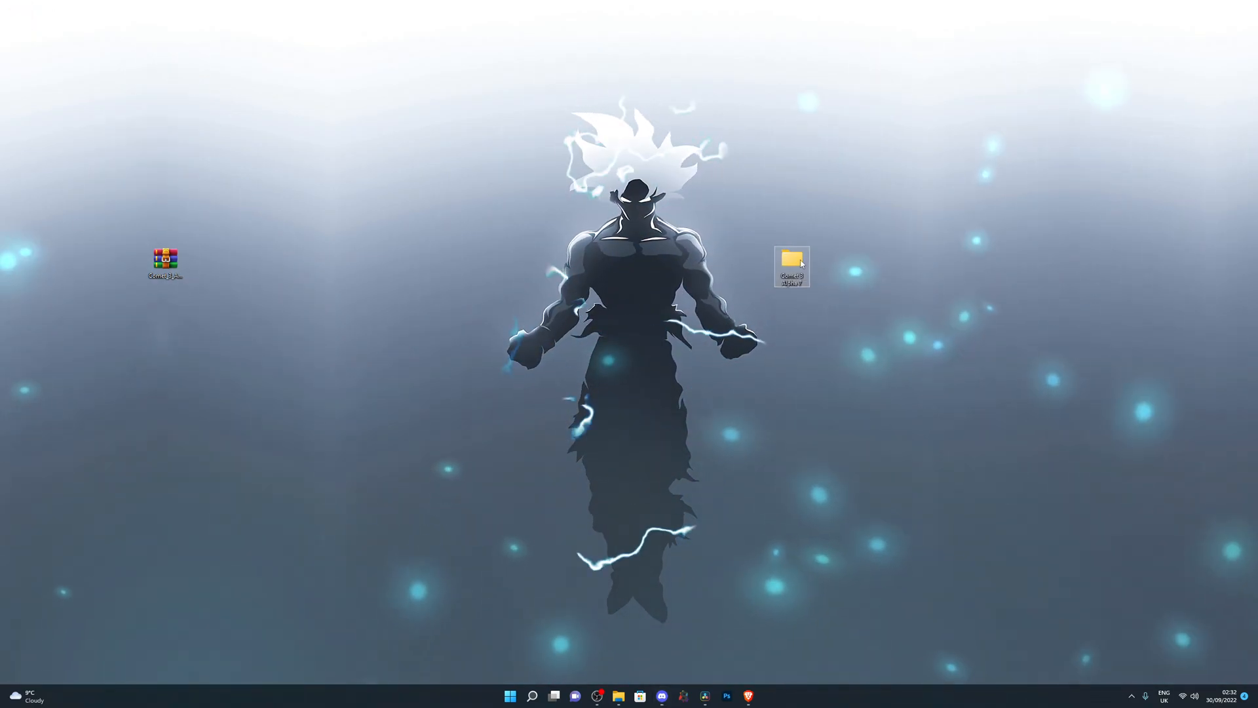
Open the Comet 3 Alpha 7 folder, launch Comet 3, and dismiss the alpha notice.
double_click(790, 265)
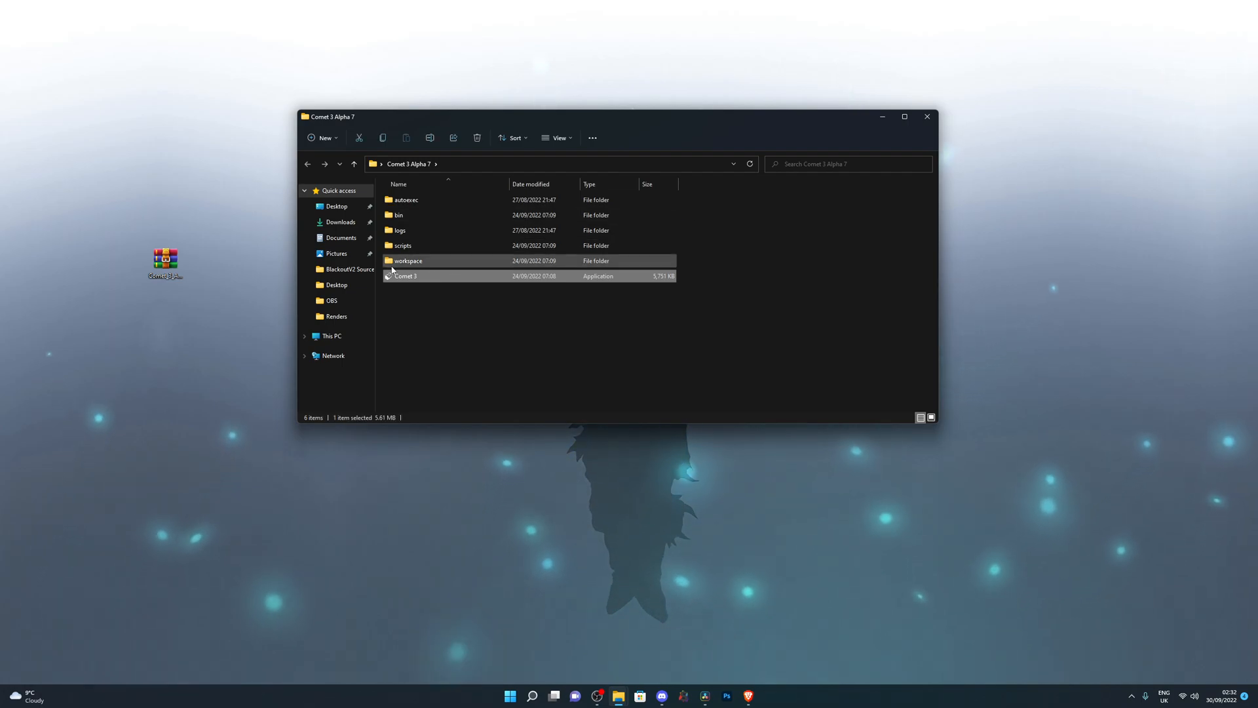
double_click(405, 275)
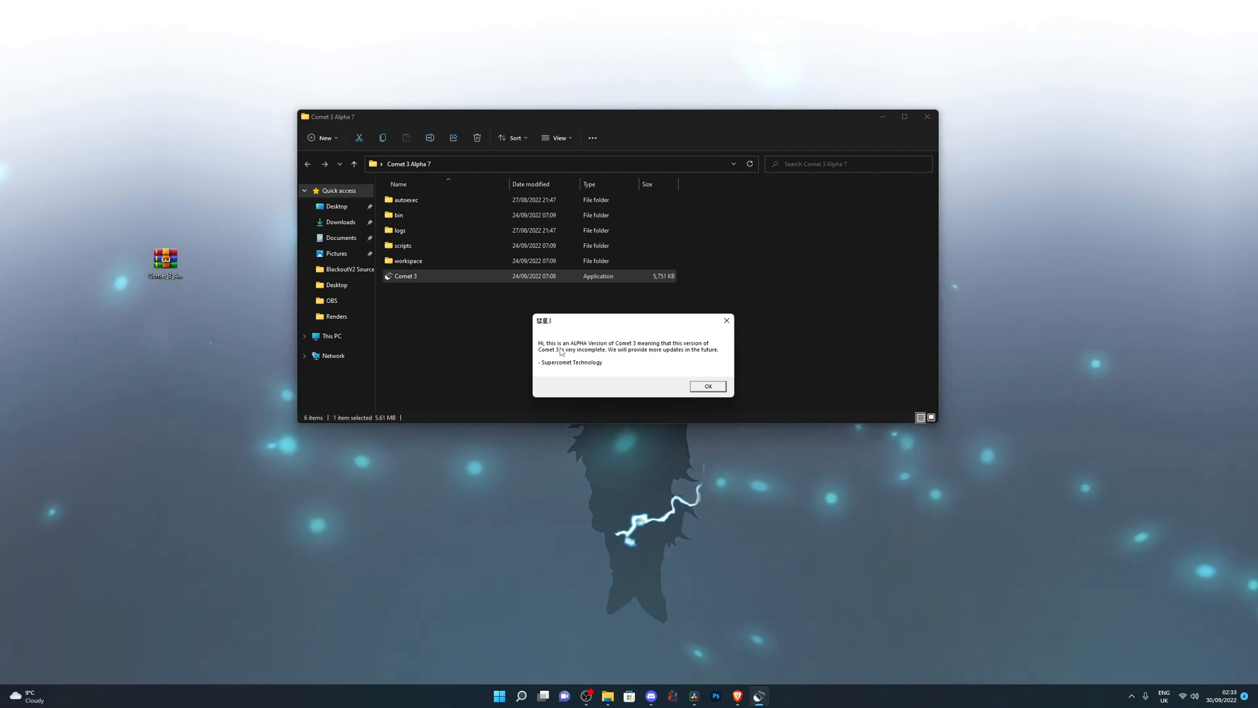
click(708, 386)
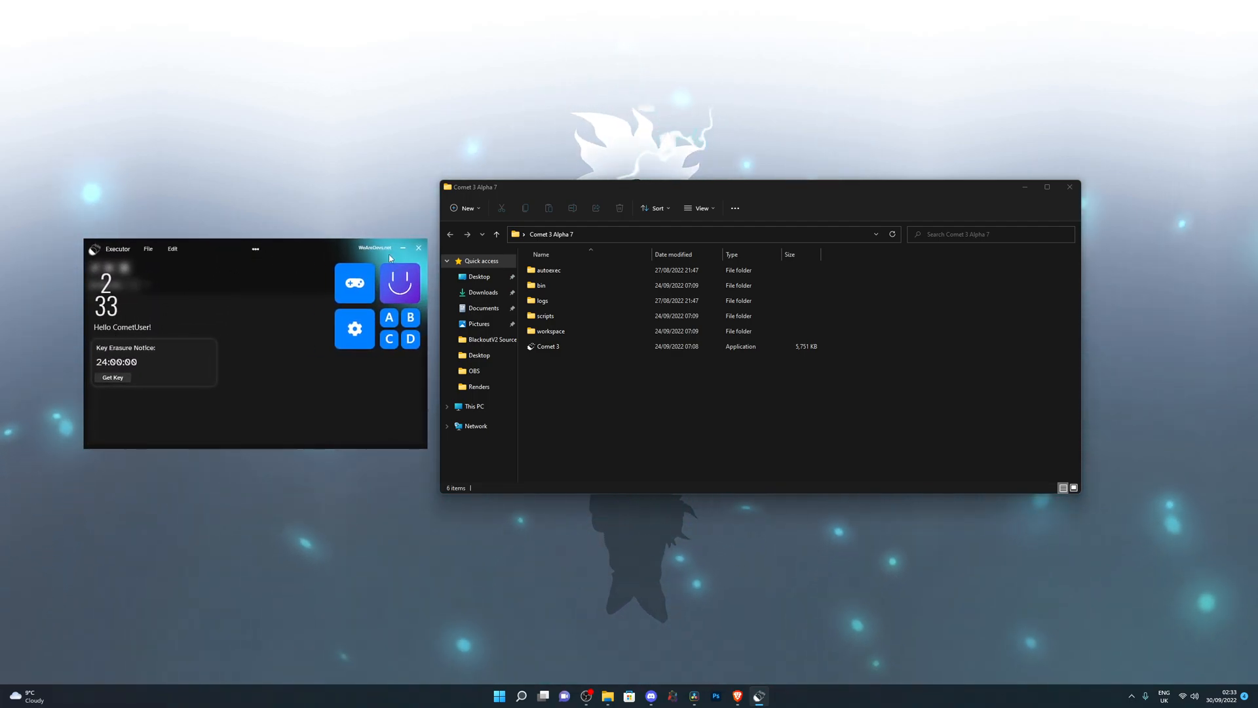
Open the Comet 3 Settings panel from the gear tile.
click(354, 327)
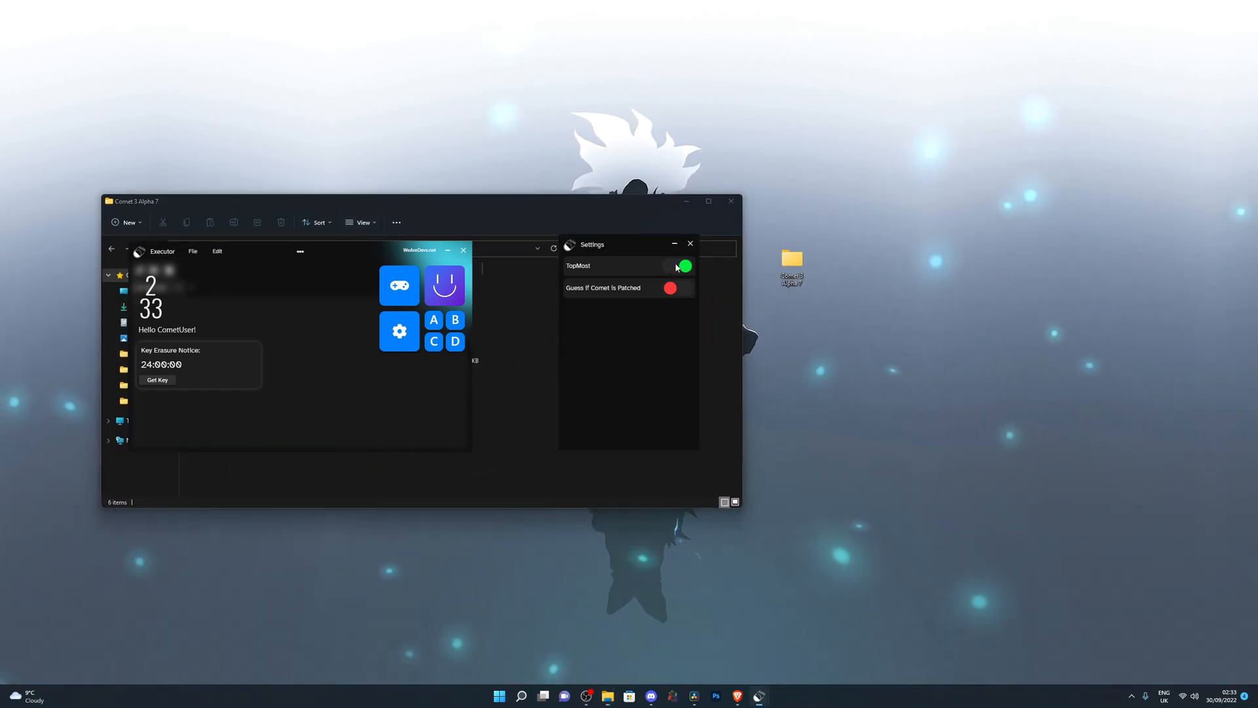
Toggle TopMost off and back on, reopen Settings, then close it.
click(683, 265)
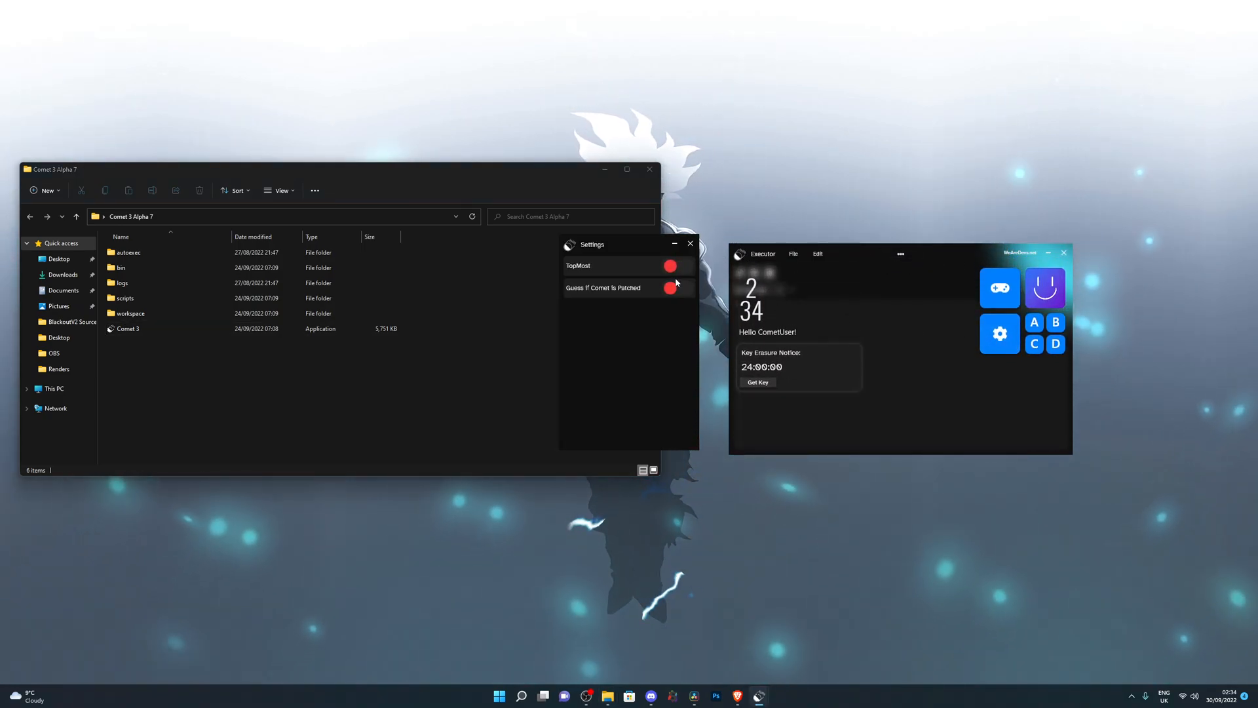
click(689, 243)
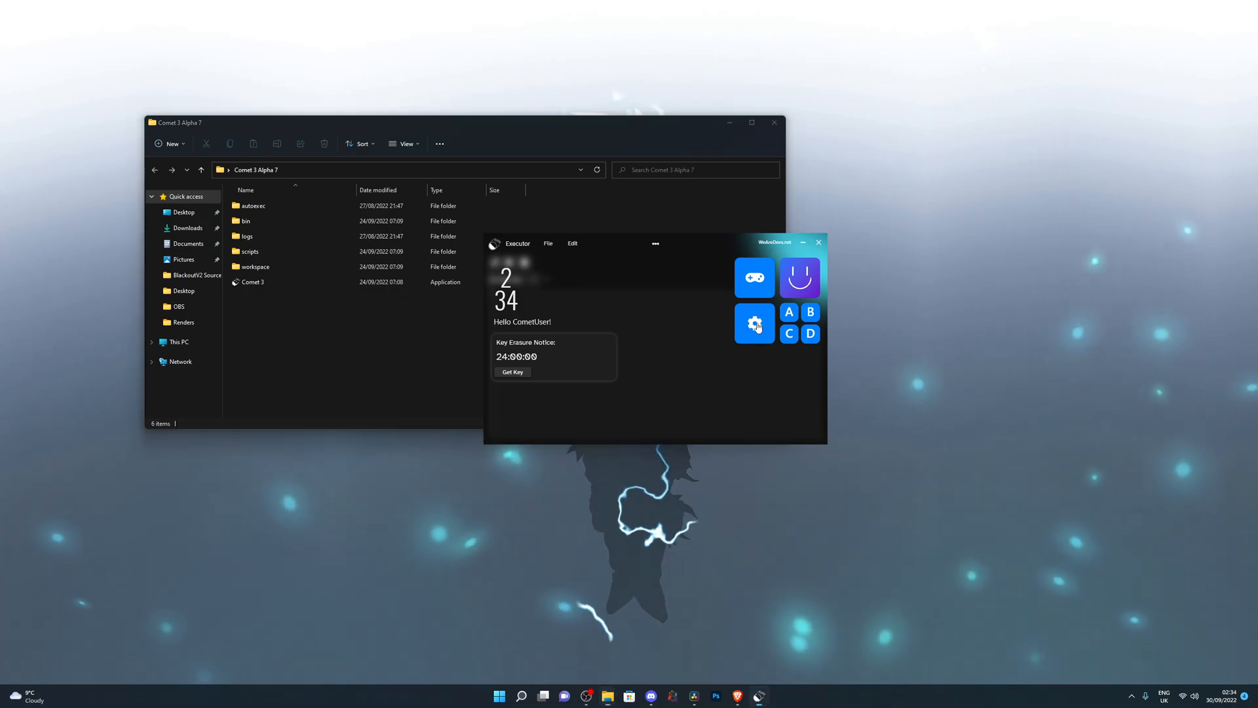
click(754, 325)
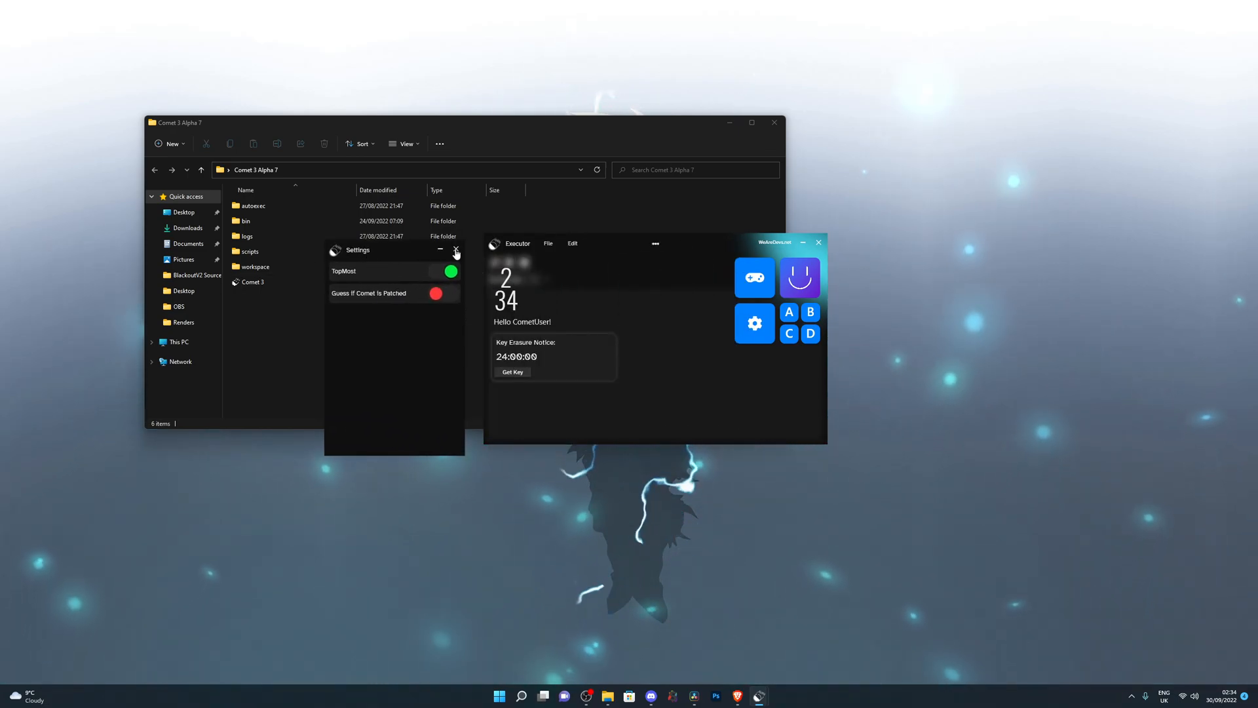
click(457, 250)
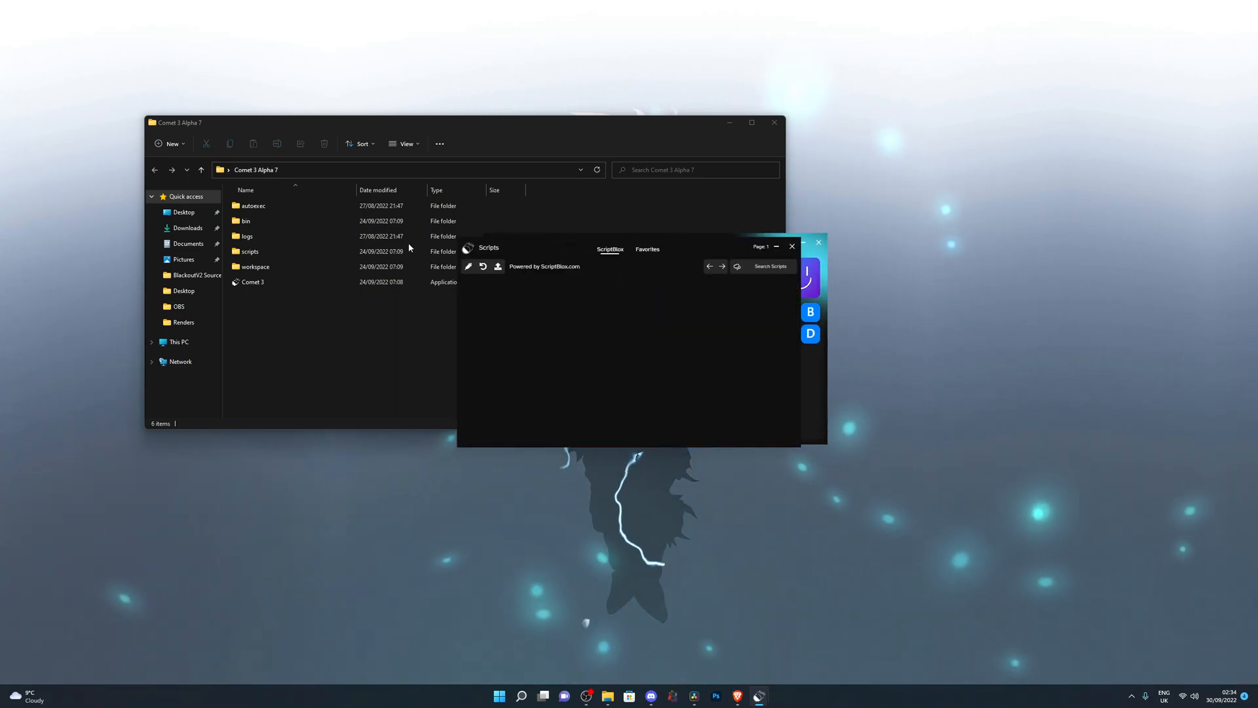
mouse_move(638, 256)
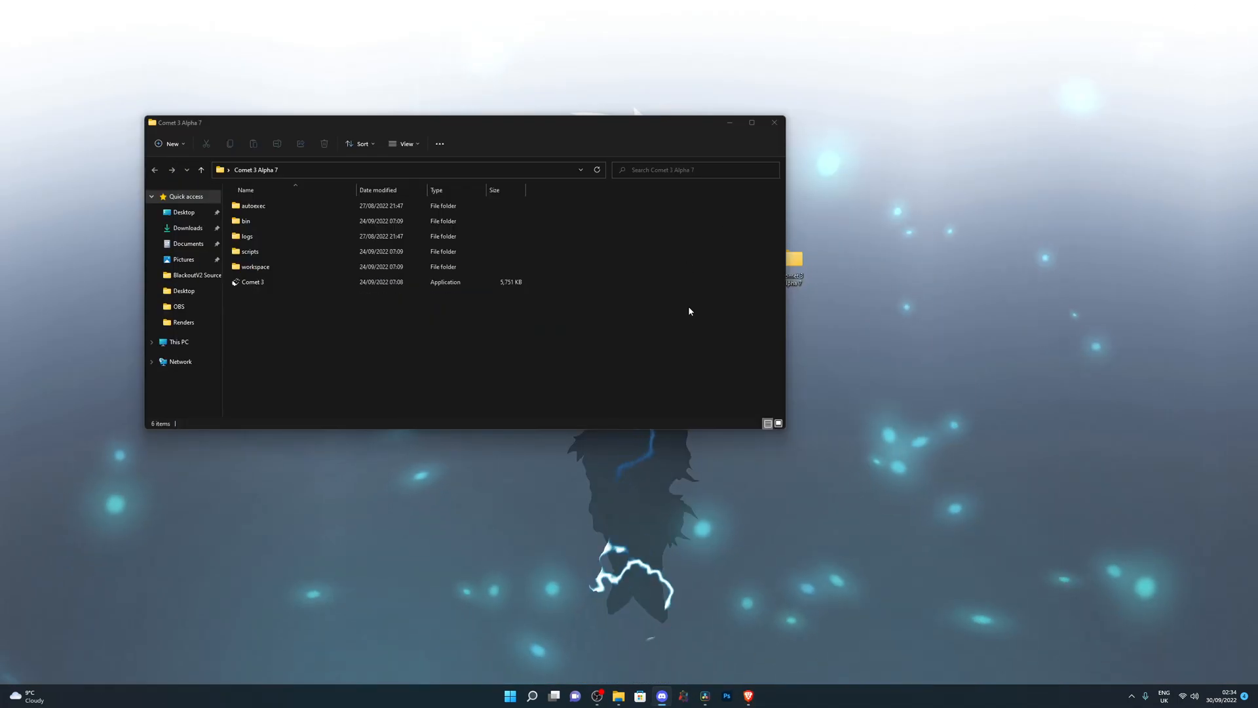
Relaunch Comet 3, dismiss the alpha notice, and move the executor window right.
click(253, 282)
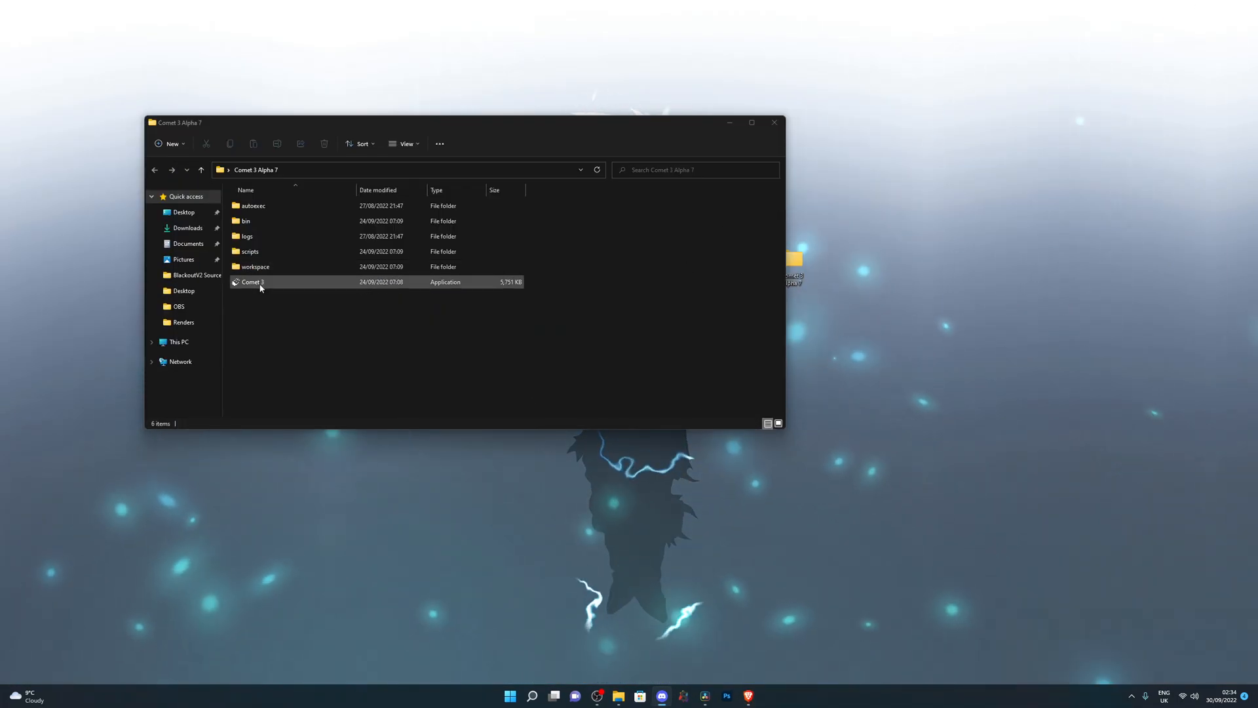
double_click(252, 282)
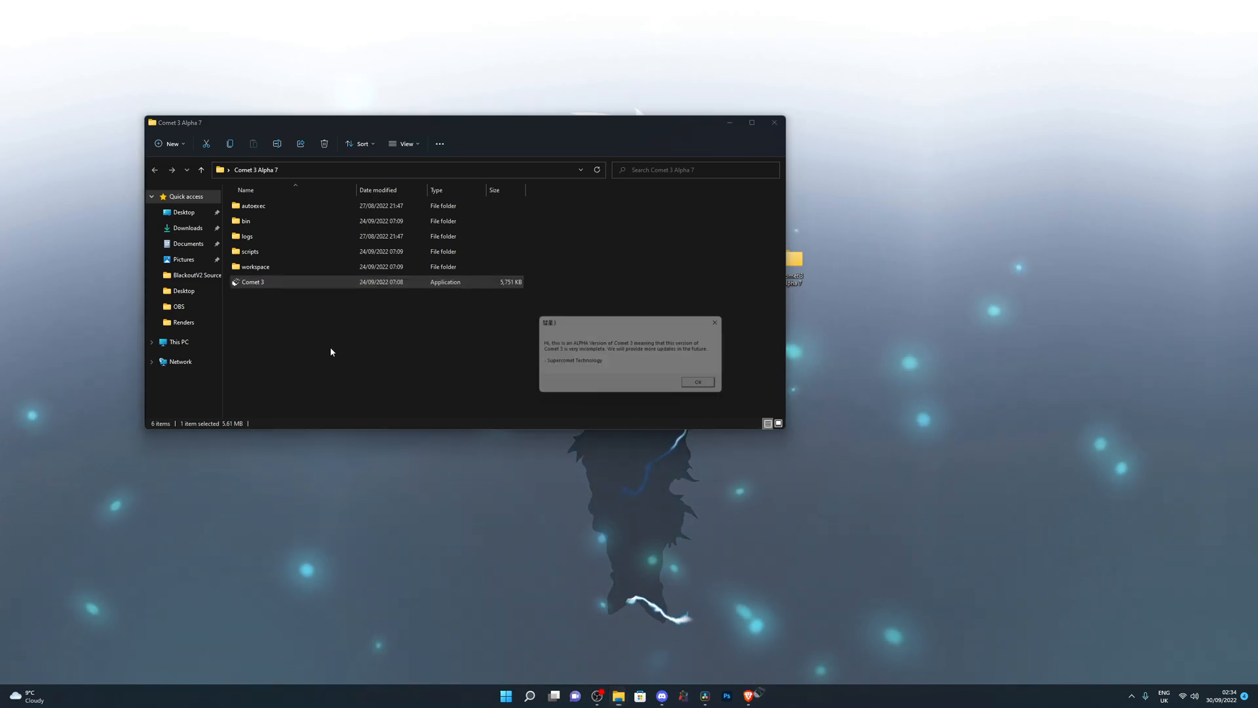
click(697, 382)
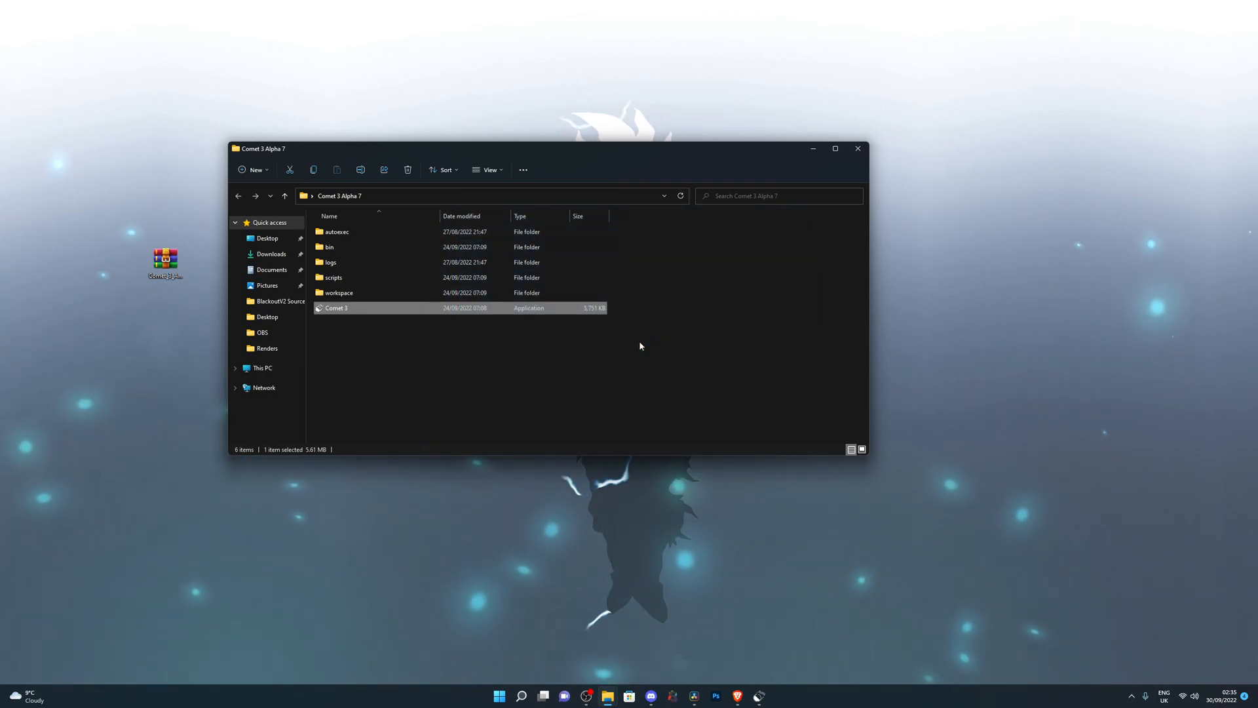
double_click(335, 308)
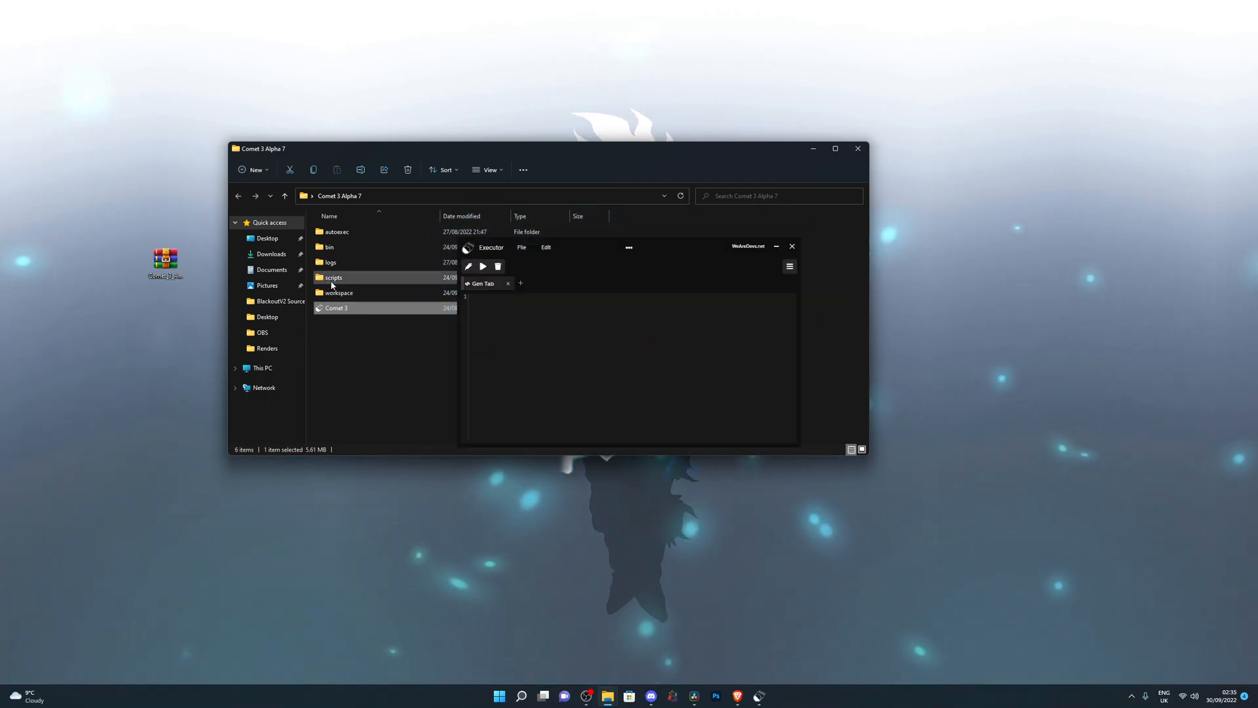
drag(554, 247, 600, 251)
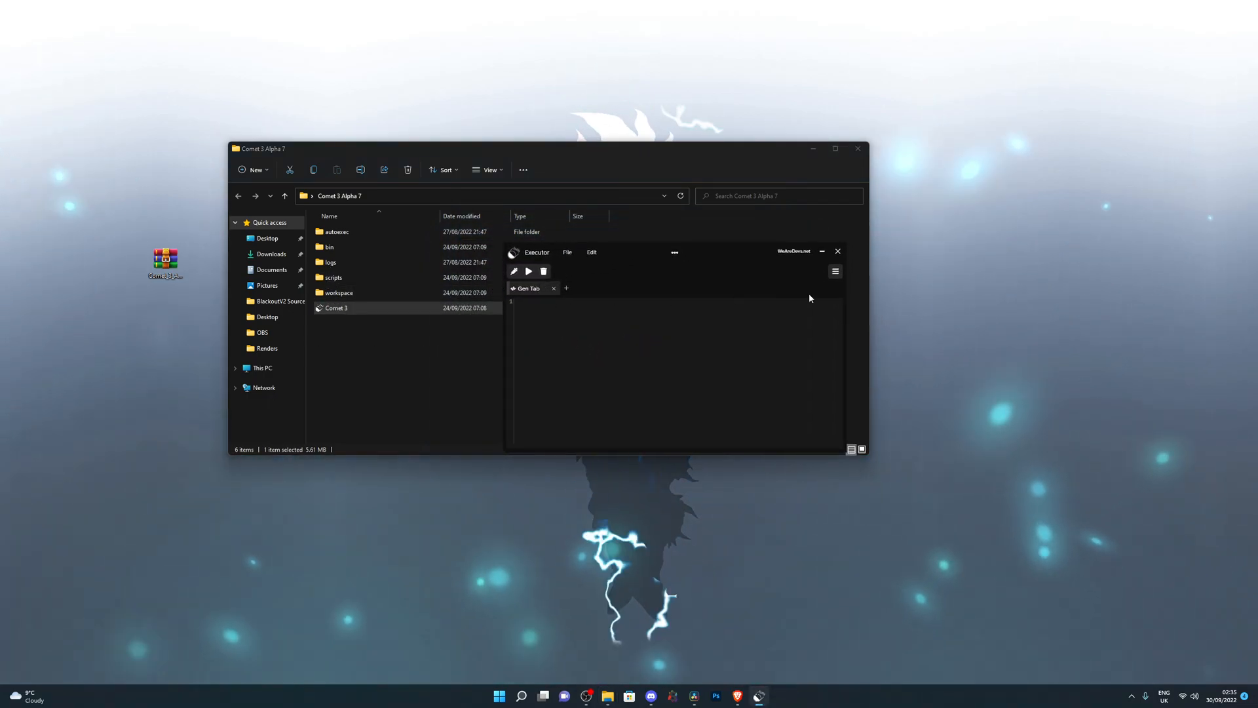
Load Aimbot 3.0.txt from the scripts folder into the executor editor.
click(834, 271)
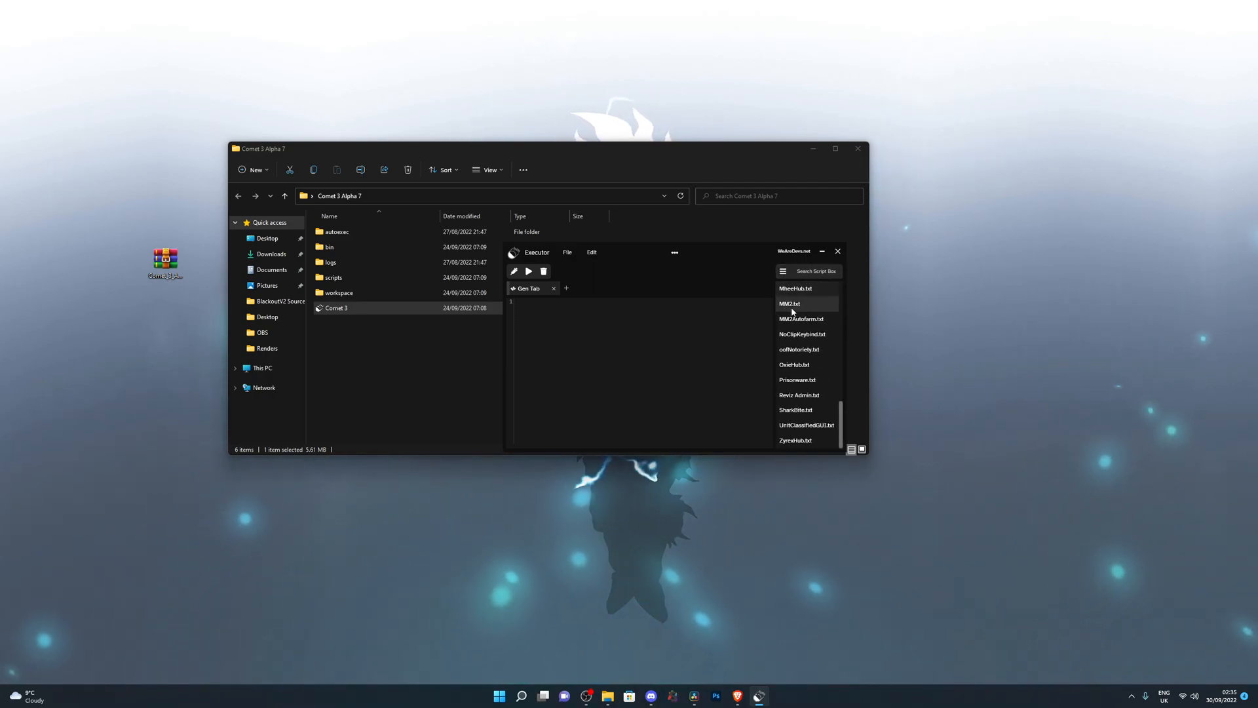
scroll(up, 3)
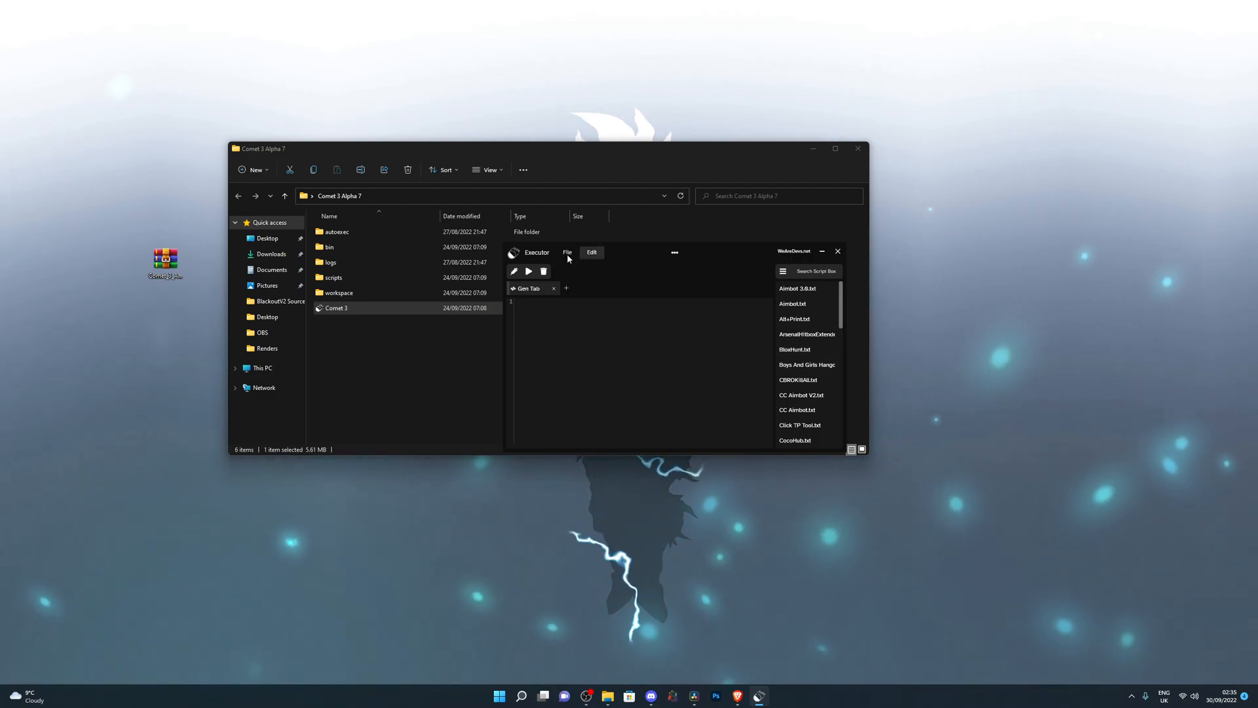
click(333, 277)
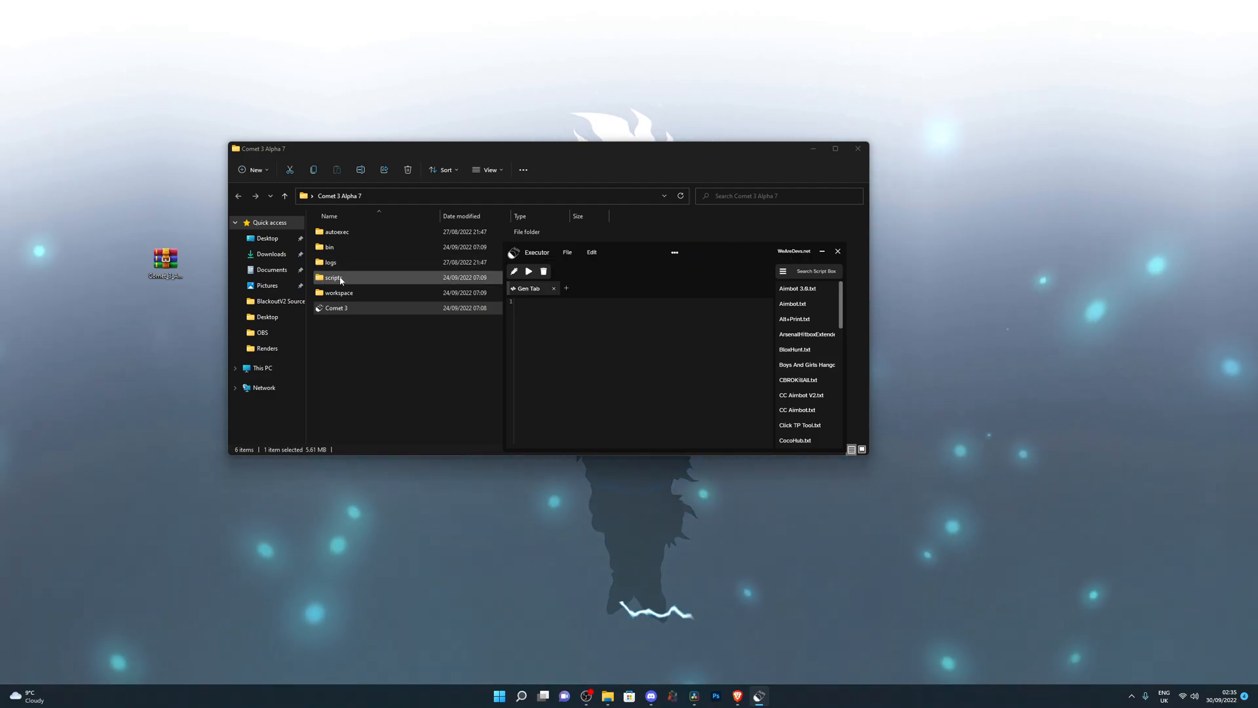
double_click(334, 277)
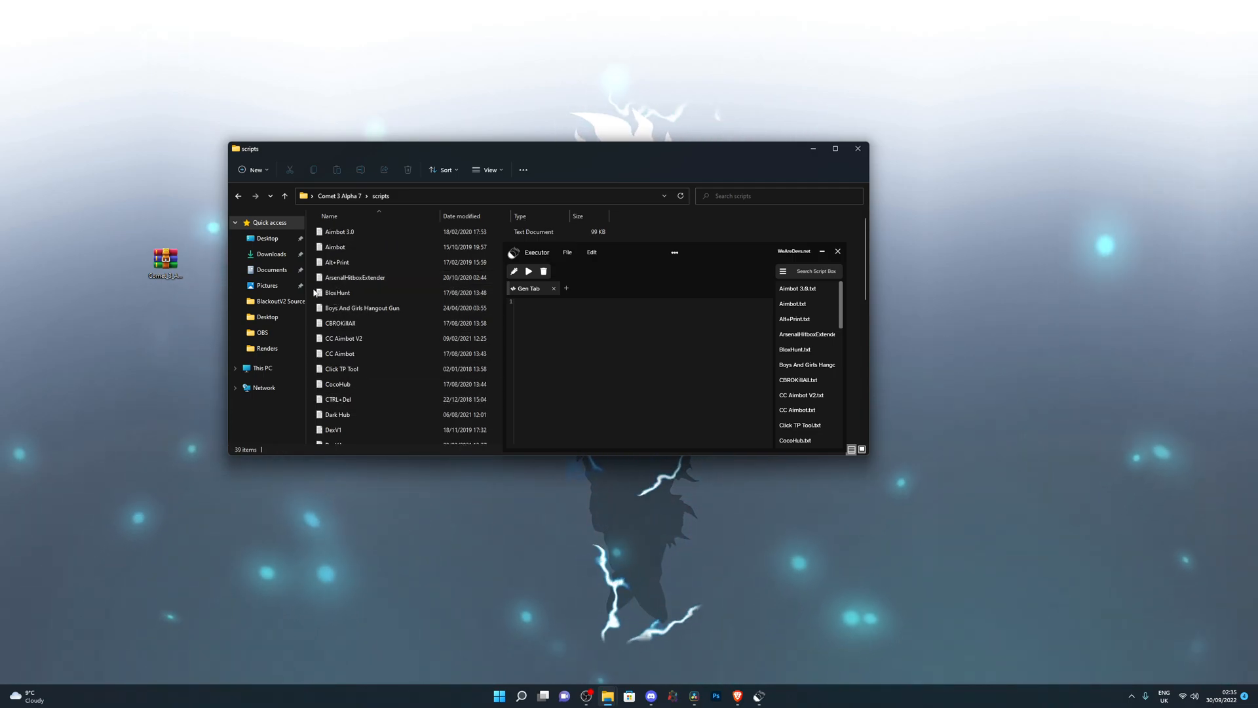
click(362, 307)
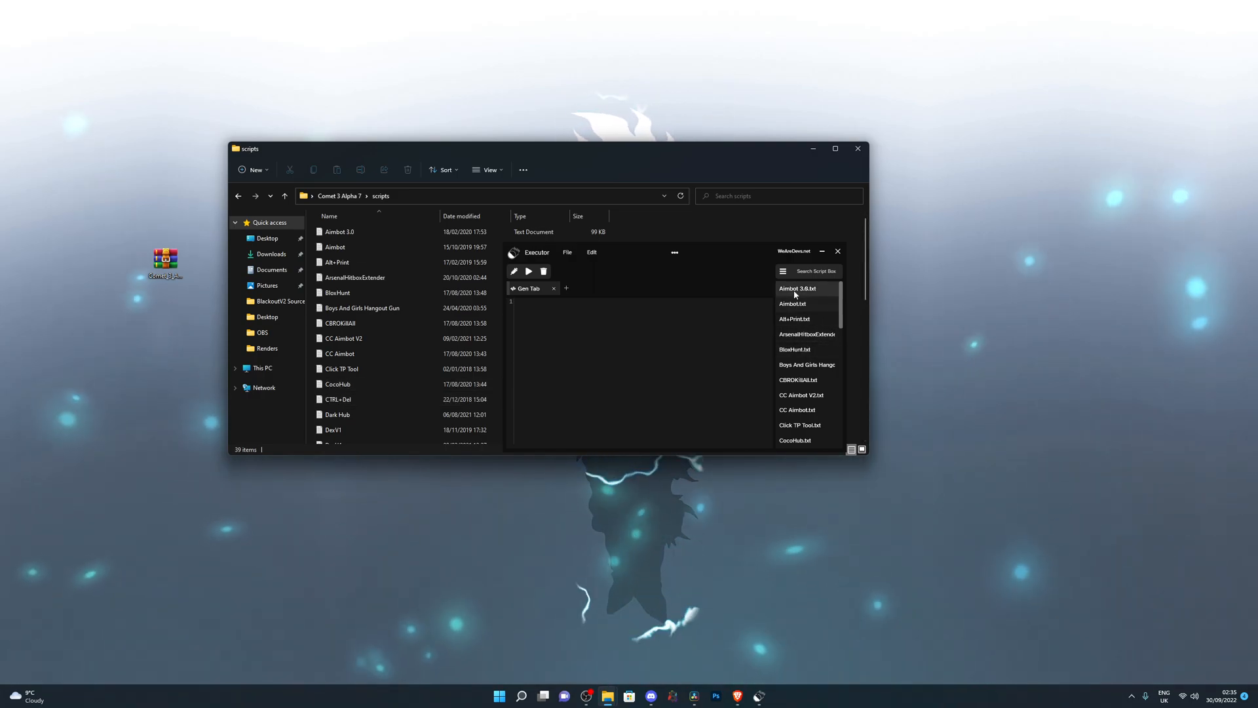
click(797, 288)
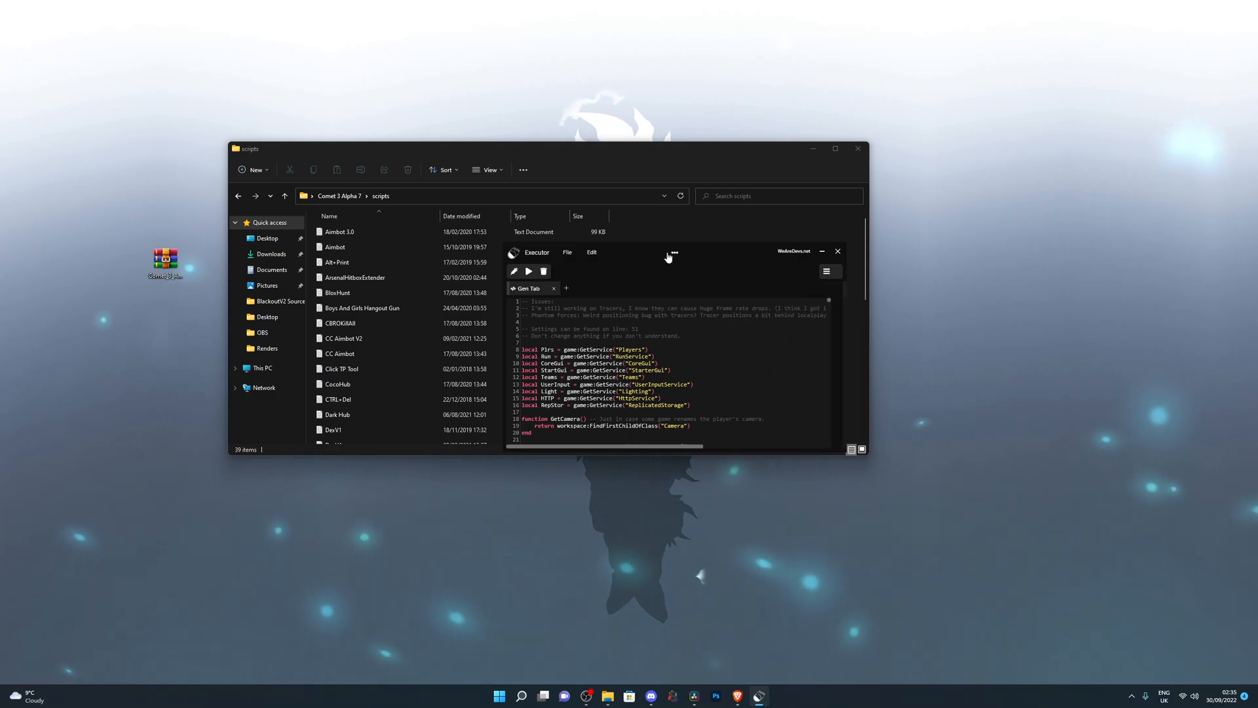
Return the executor to its home view and keep TopMost enabled in Settings.
click(674, 253)
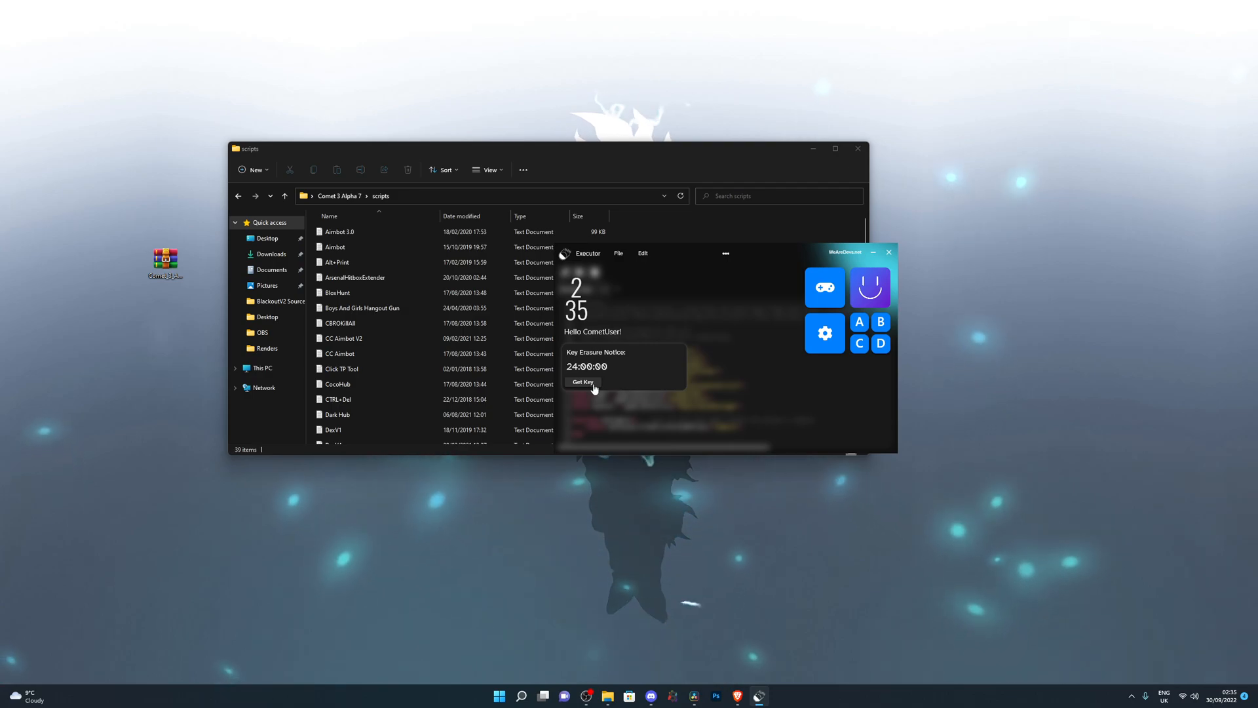
click(825, 333)
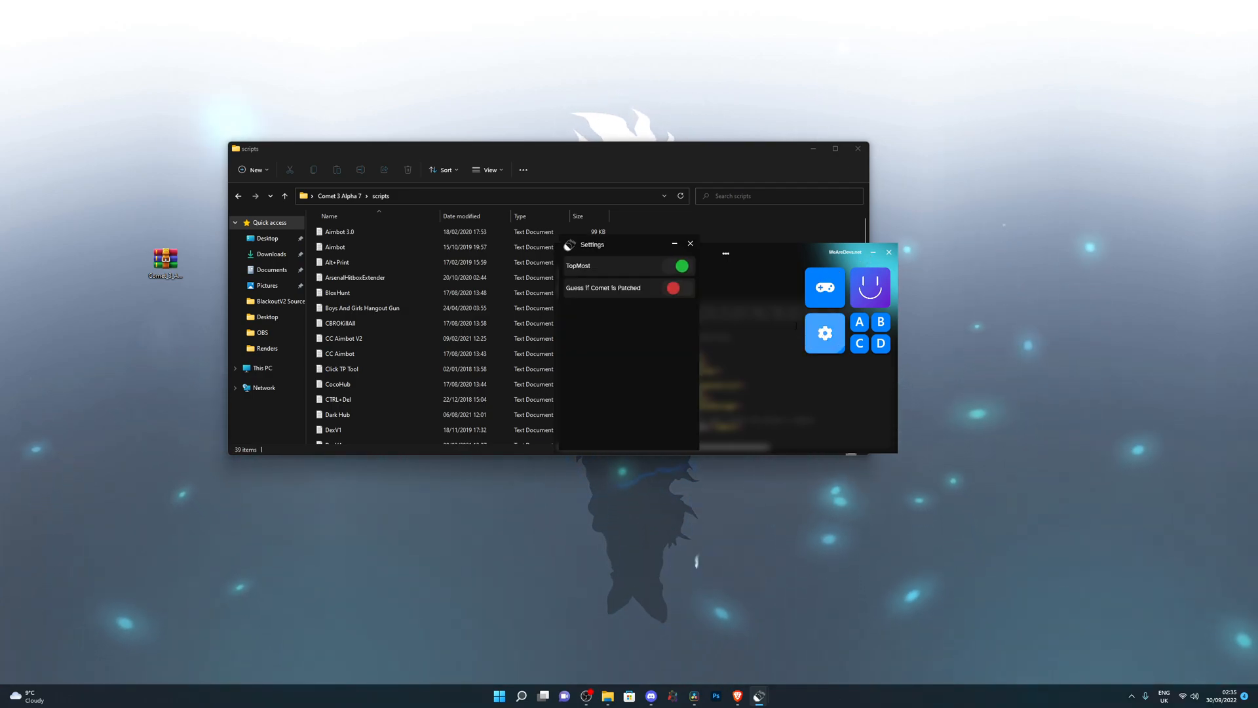
click(689, 243)
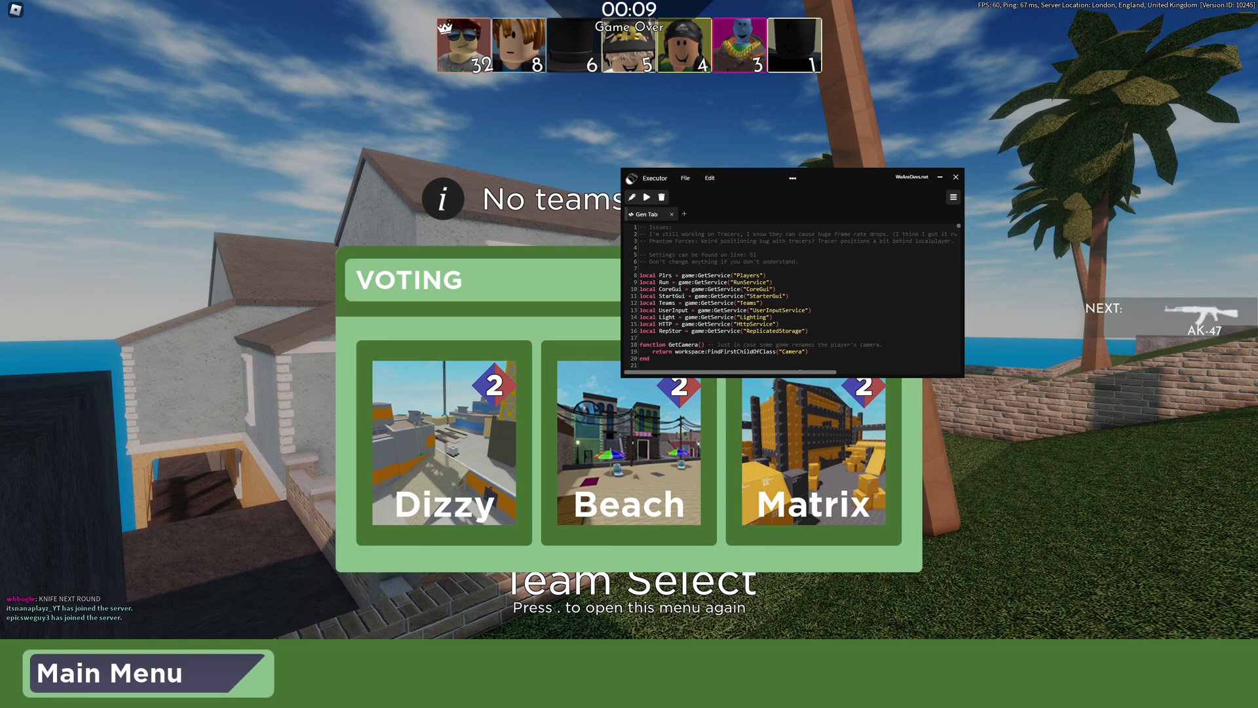
Open the Comet key system page and solve the hCaptcha teacup challenge.
click(487, 695)
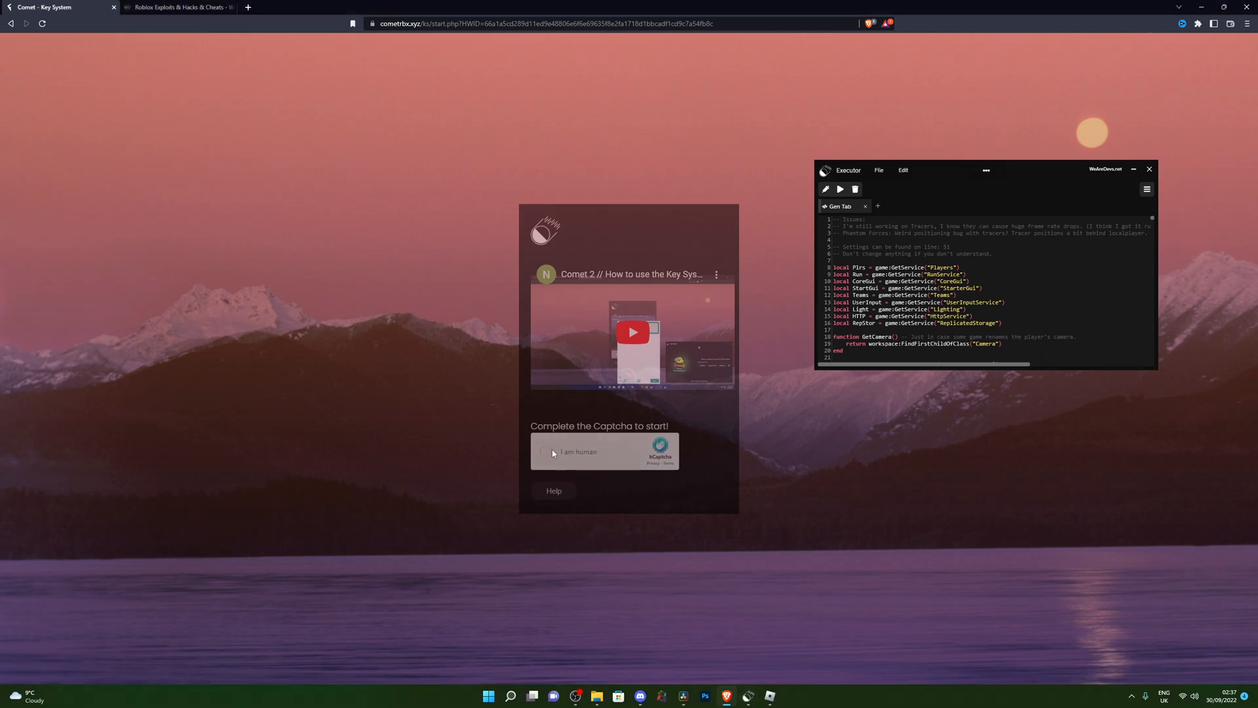
click(552, 451)
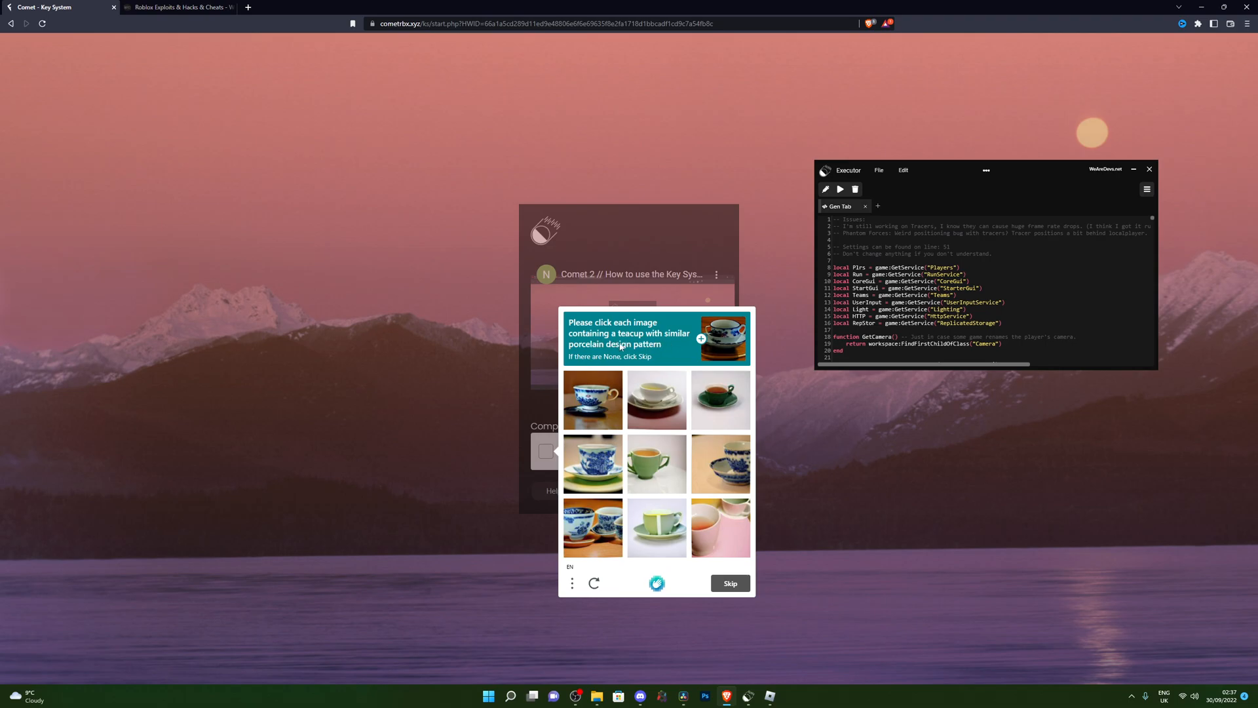
mouse_move(677, 354)
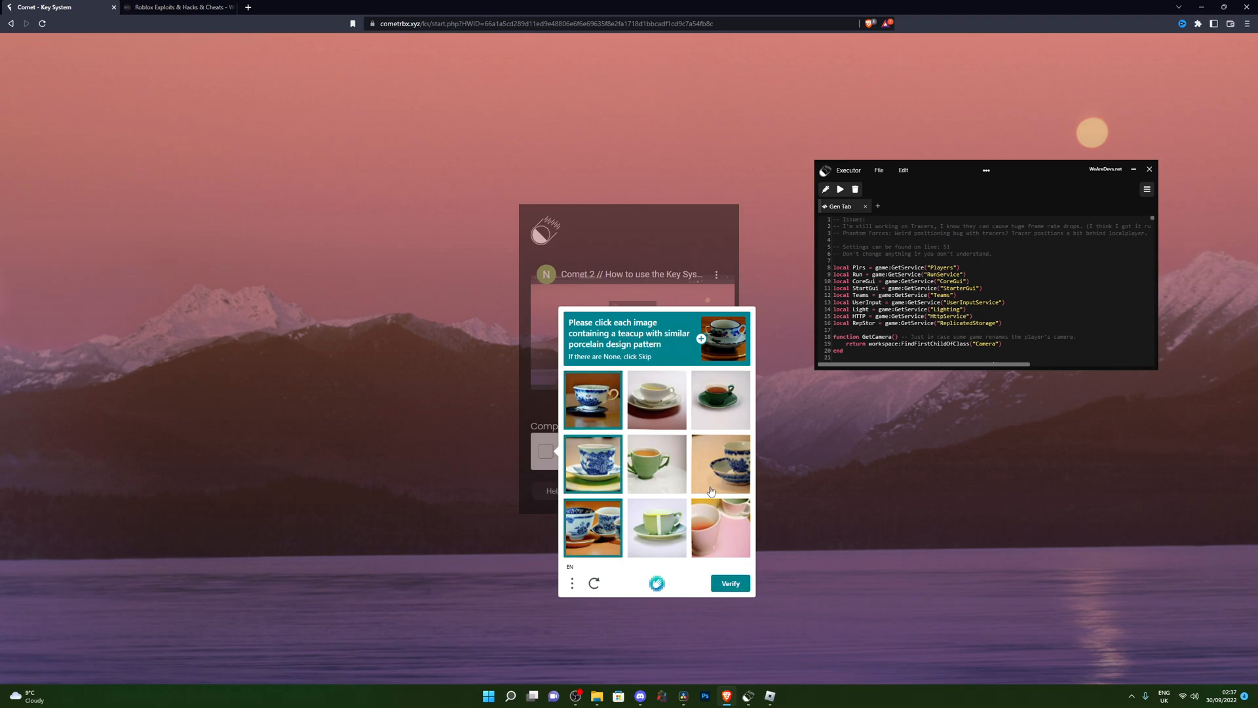
click(729, 583)
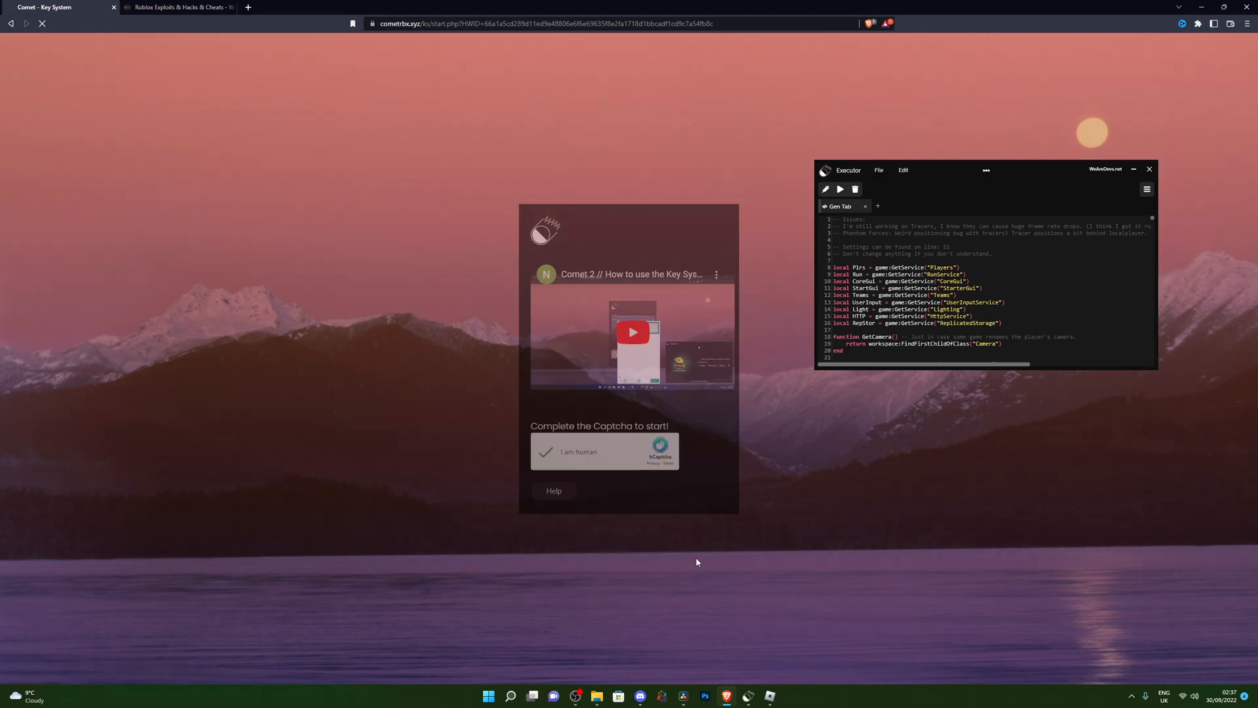
click(579, 451)
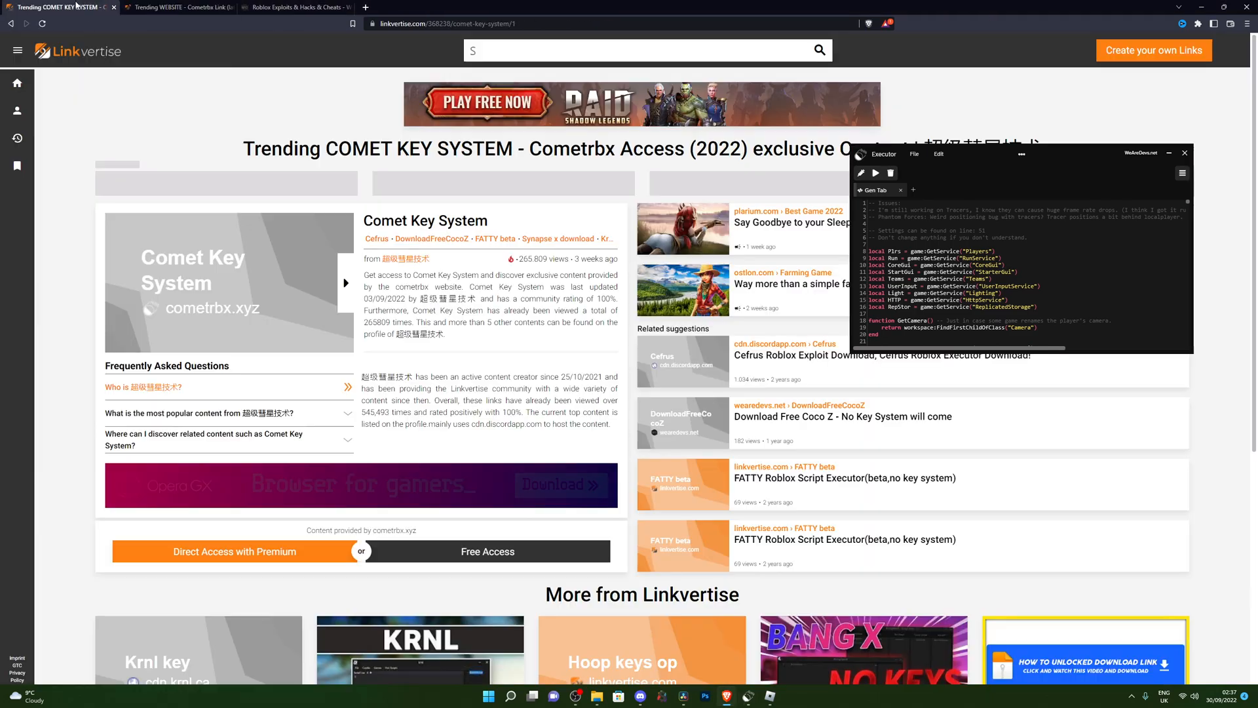
Work through the Linkvertise pages to reach the Cometrbx Copy Key page.
text(Roblox Scrip)
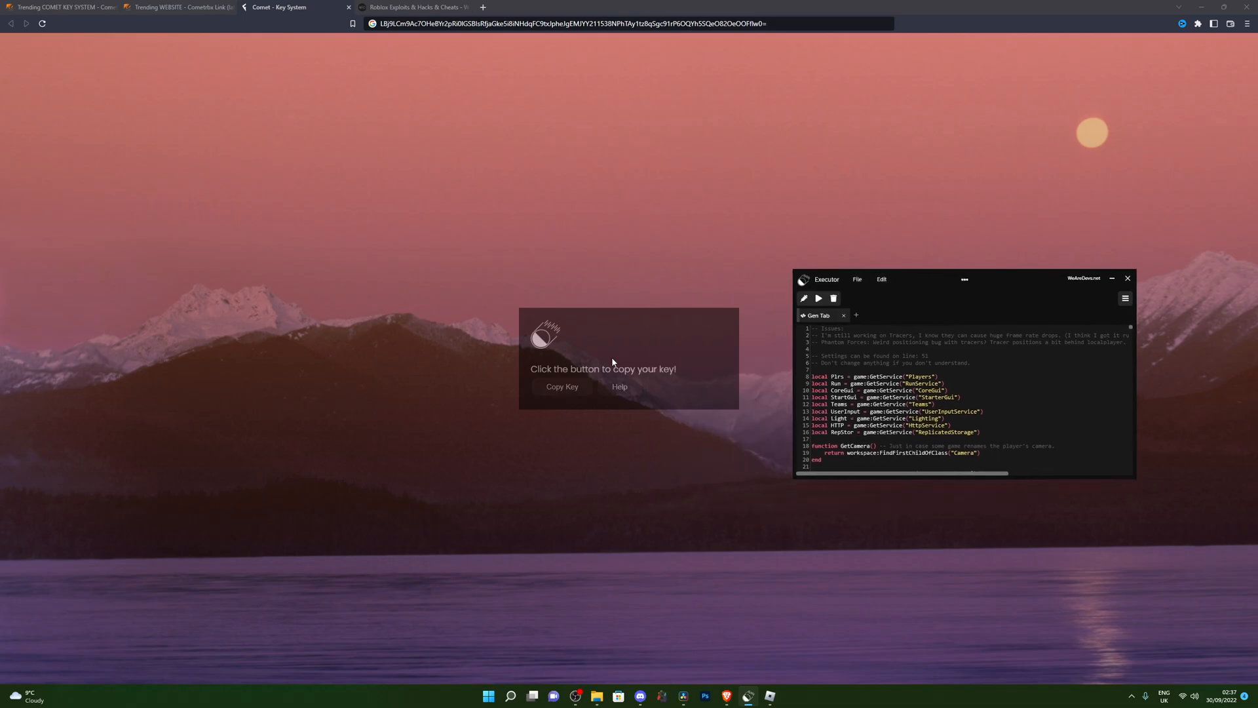
mouse_move(611, 361)
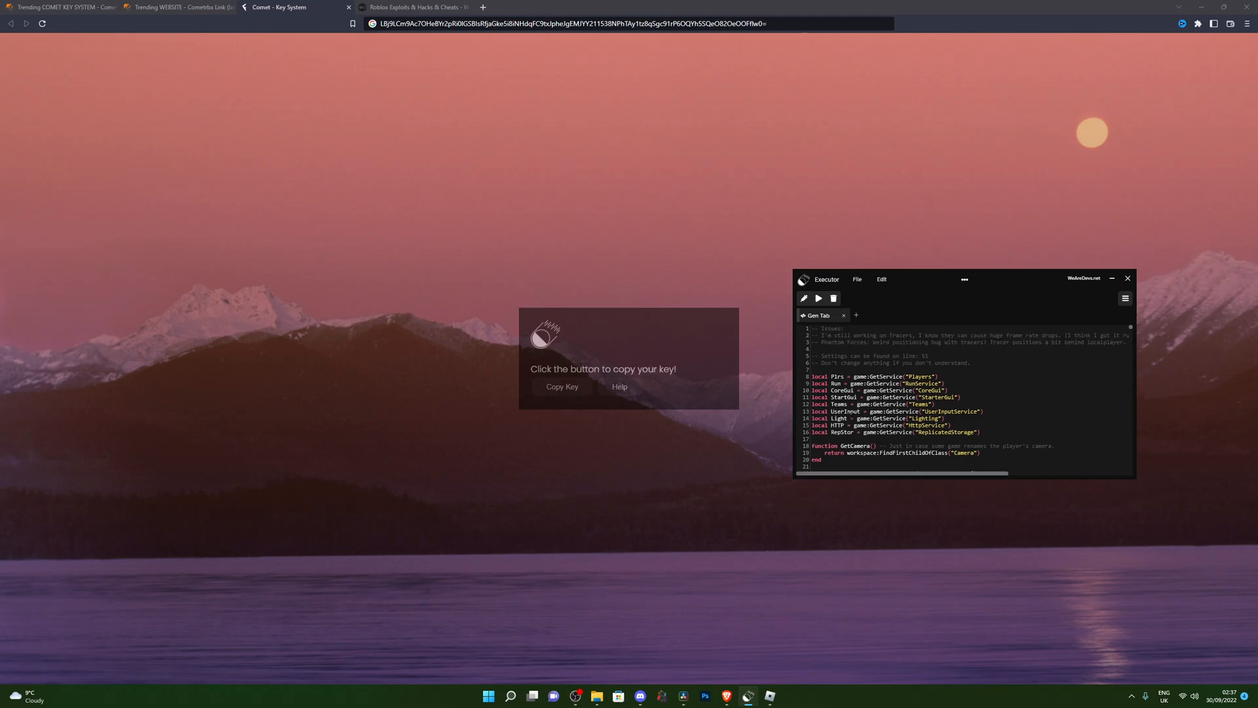
scroll(down, 3)
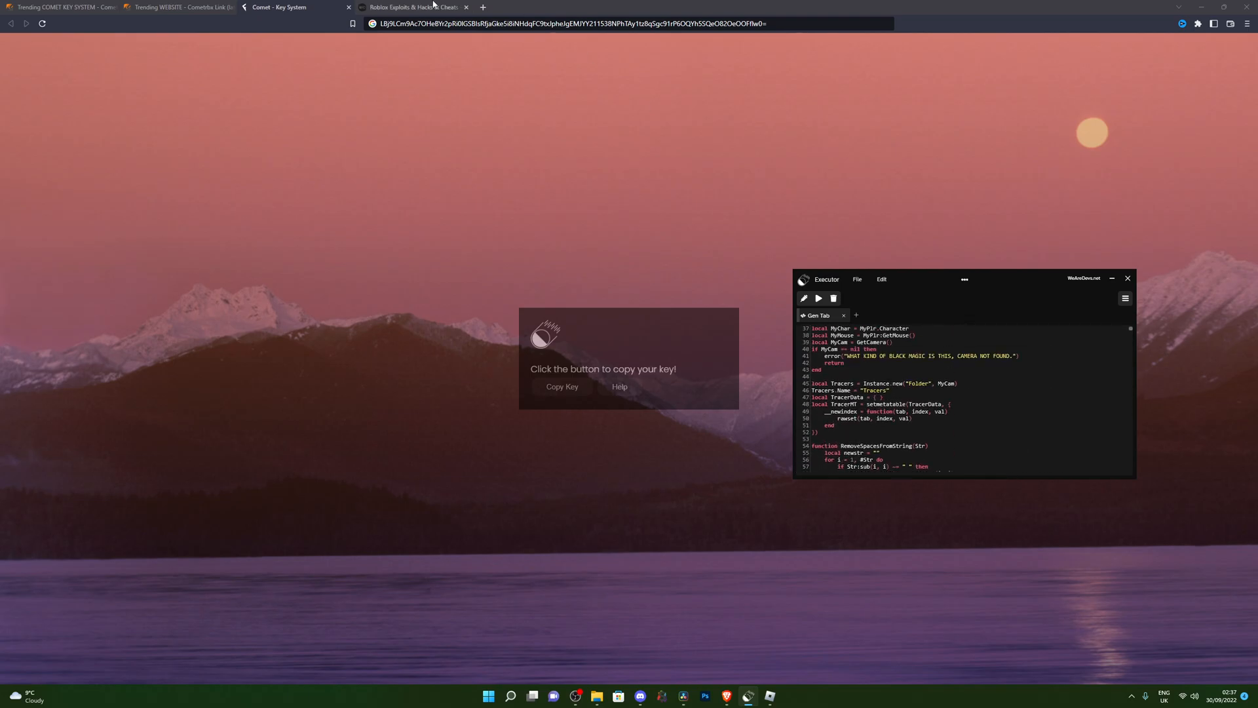
click(567, 24)
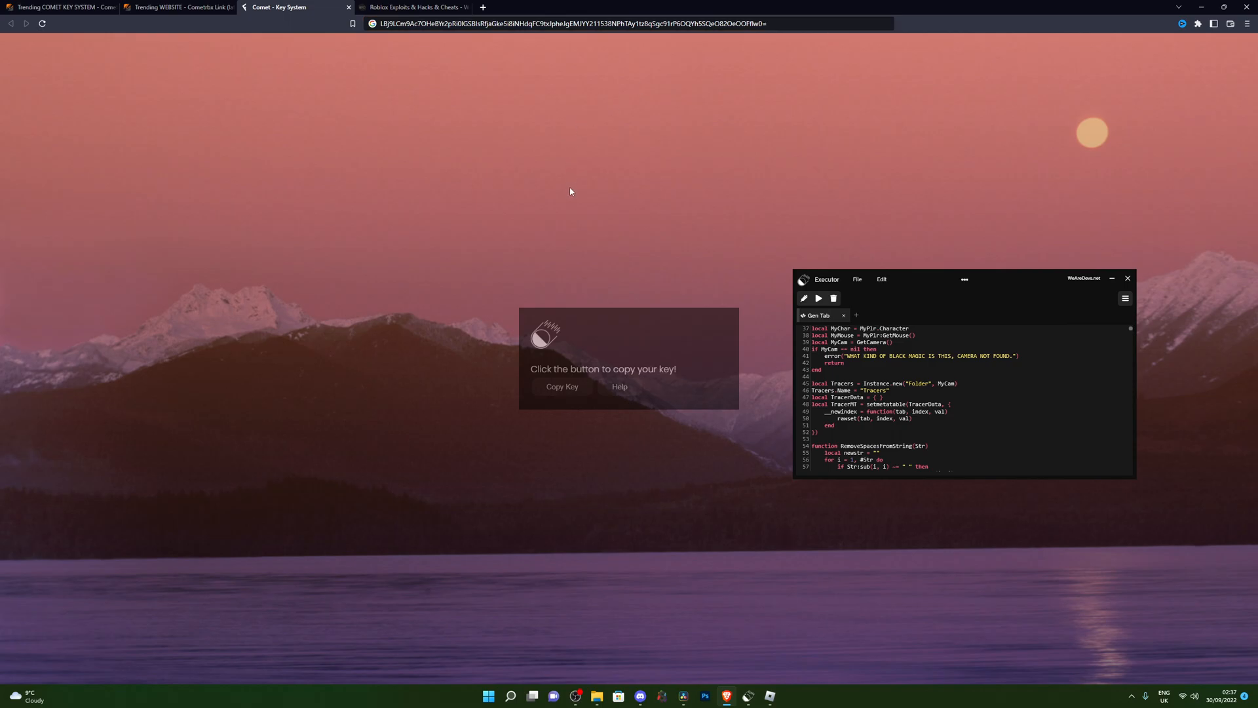
click(178, 7)
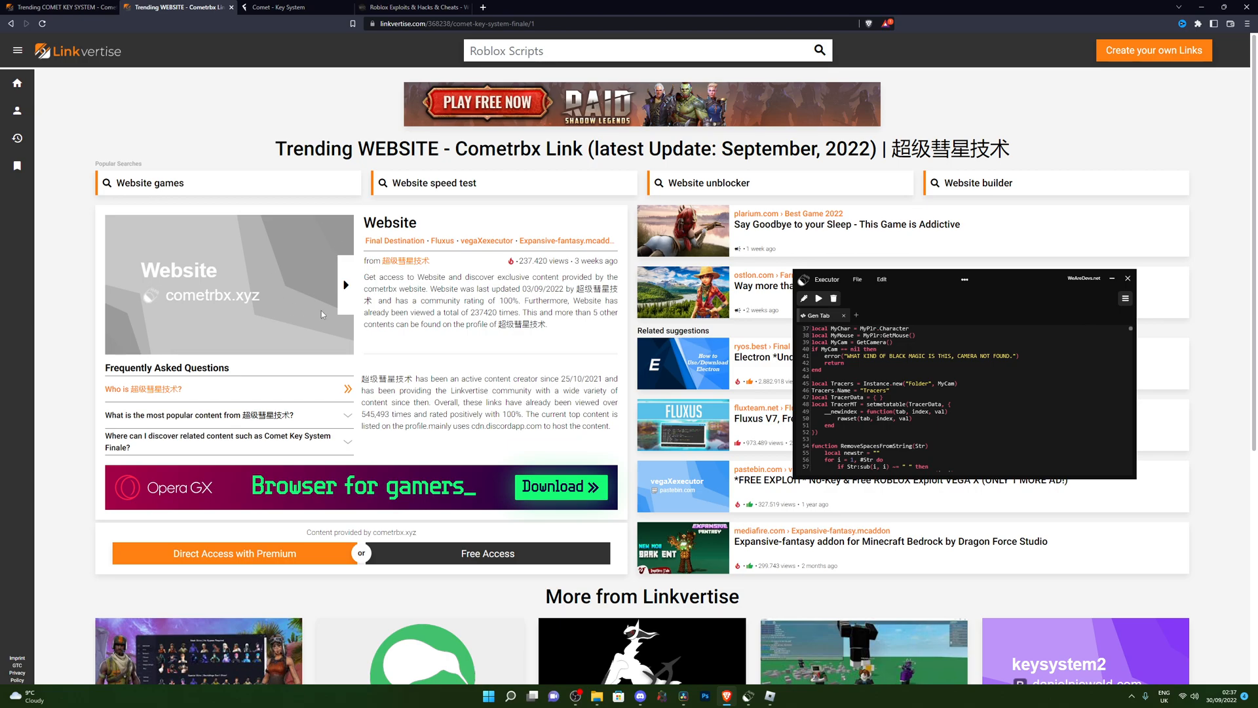
click(487, 696)
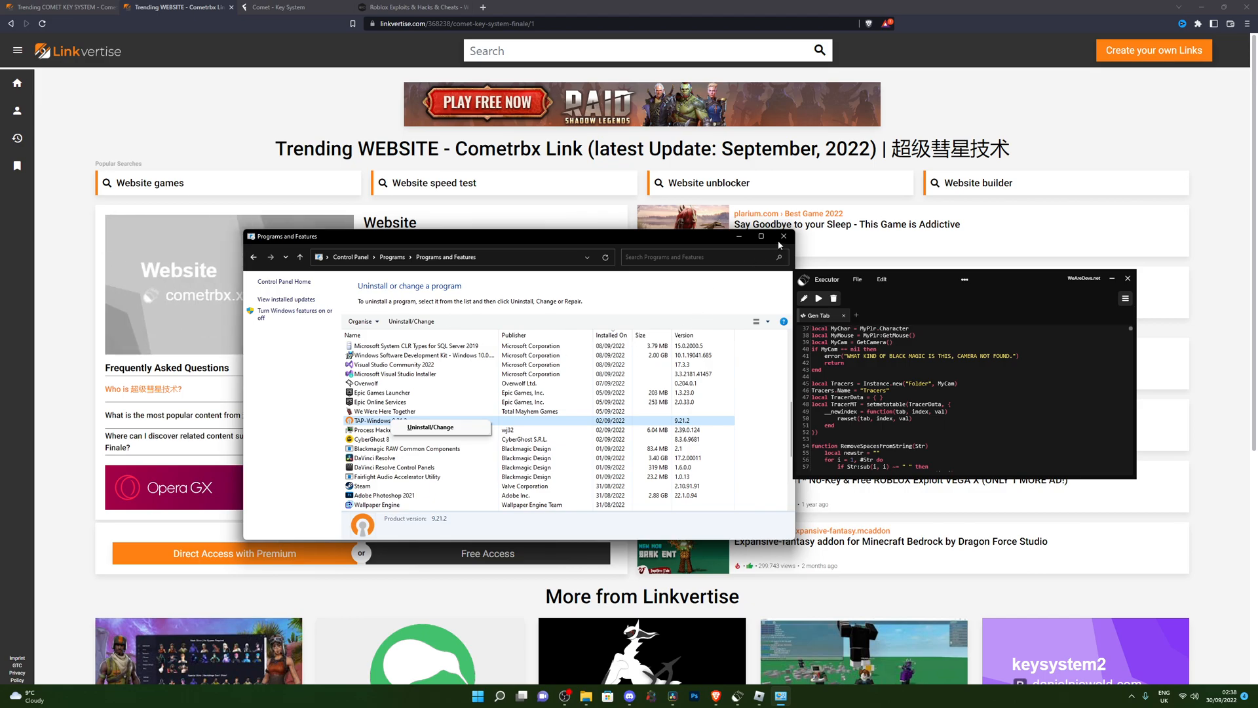
Close the Programs and Features window with its X button.
click(782, 236)
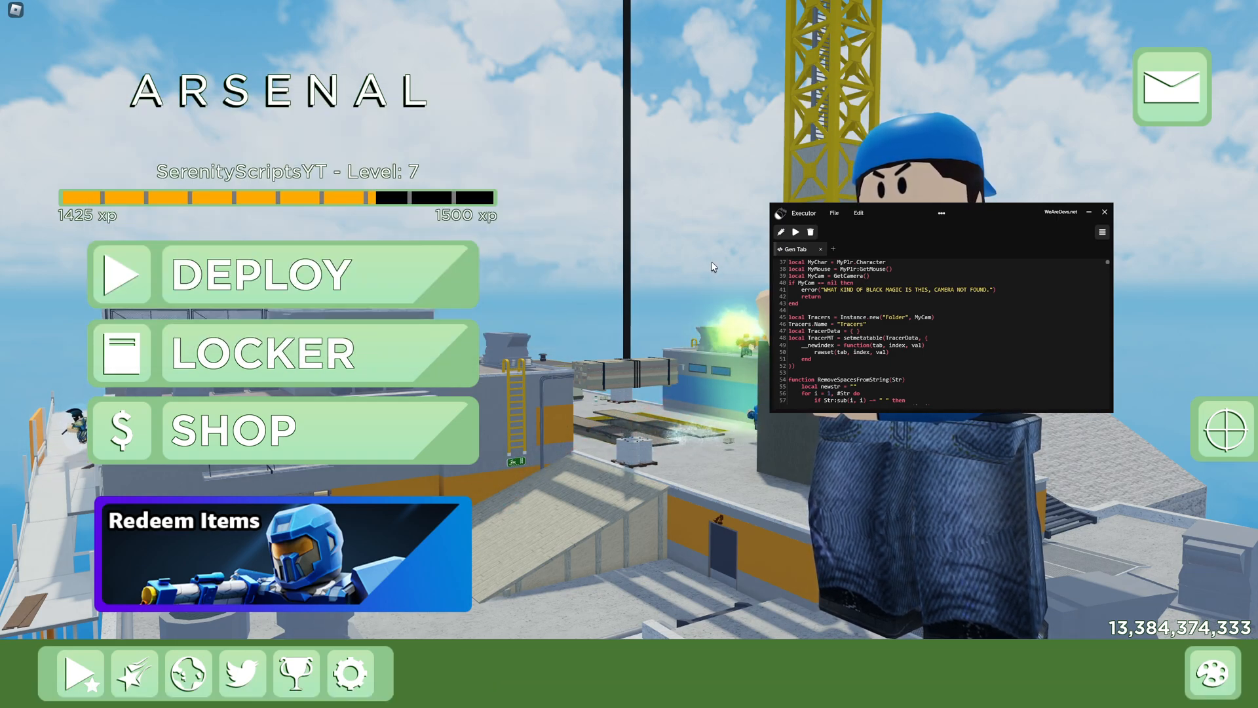
mouse_move(692, 286)
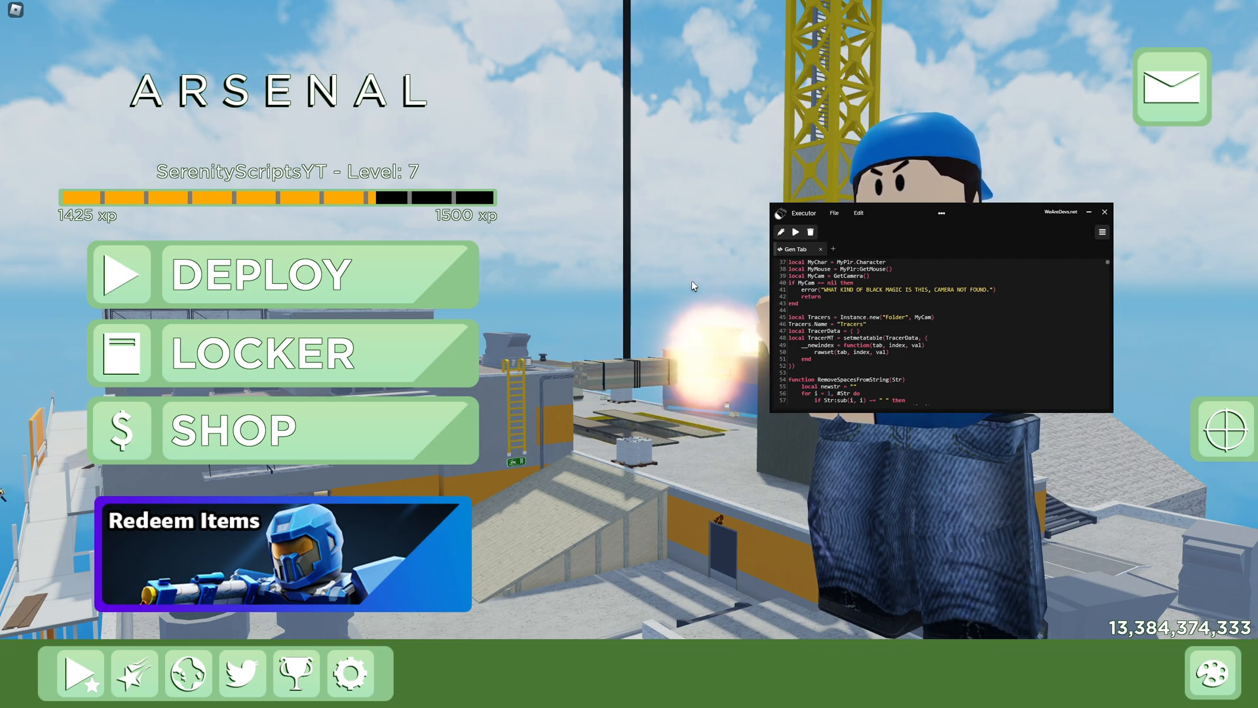
click(487, 695)
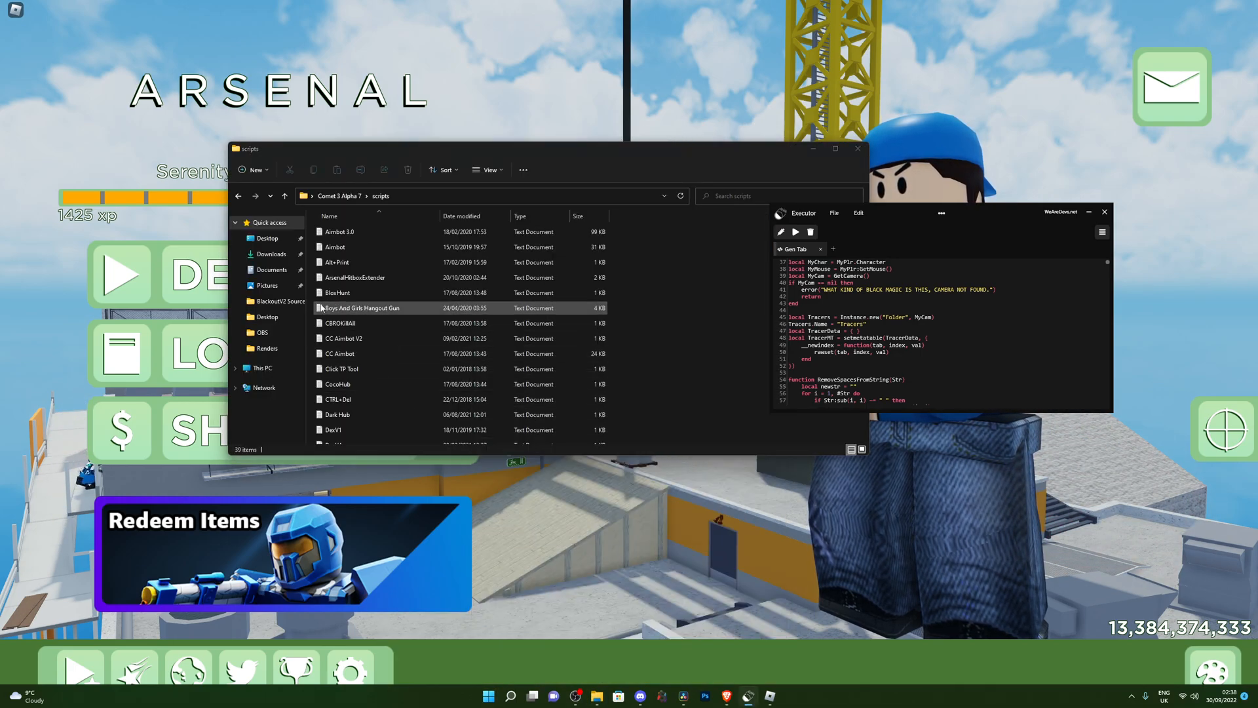
click(284, 196)
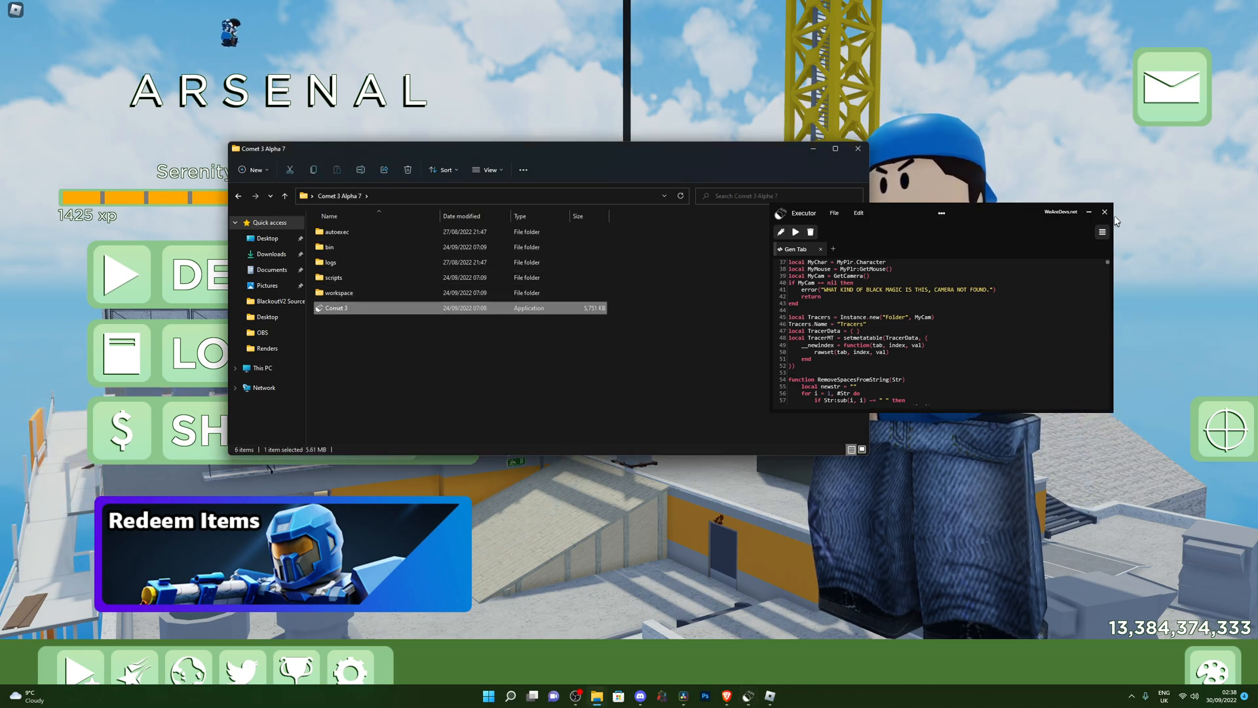
right_click(333, 308)
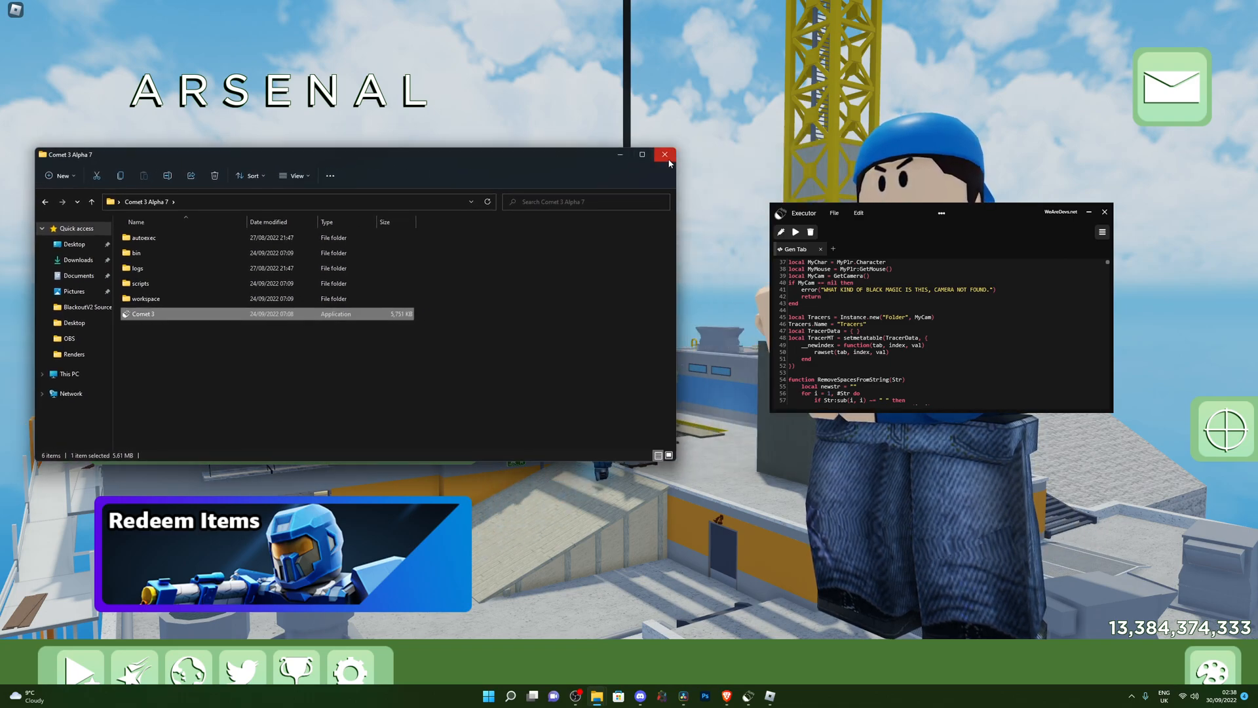
click(664, 154)
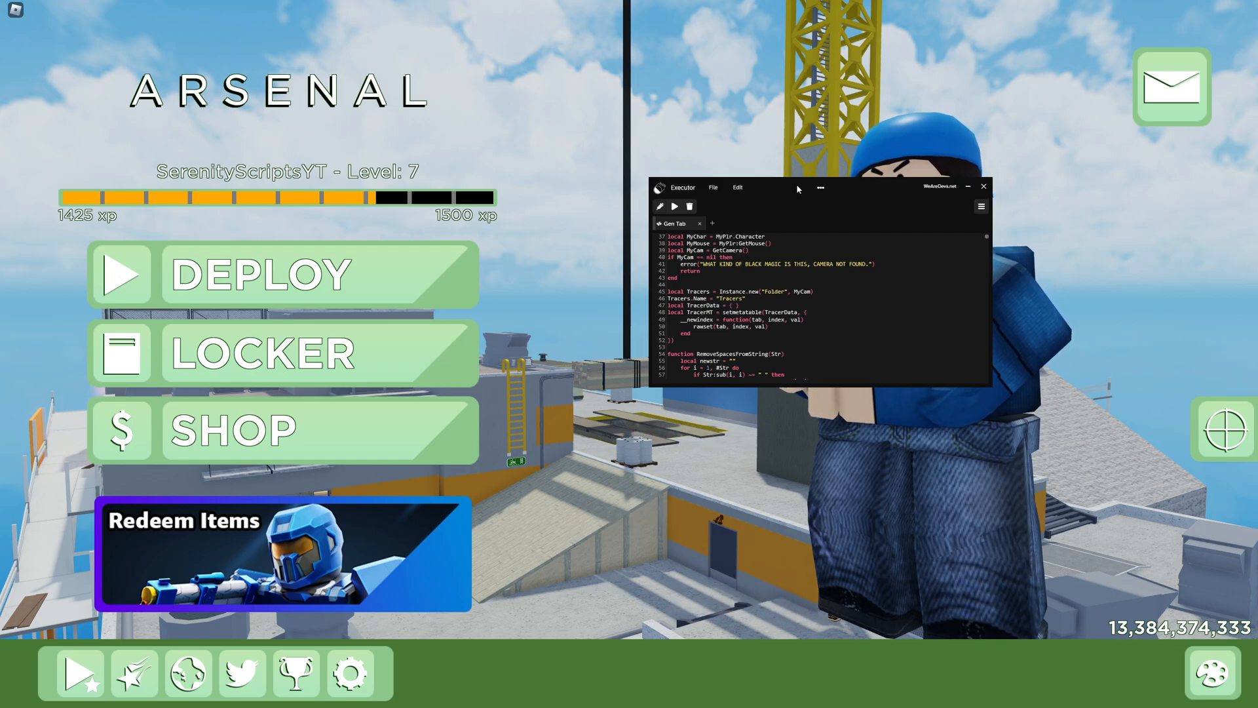
Scroll the tracers script in the Gen Tab to its top for execution.
scroll(up, 3)
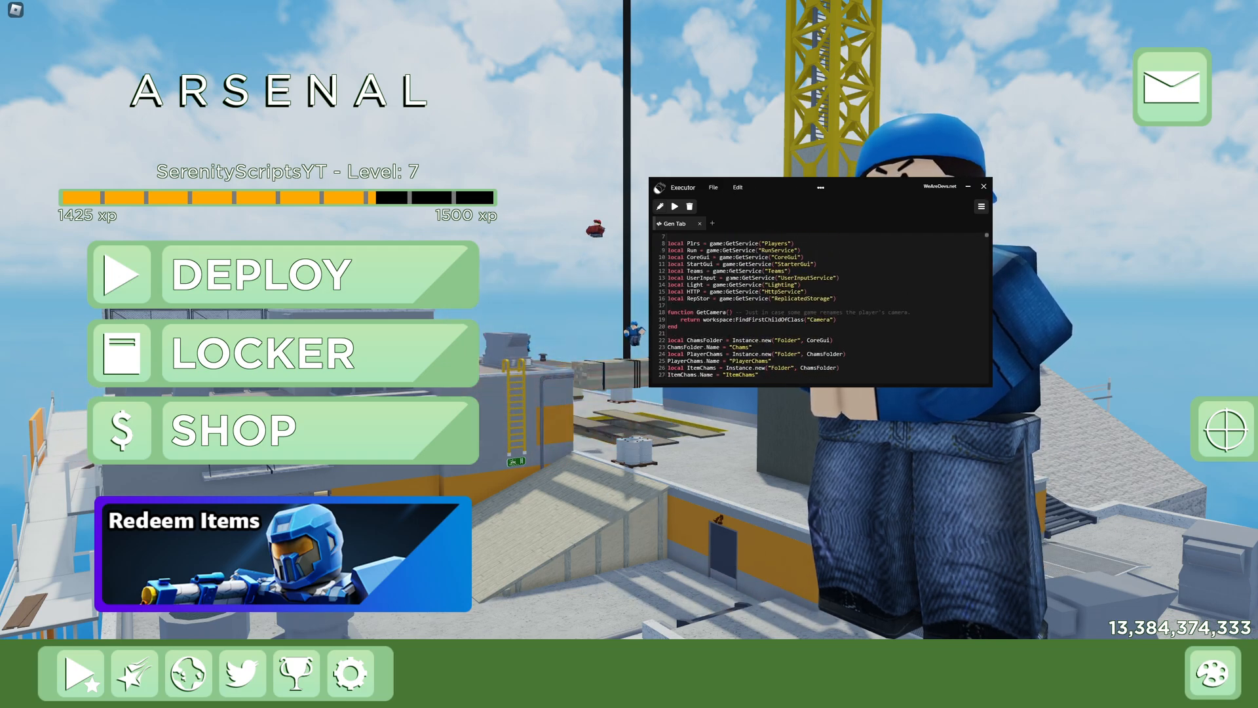
scroll(up, 3)
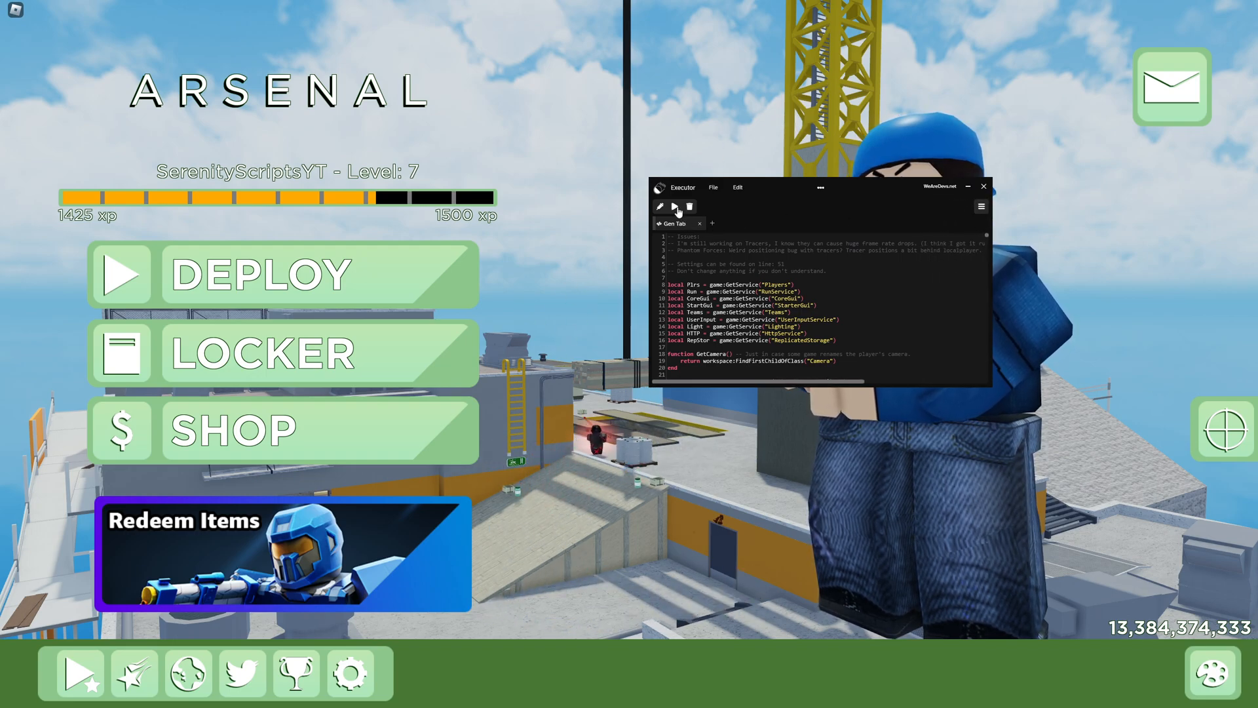
scroll(down, 3)
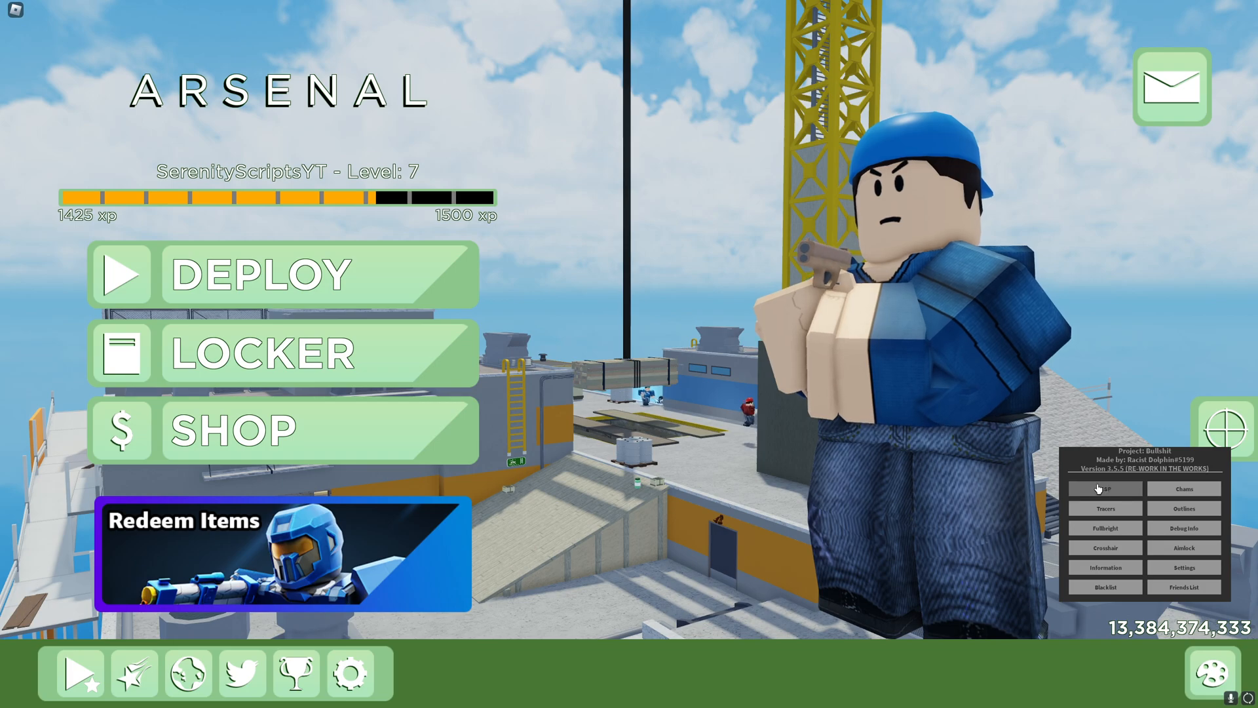
Enable ESP in the Bullshit GUI and deploy into the Arsenal match.
click(1105, 488)
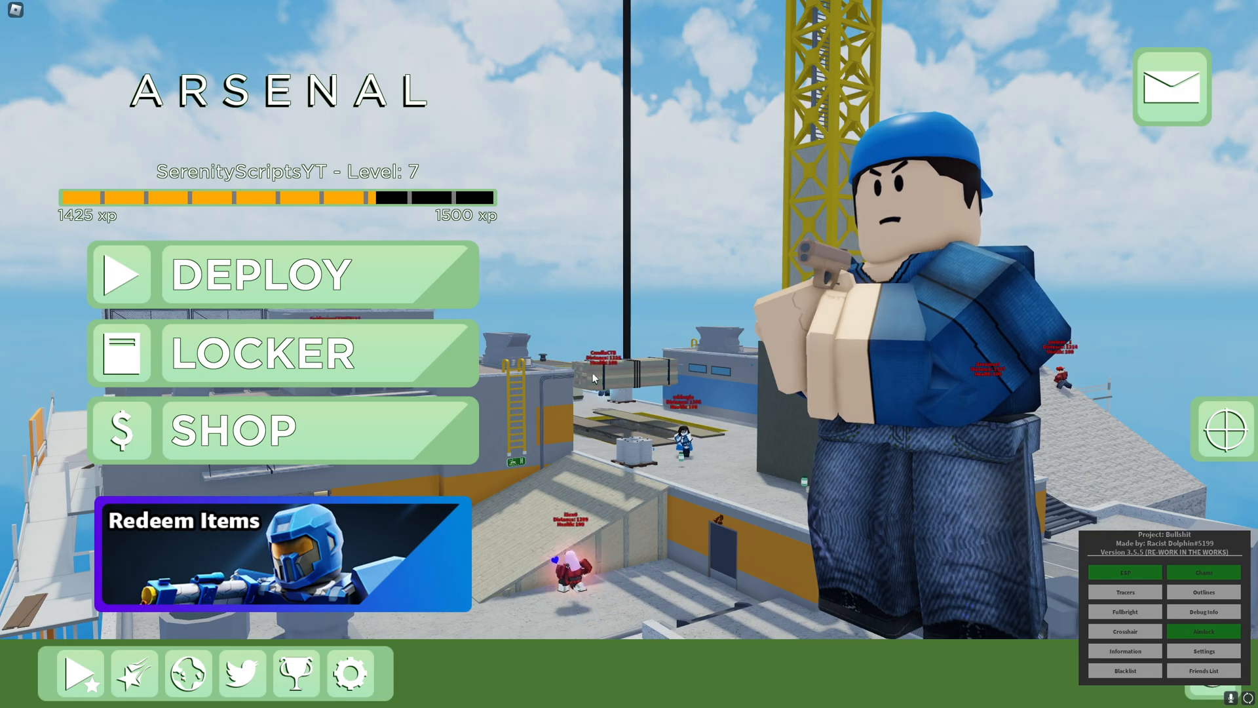
click(249, 273)
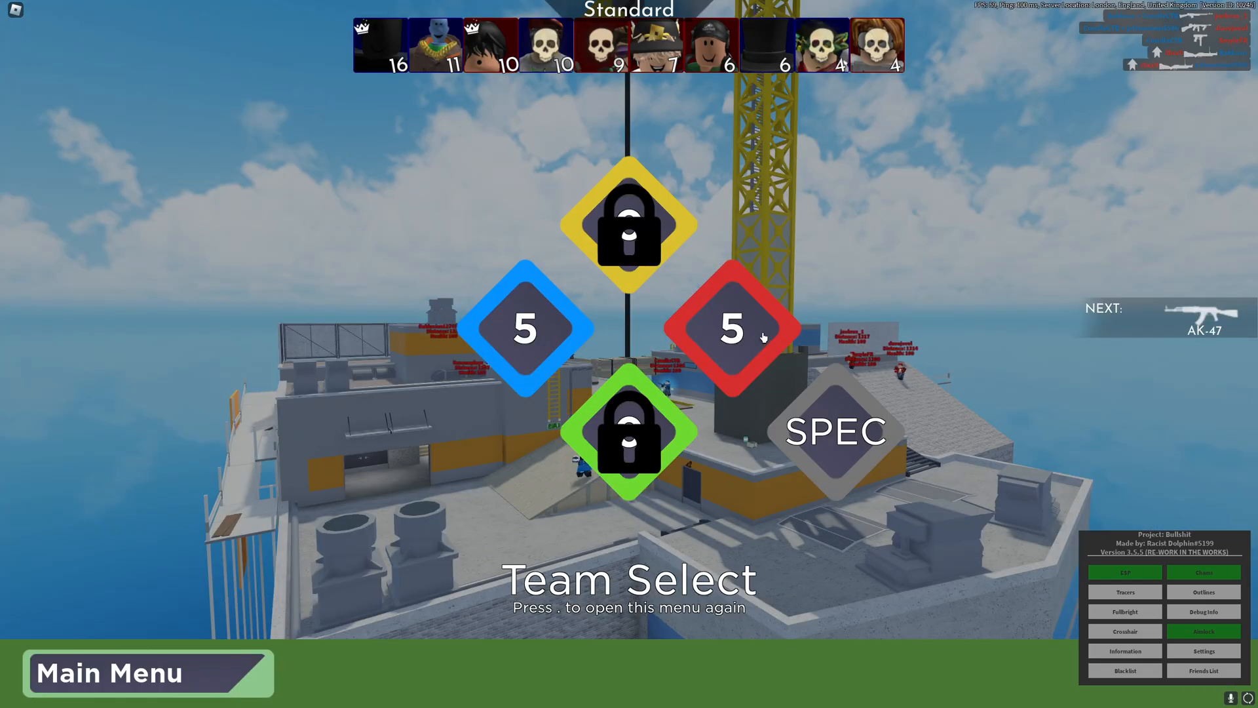
click(730, 325)
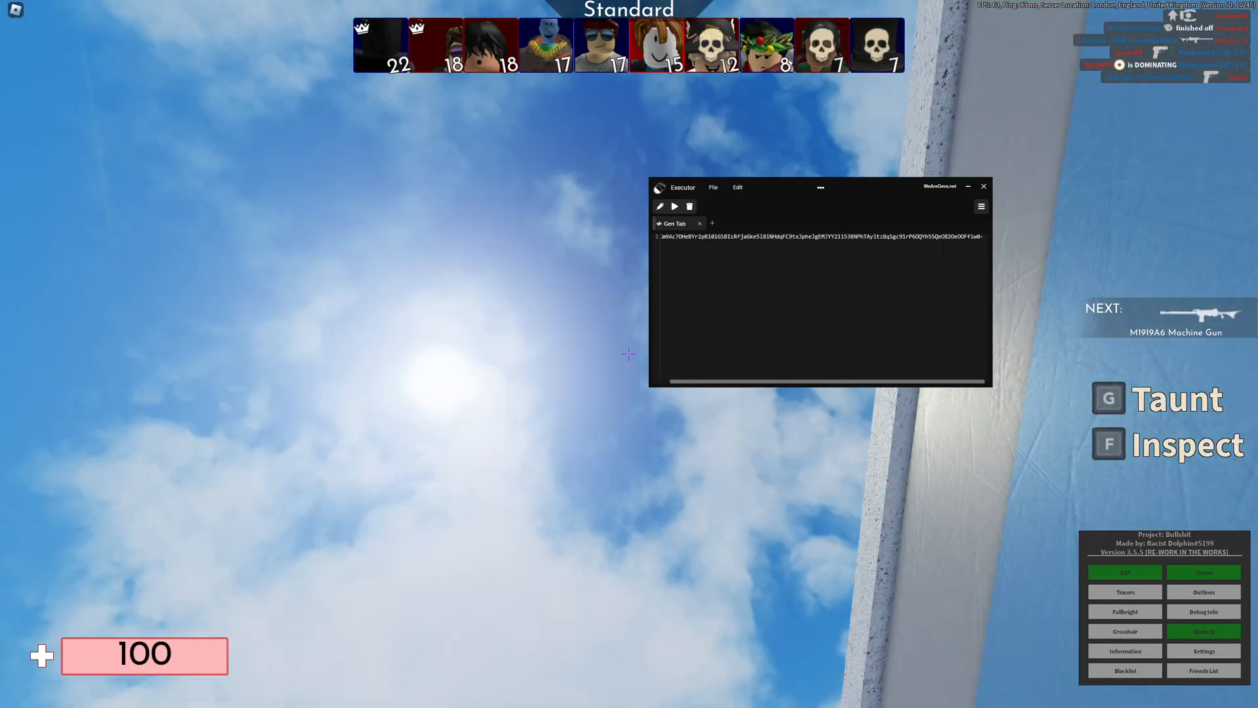
Execute the roughly 2,946-line cheat script now in the editor, then bring up the Start menu.
click(674, 207)
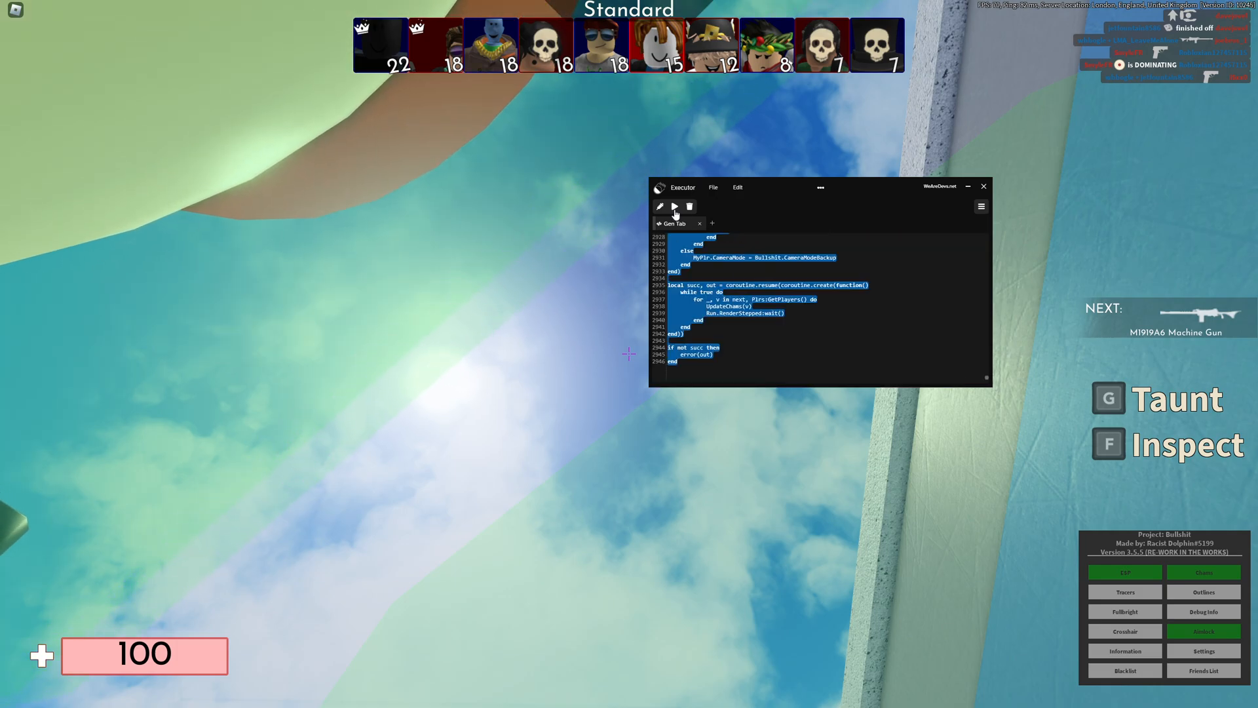
click(487, 694)
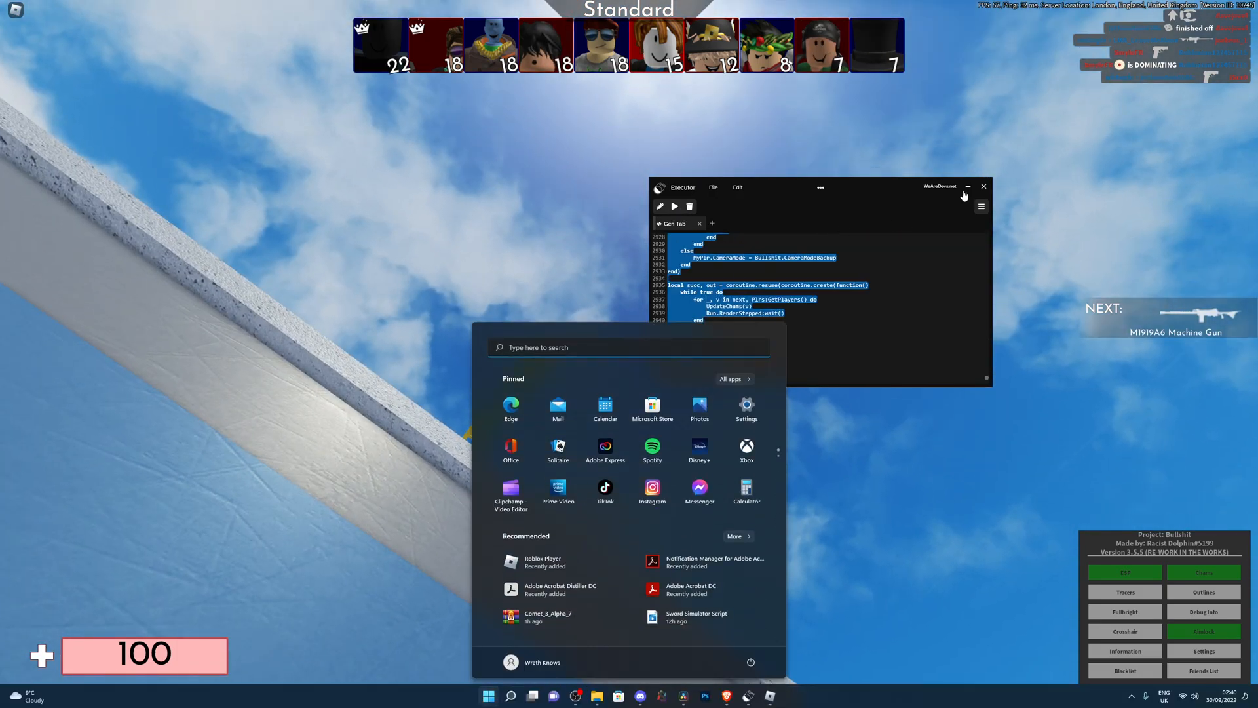